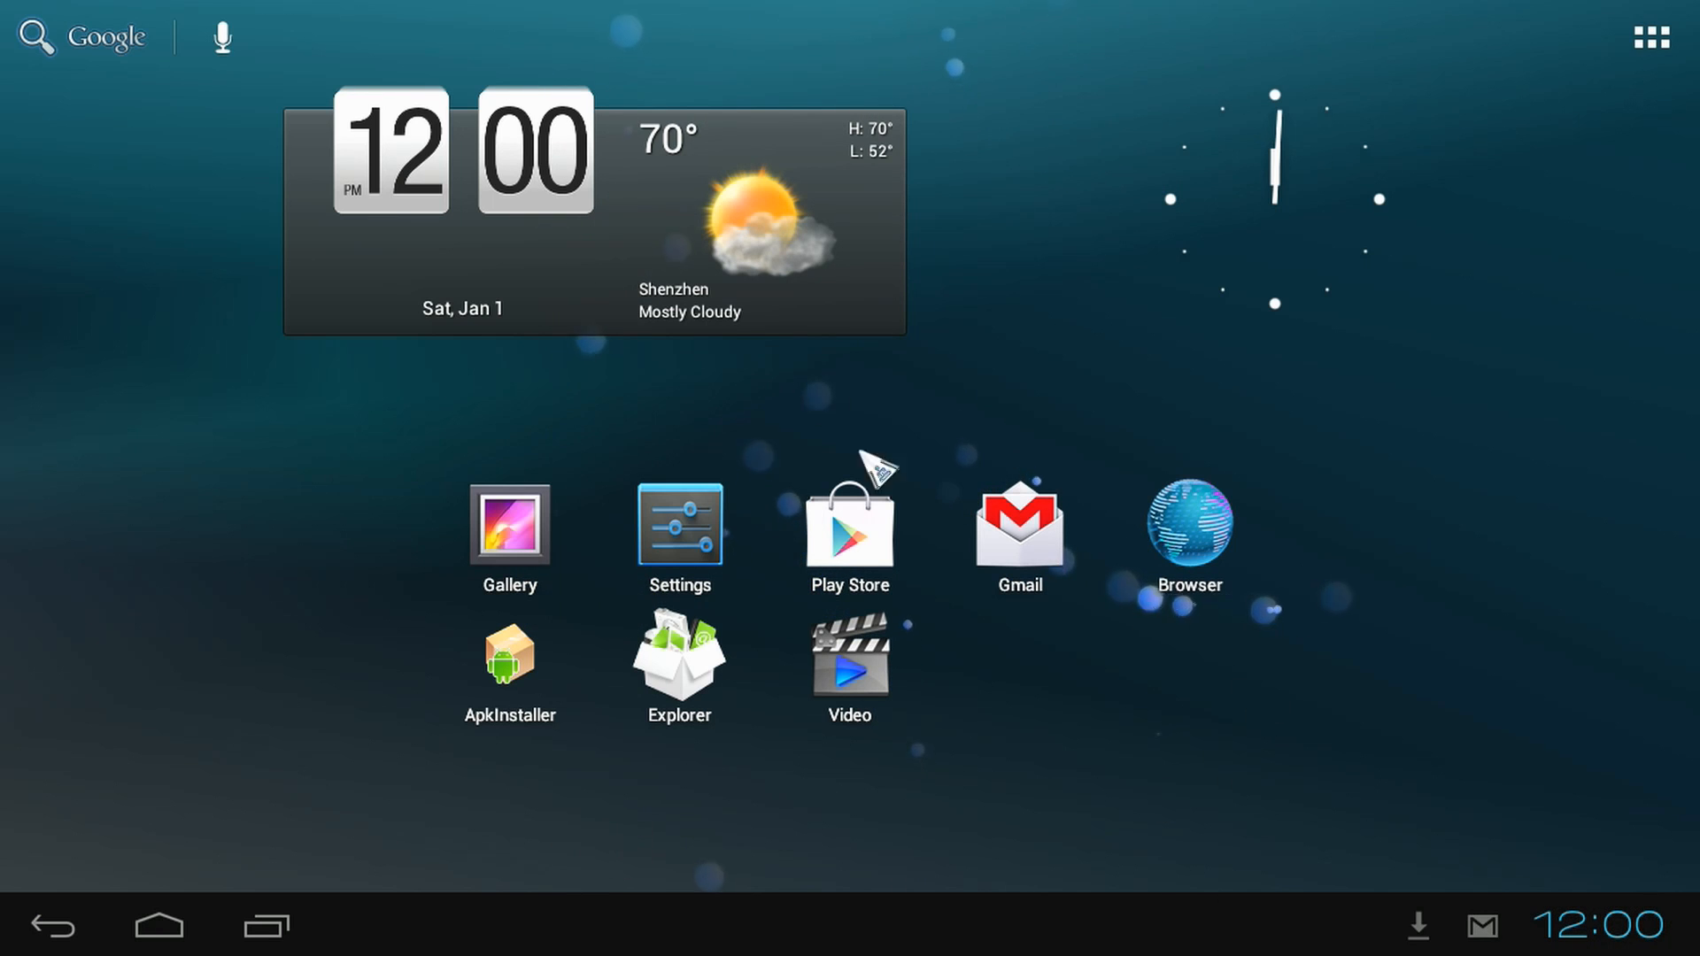
mouse_move(399, 870)
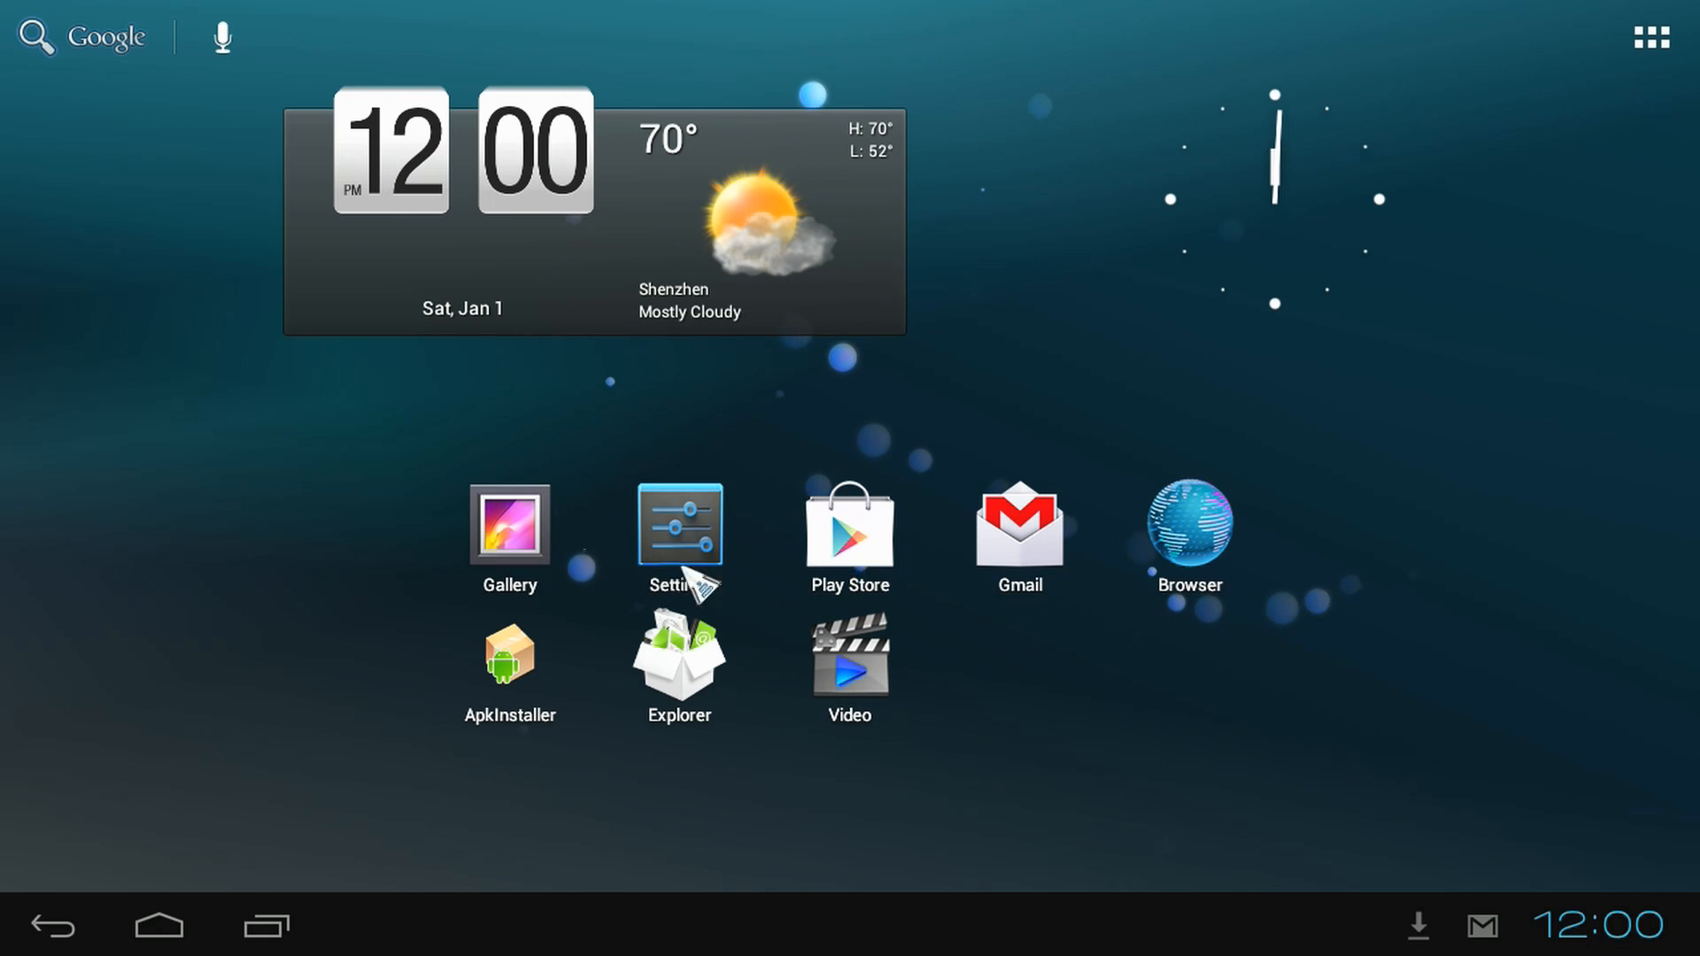
mouse_move(1670, 124)
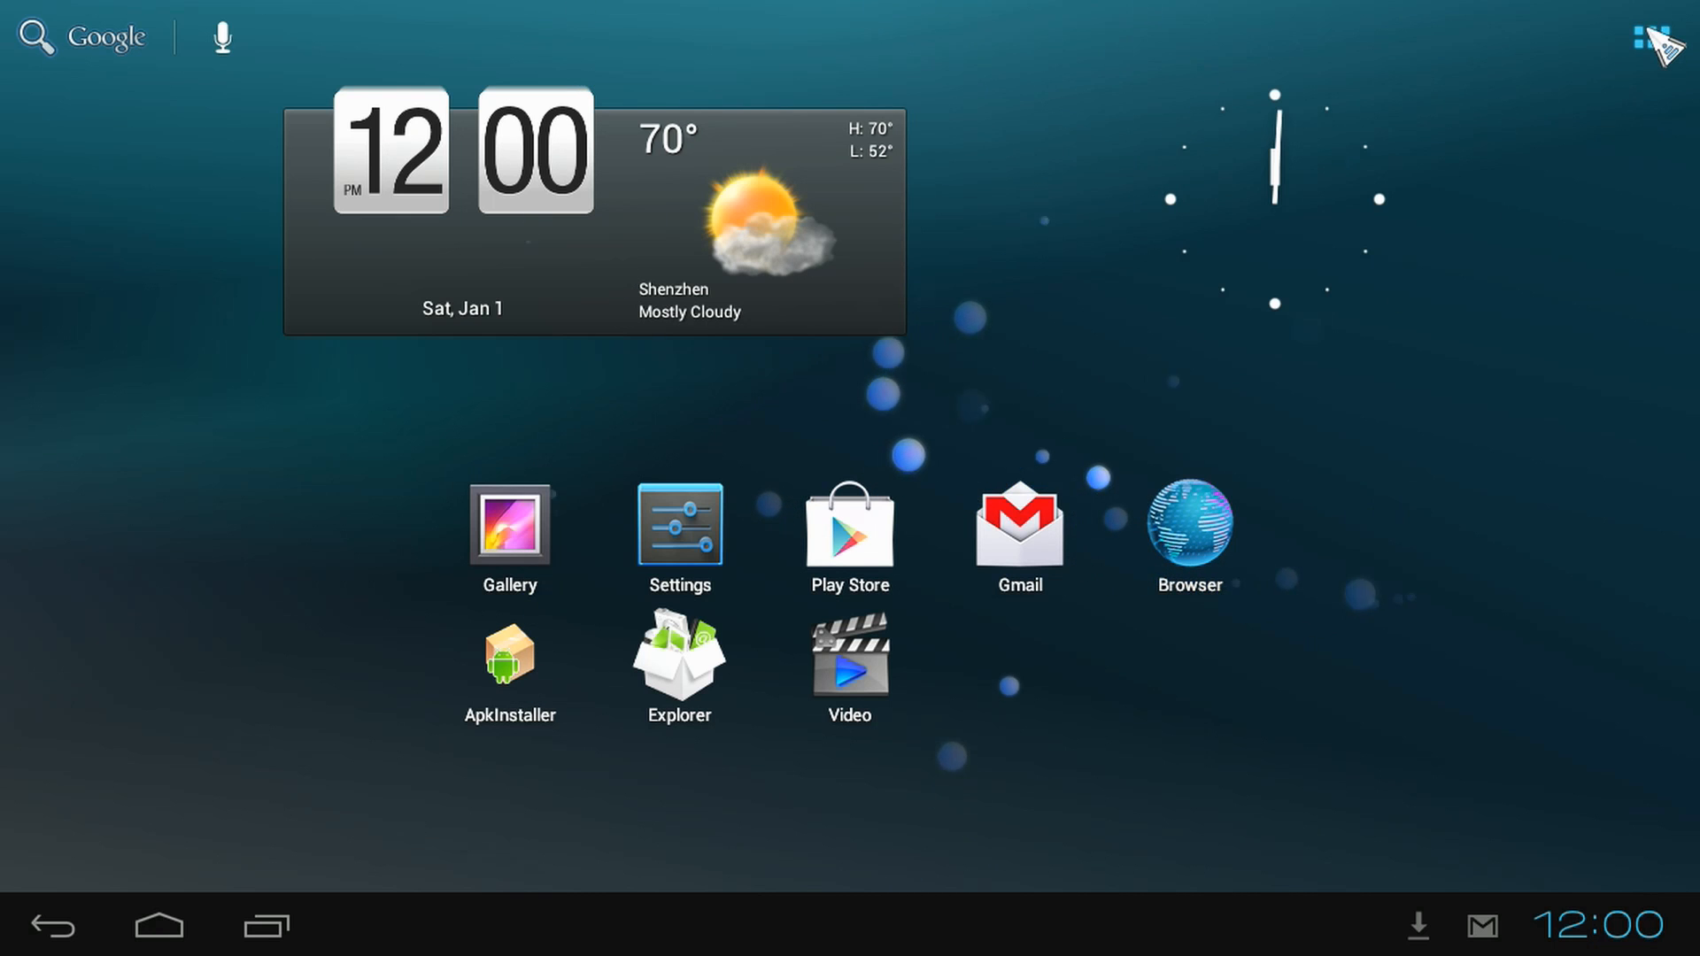
Open the stock launcher's full app list and switch to the MINIX launcher.
click(1641, 37)
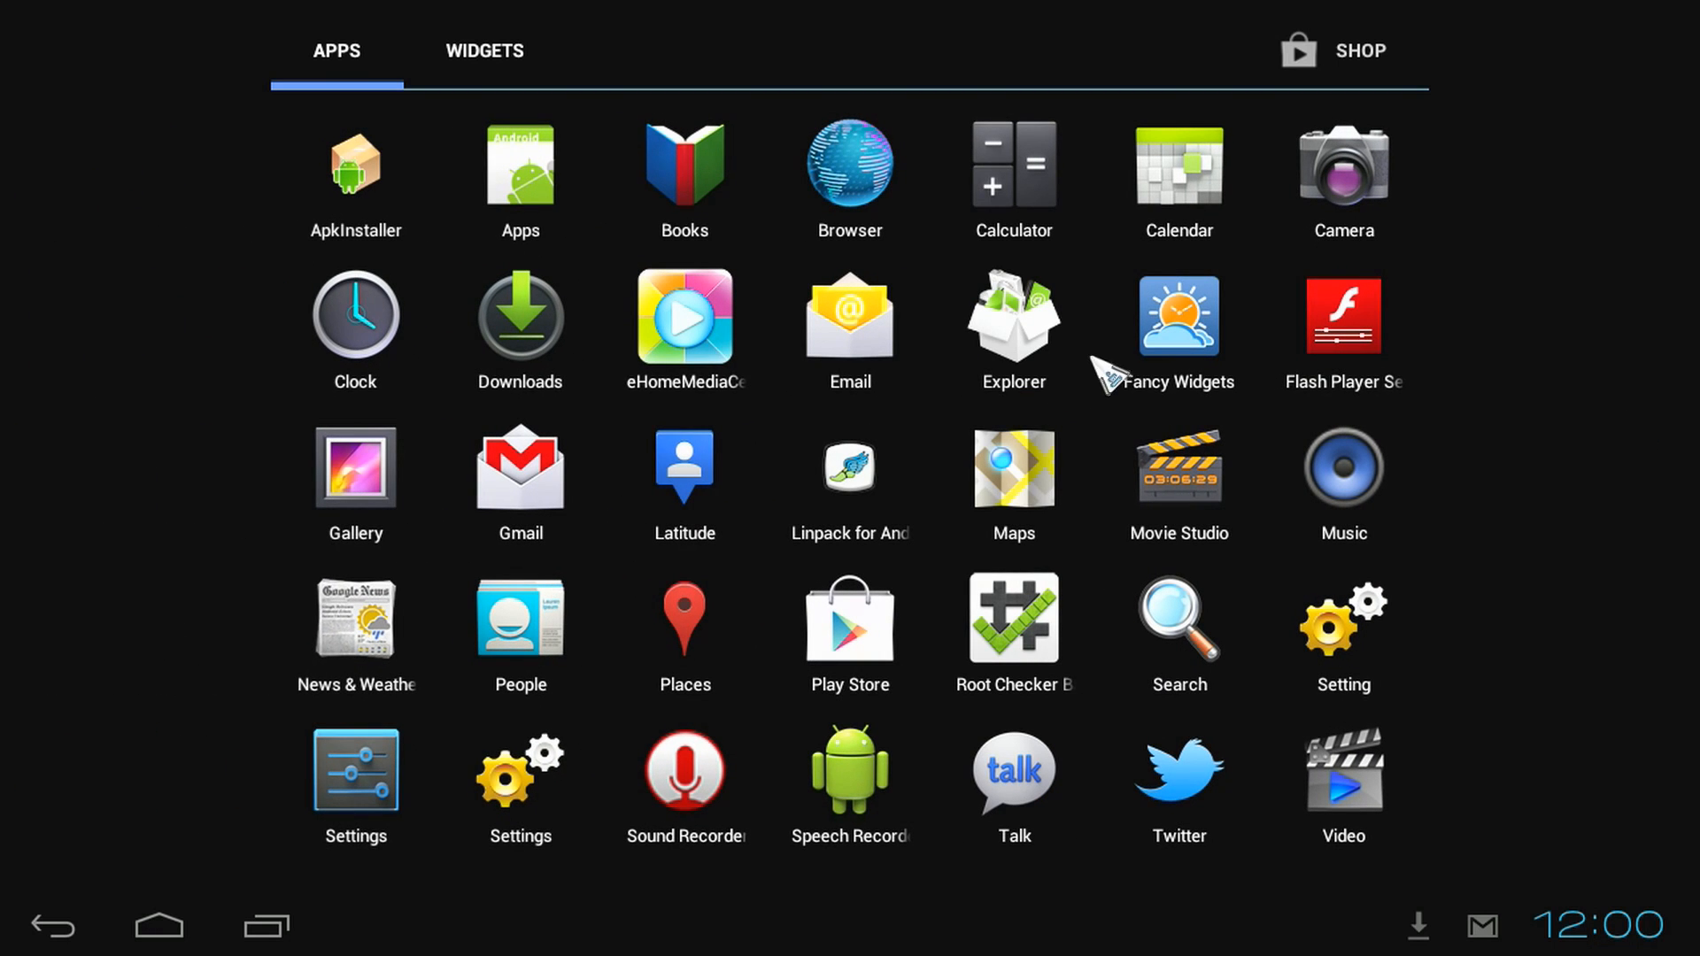
mouse_move(511, 202)
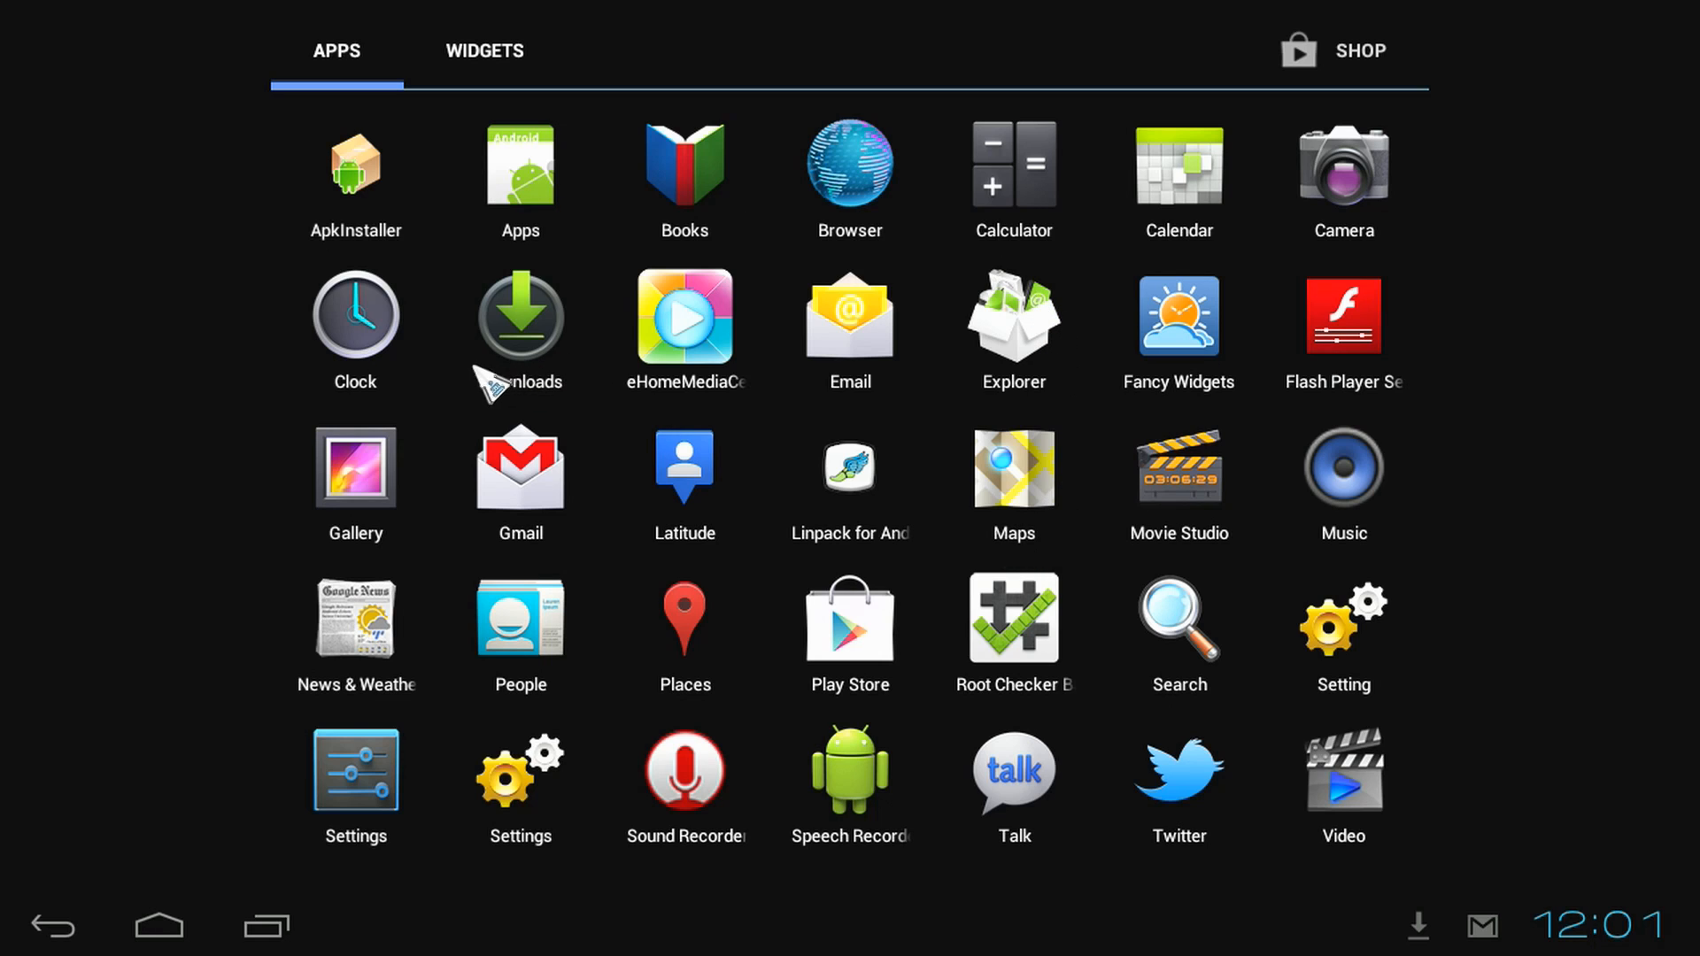
mouse_move(1166, 257)
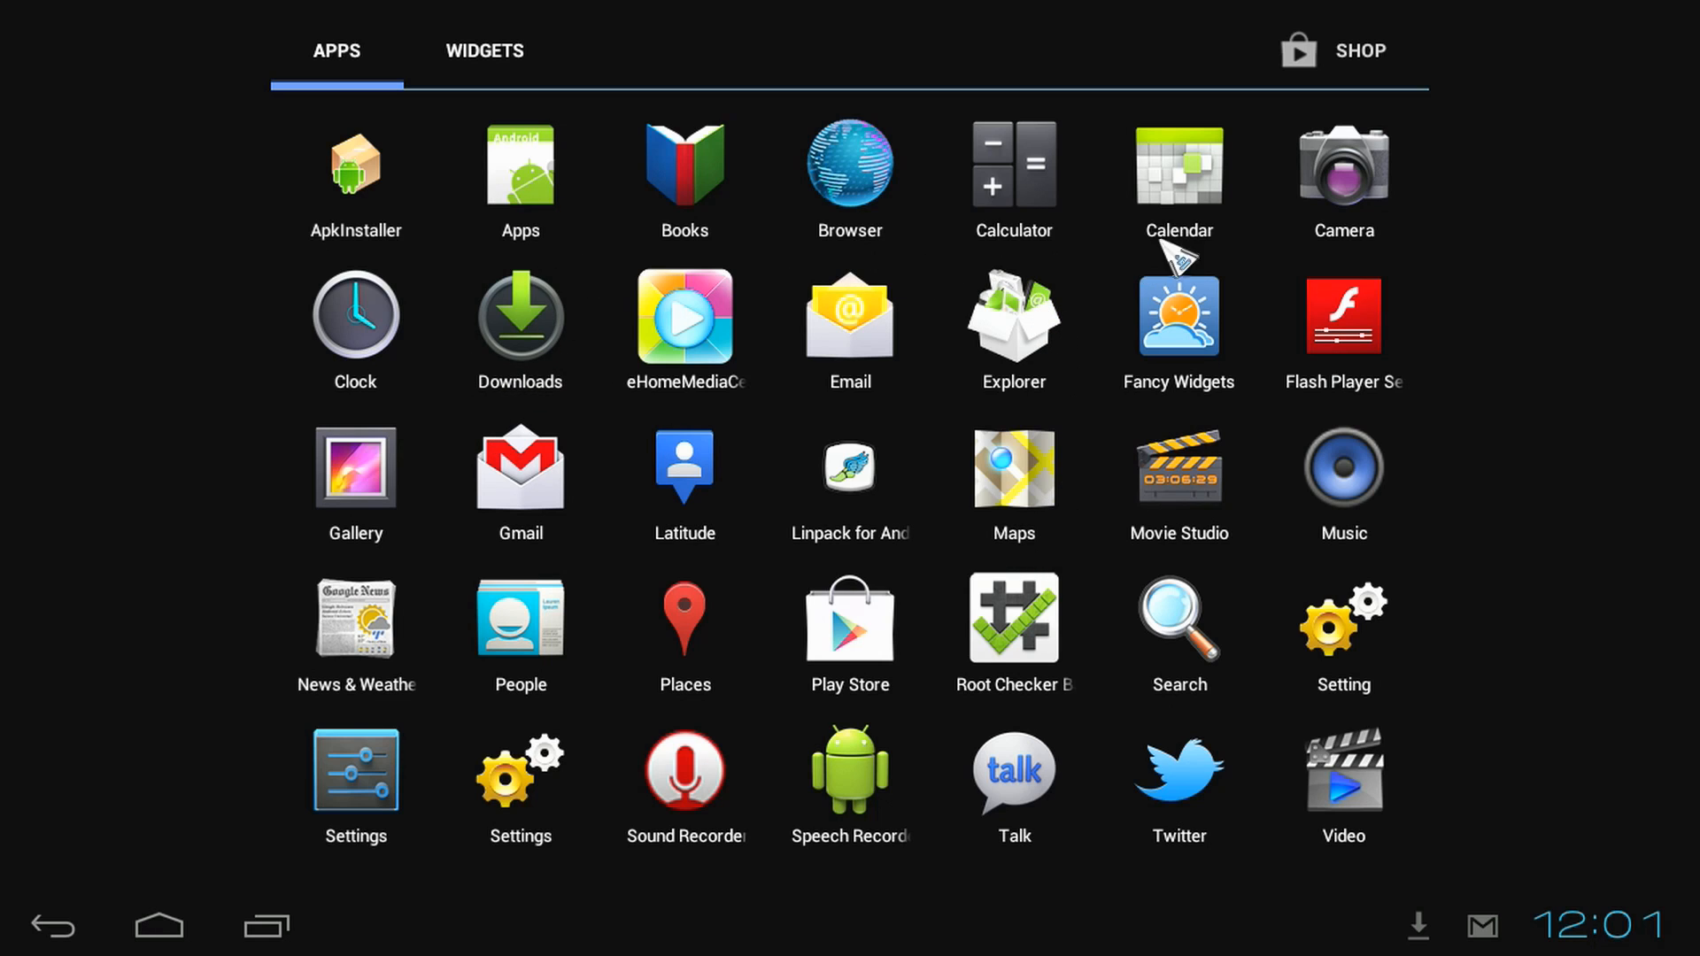
mouse_move(1363, 186)
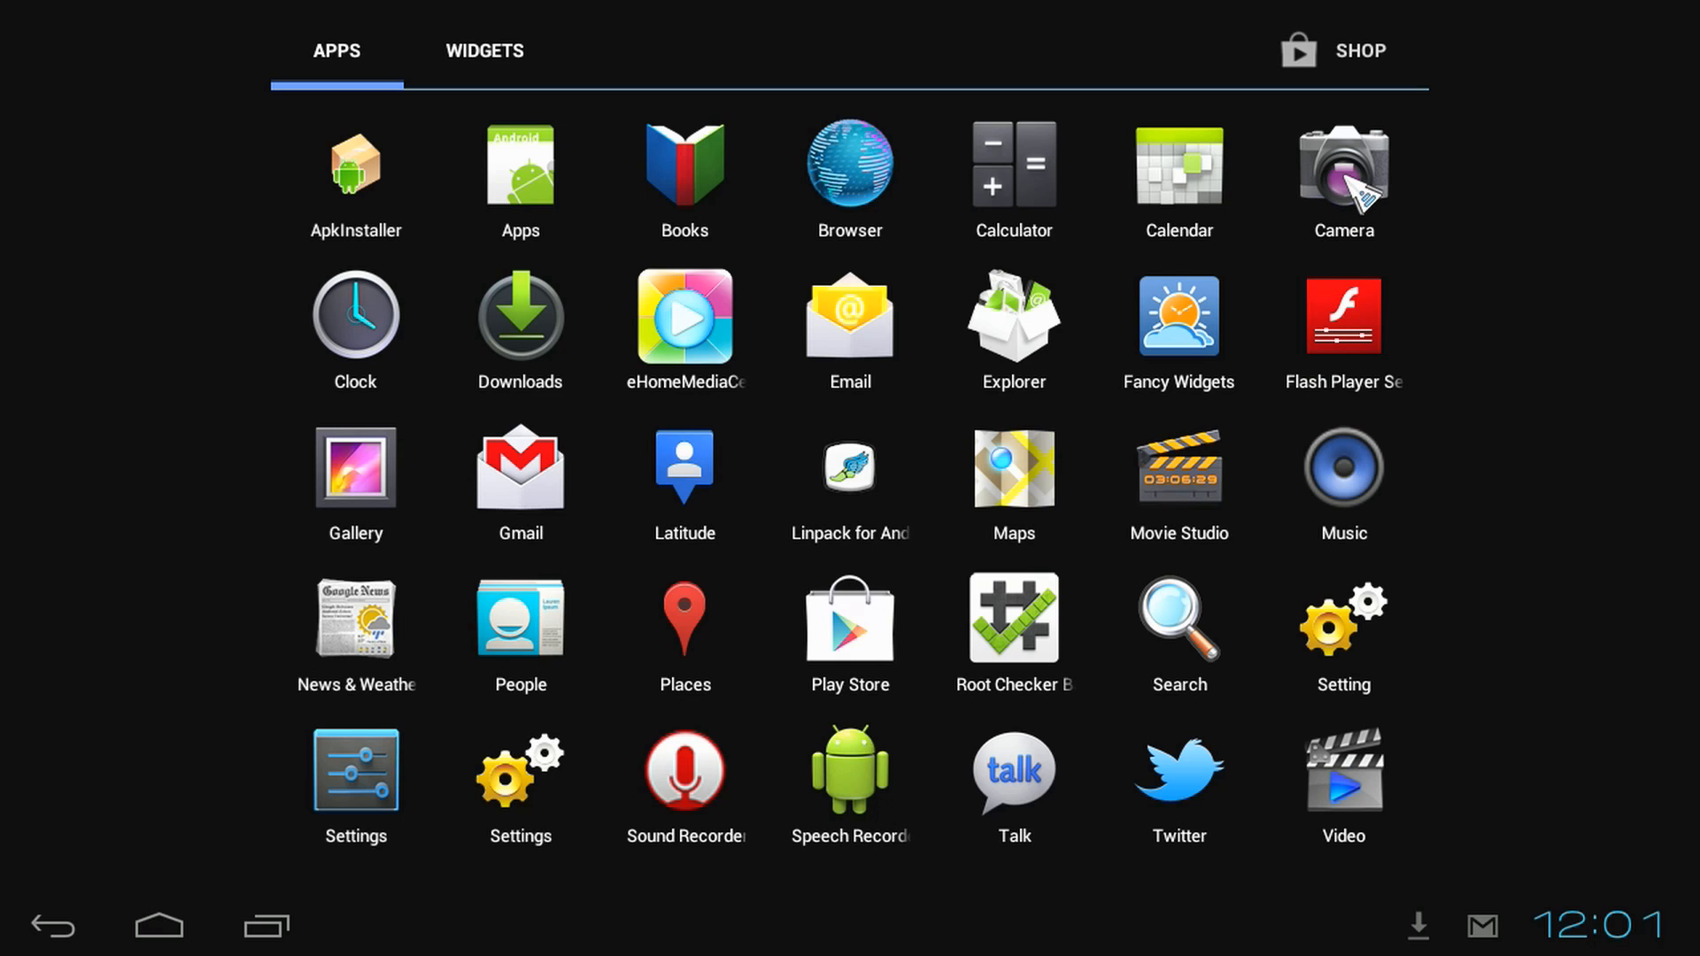
click(1344, 168)
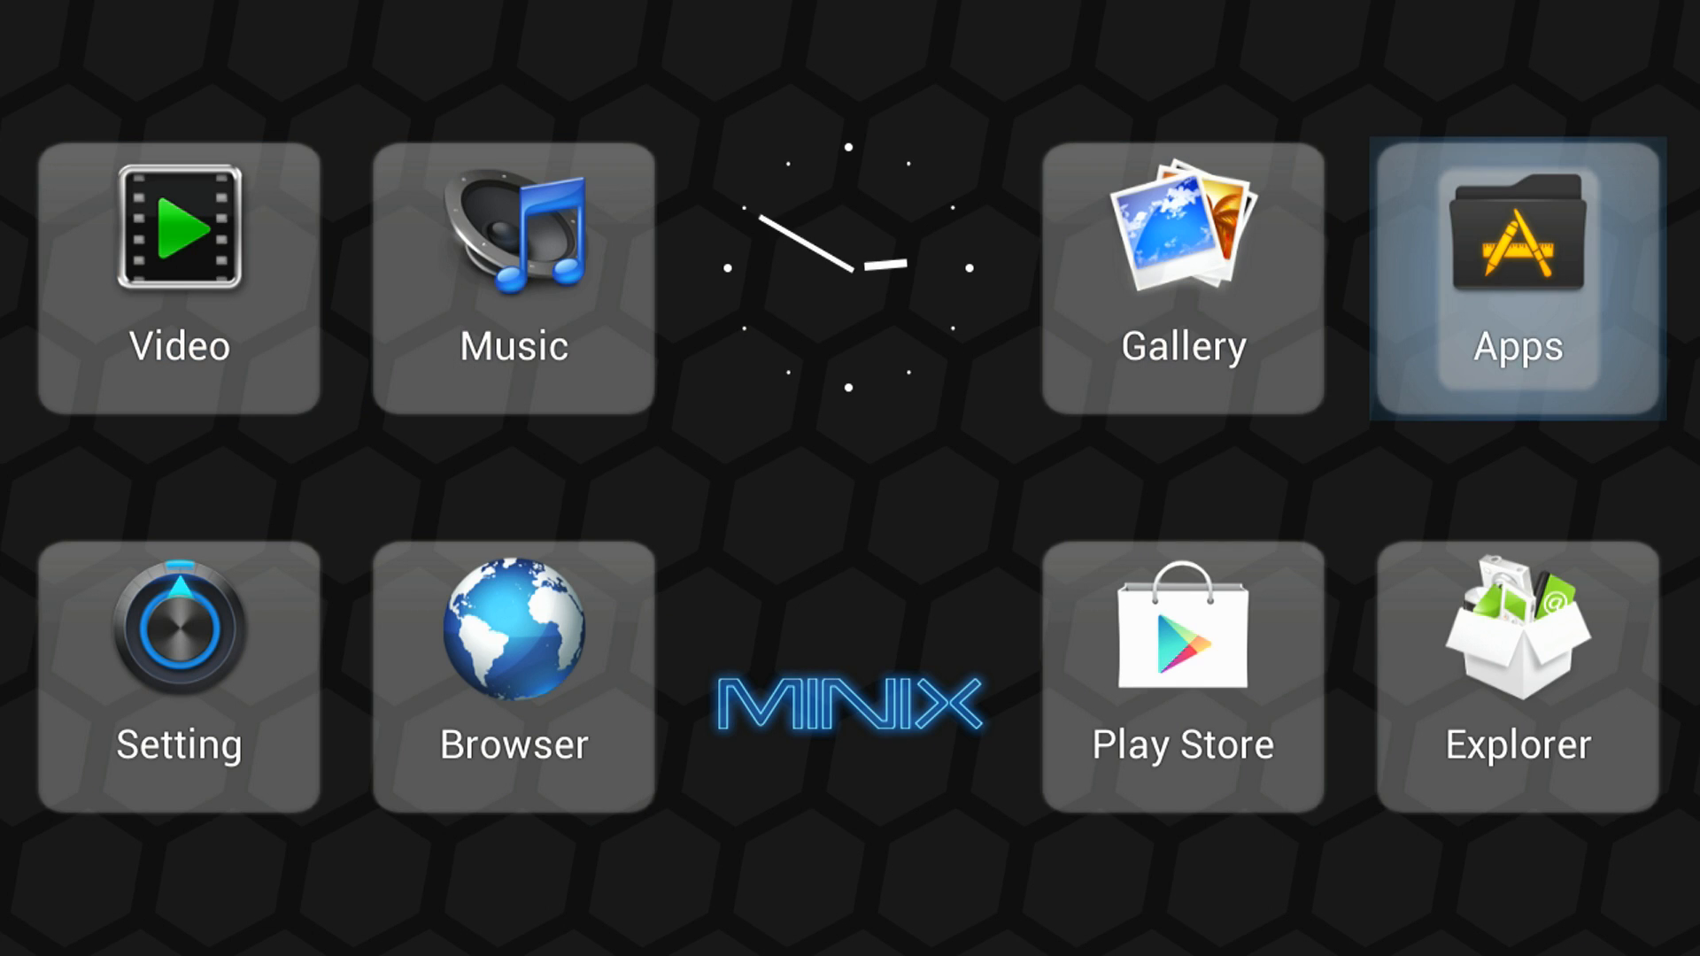
Open the MINIX Apps tile and scroll through the 88 installed applications.
click(1519, 253)
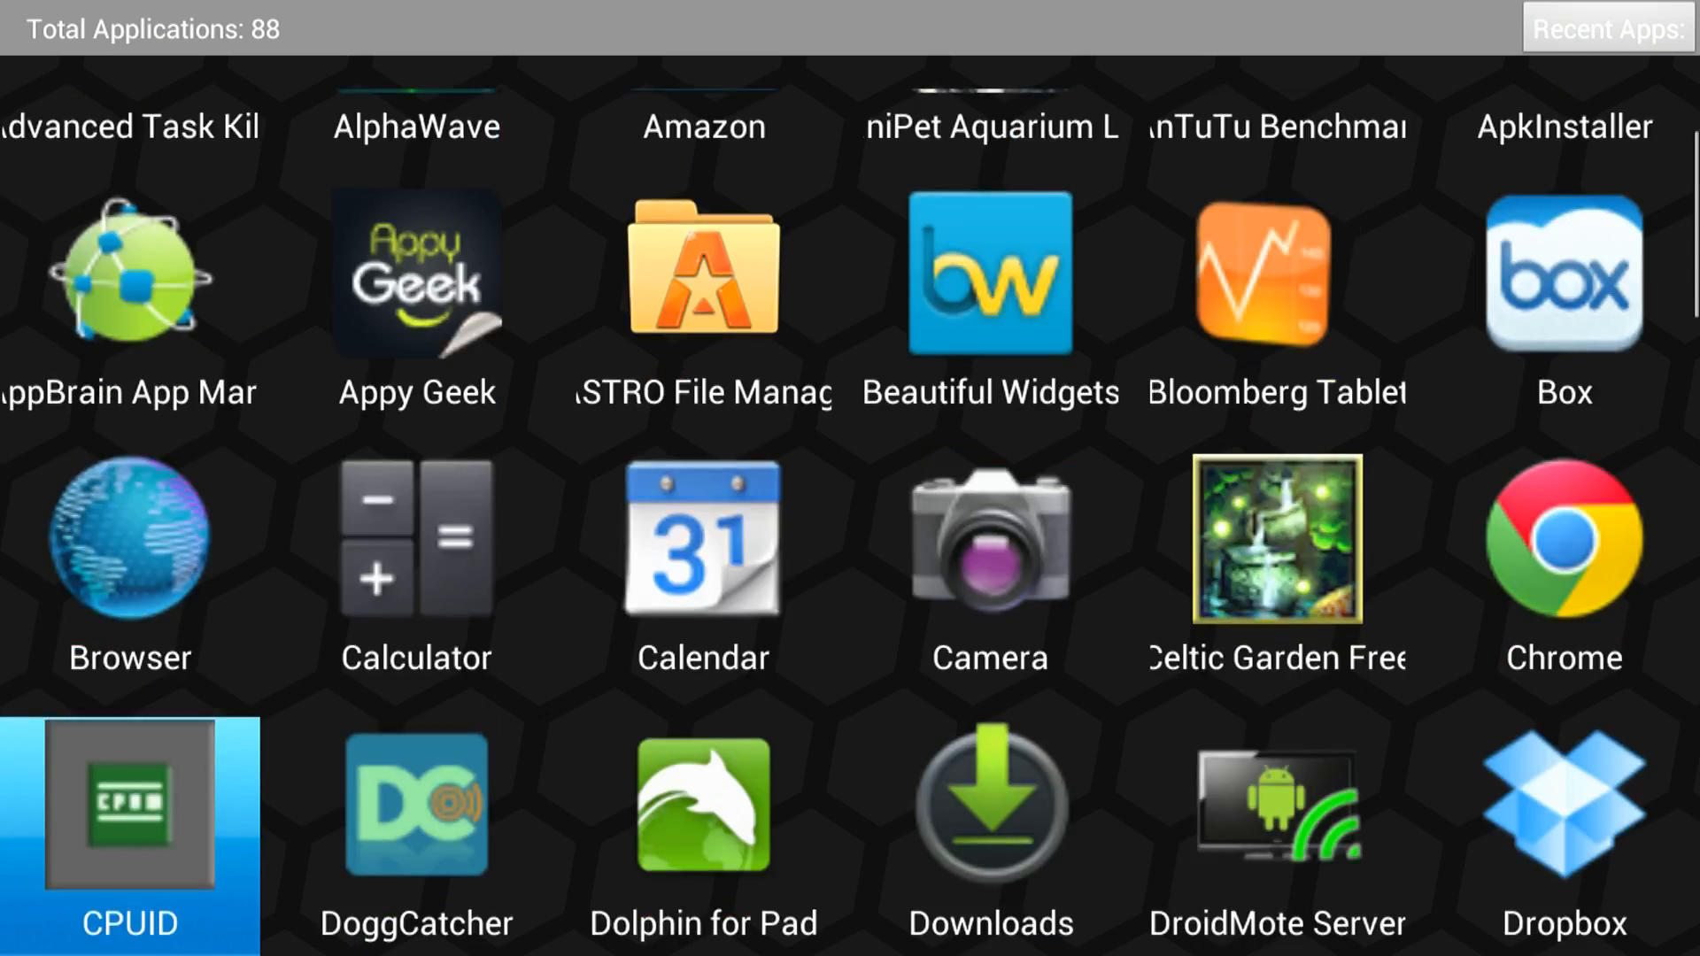
scroll(down, 3)
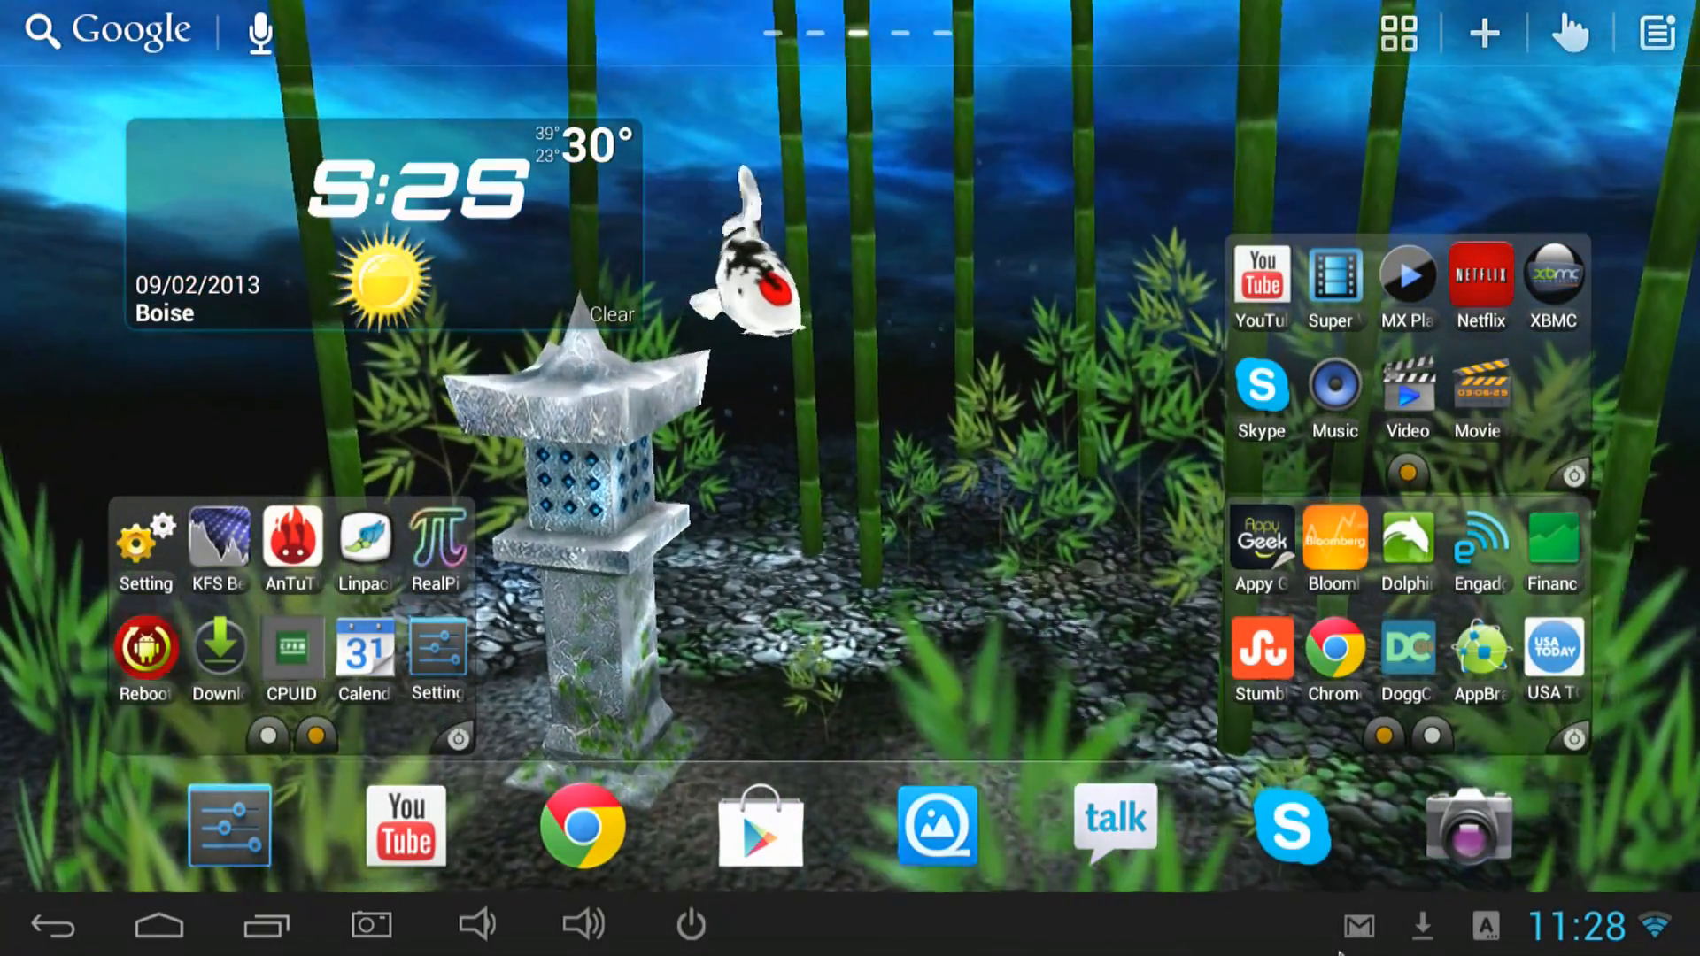
mouse_move(1253, 920)
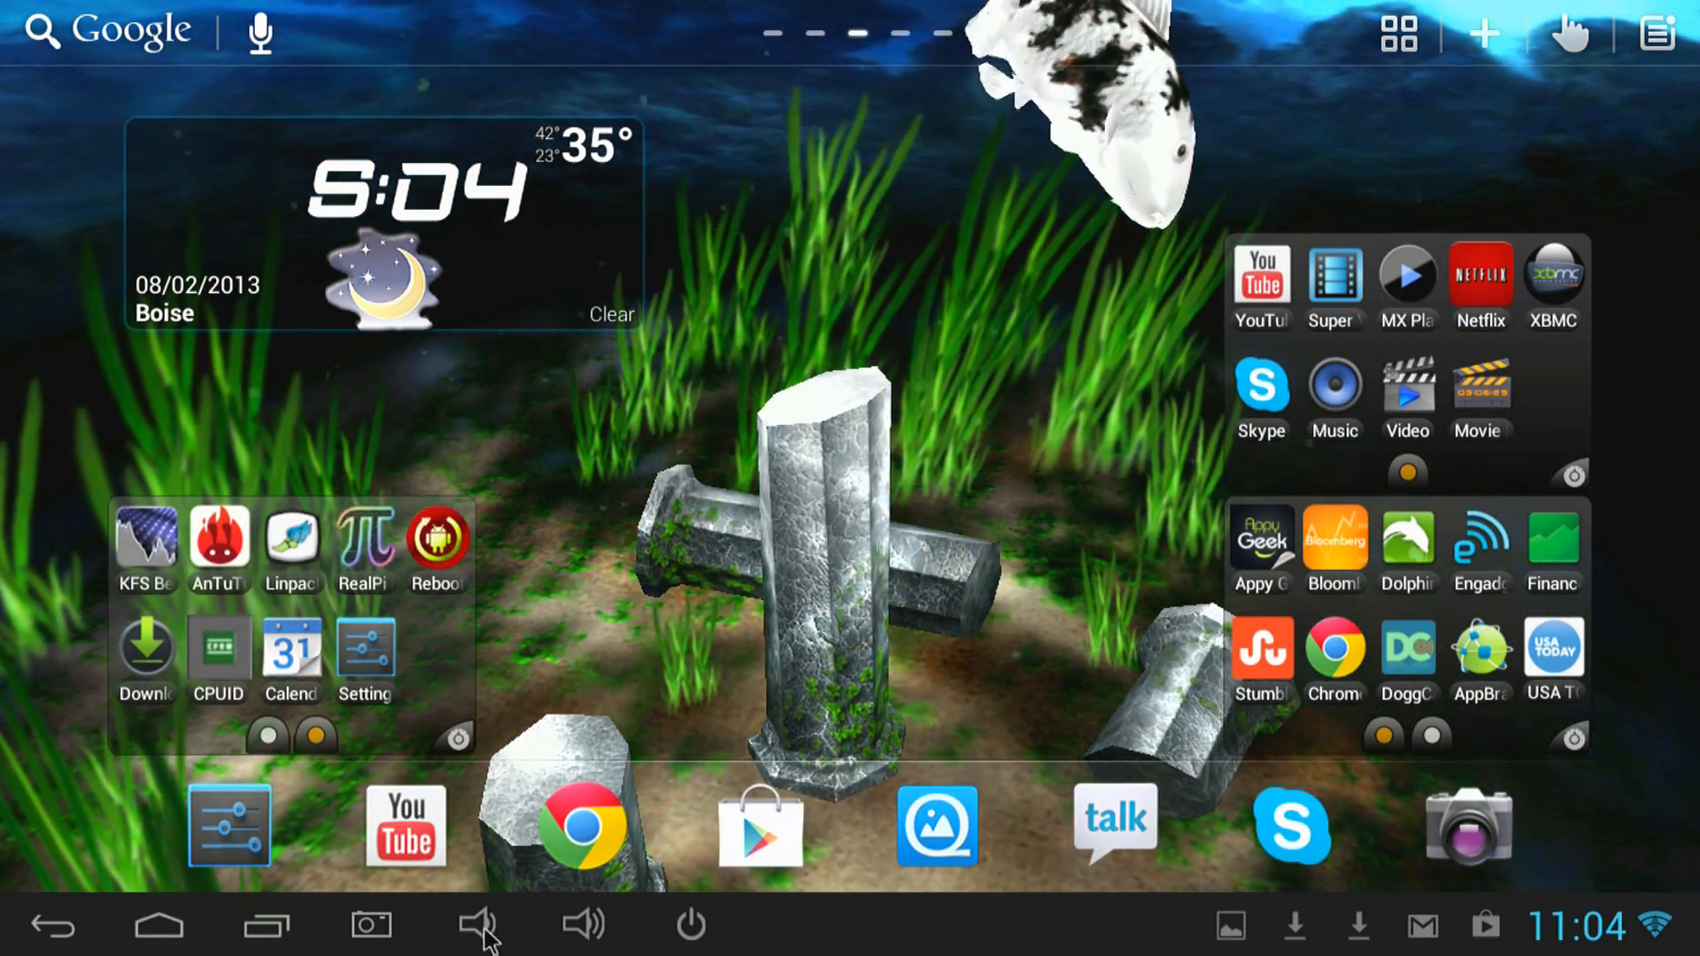
click(482, 924)
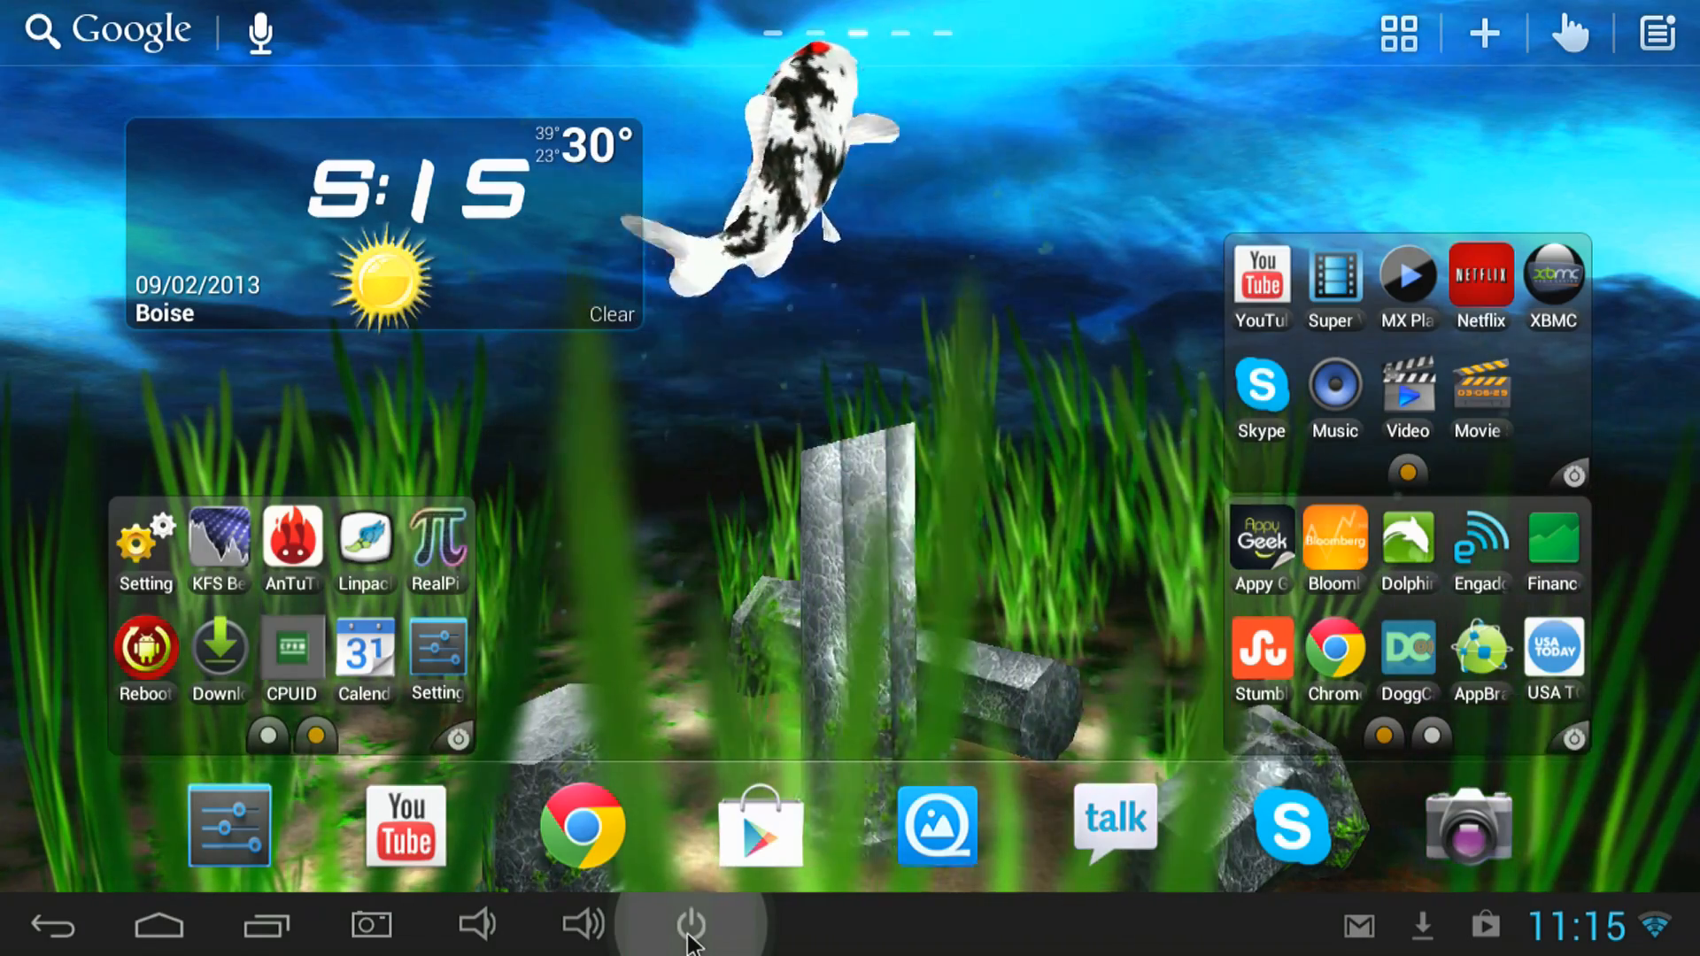
click(693, 922)
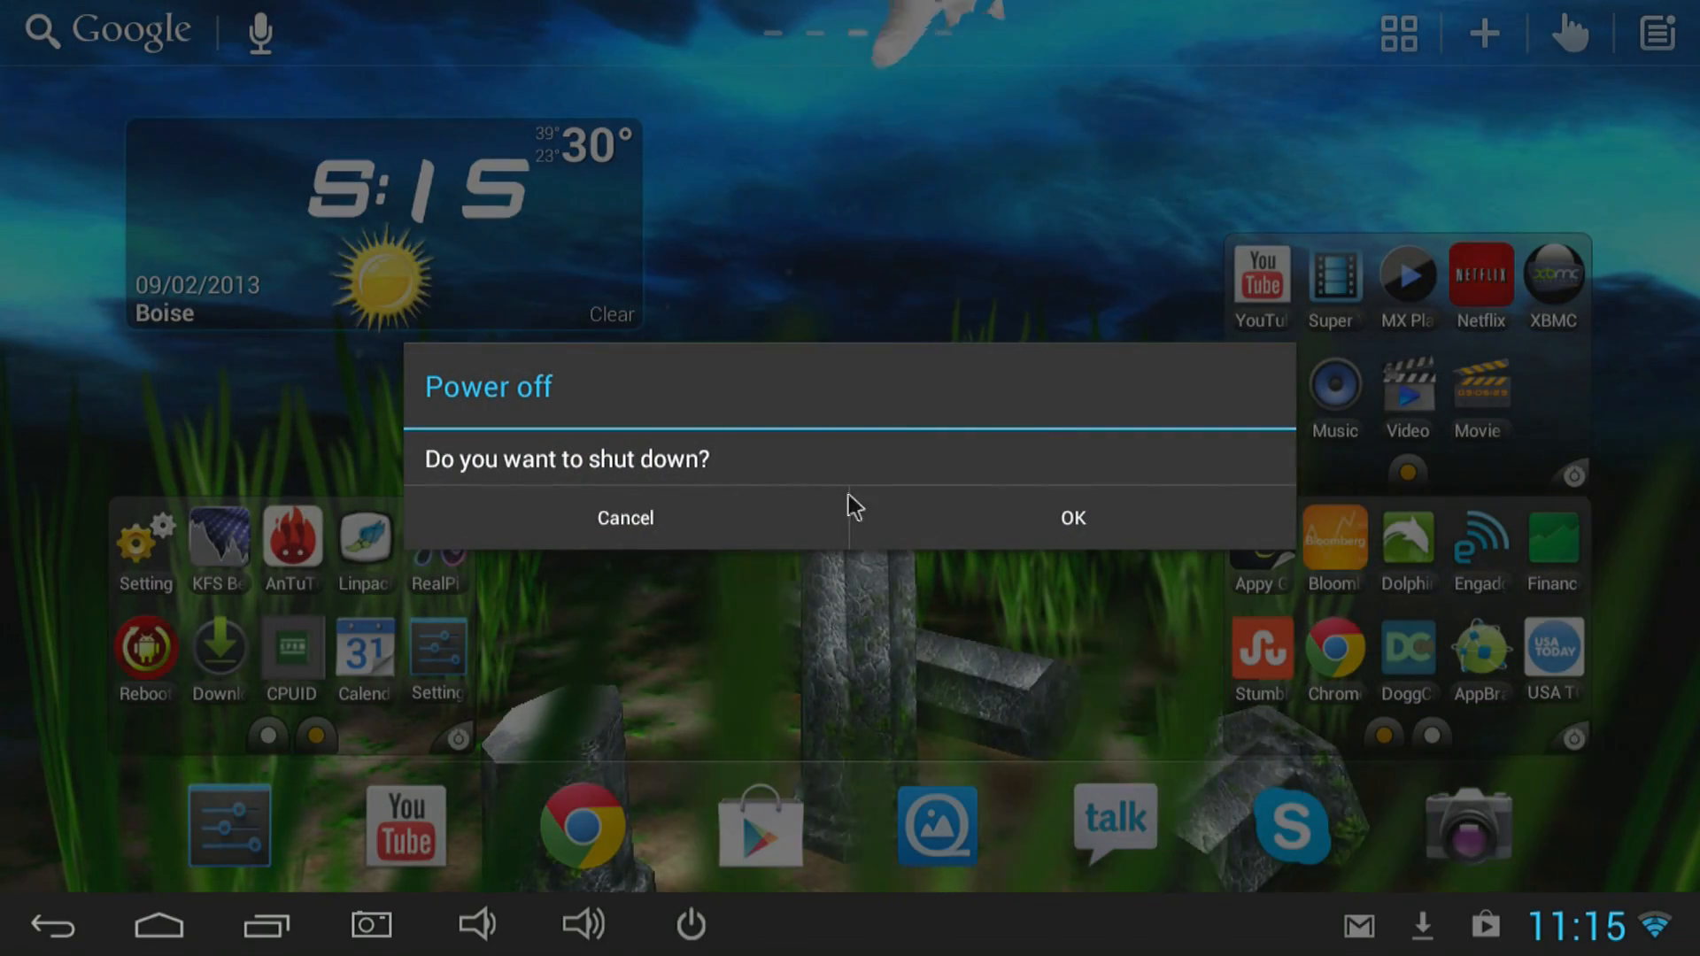
click(1072, 519)
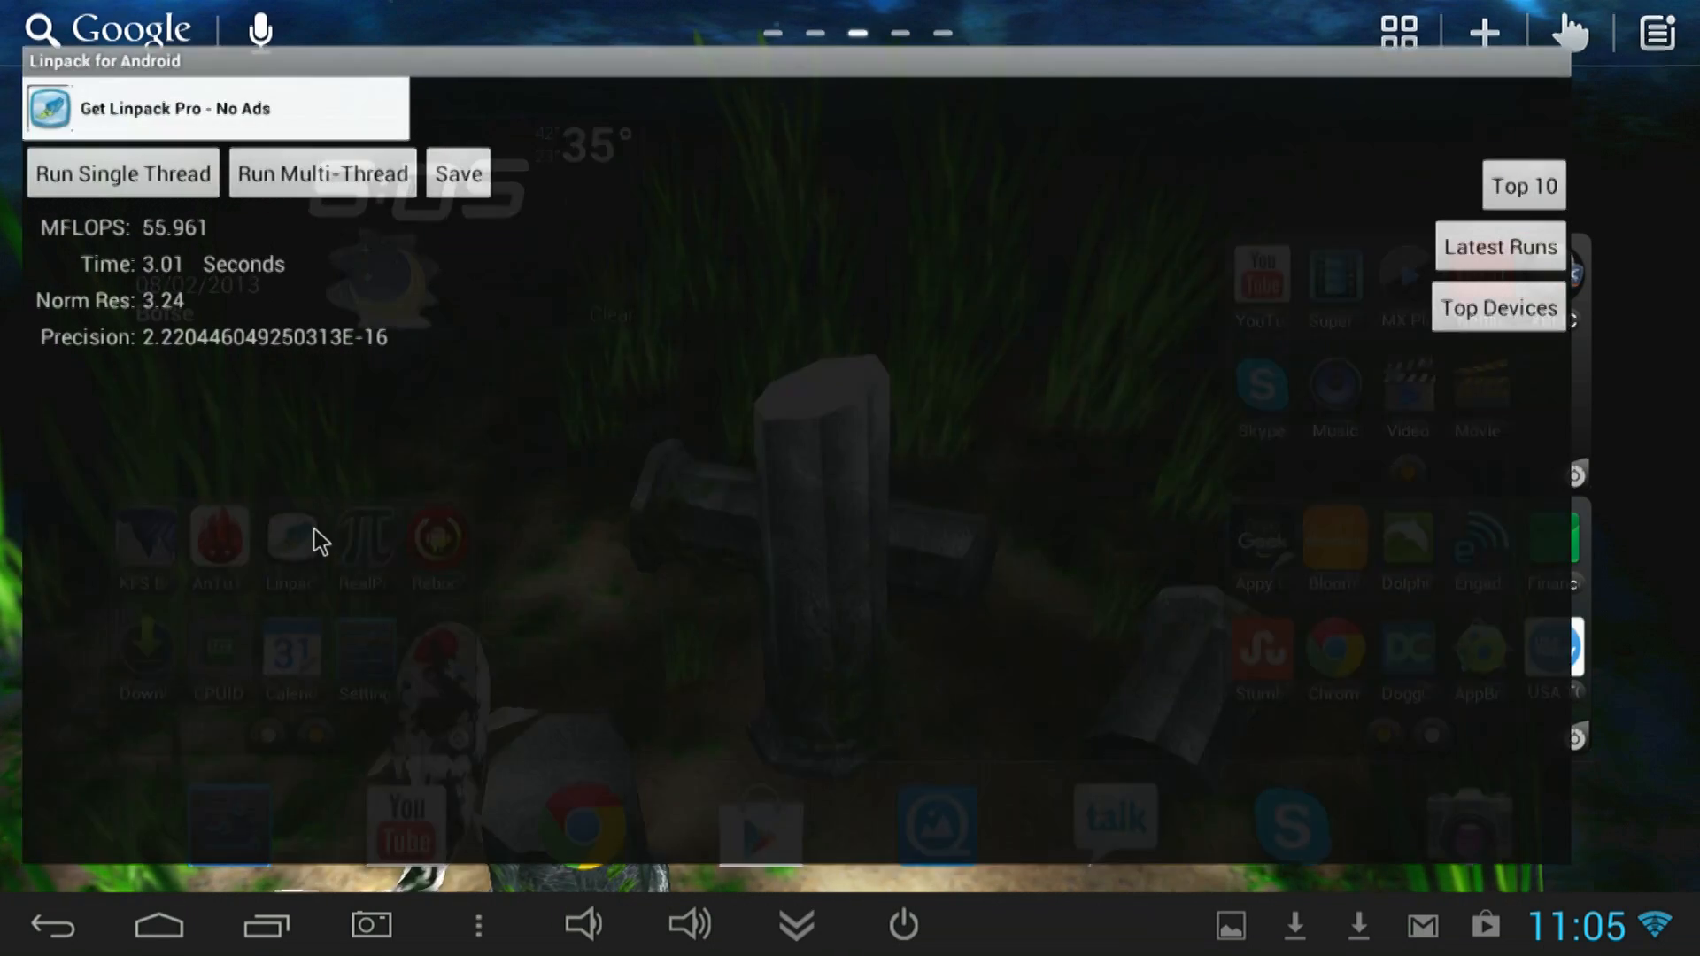
Run Linpack multi-thread (62.124 MFLOPS), then open CPUID for the Cortex-A9 details.
click(122, 173)
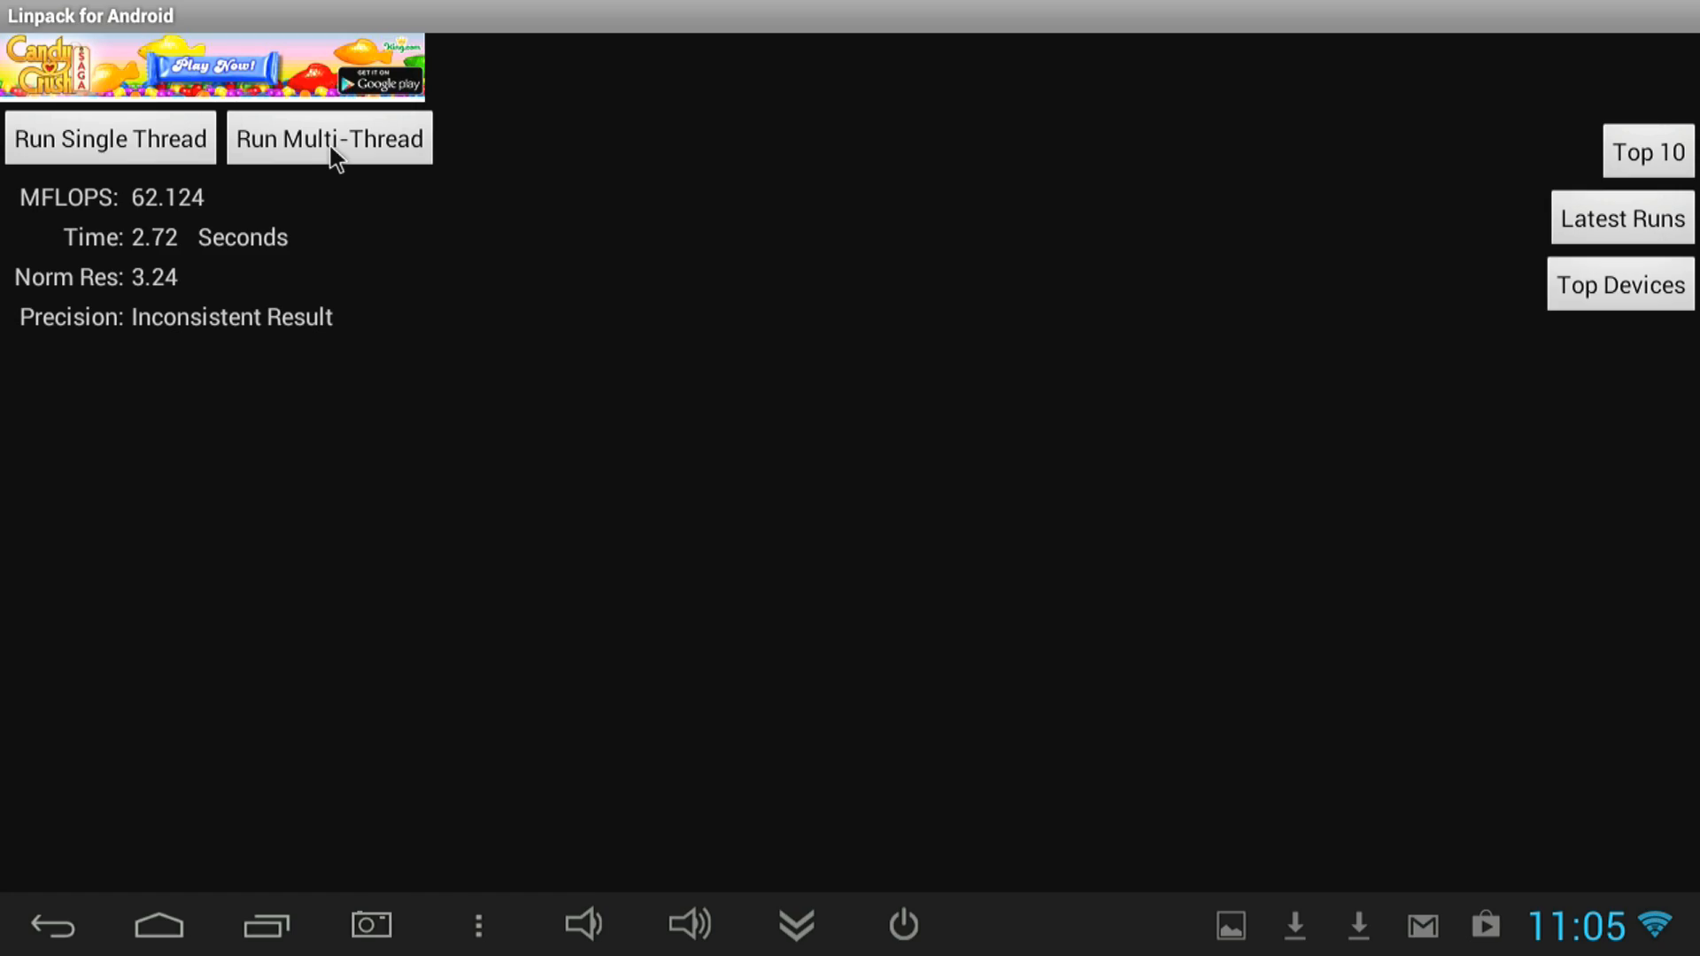
click(158, 926)
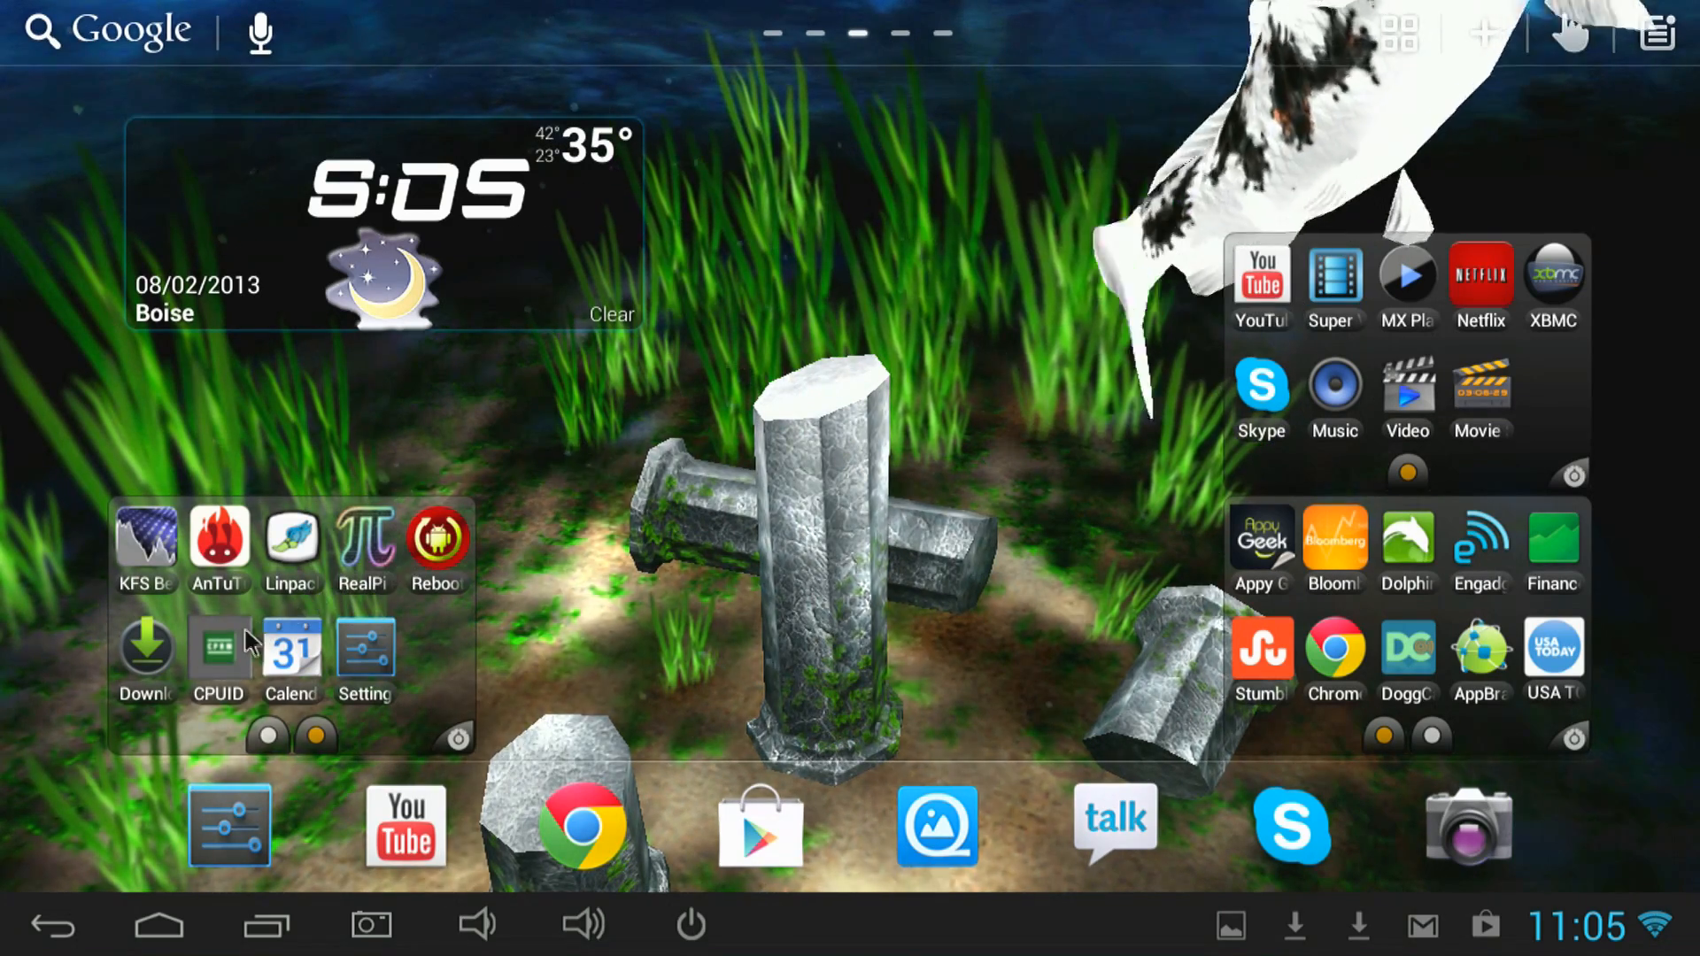
click(219, 650)
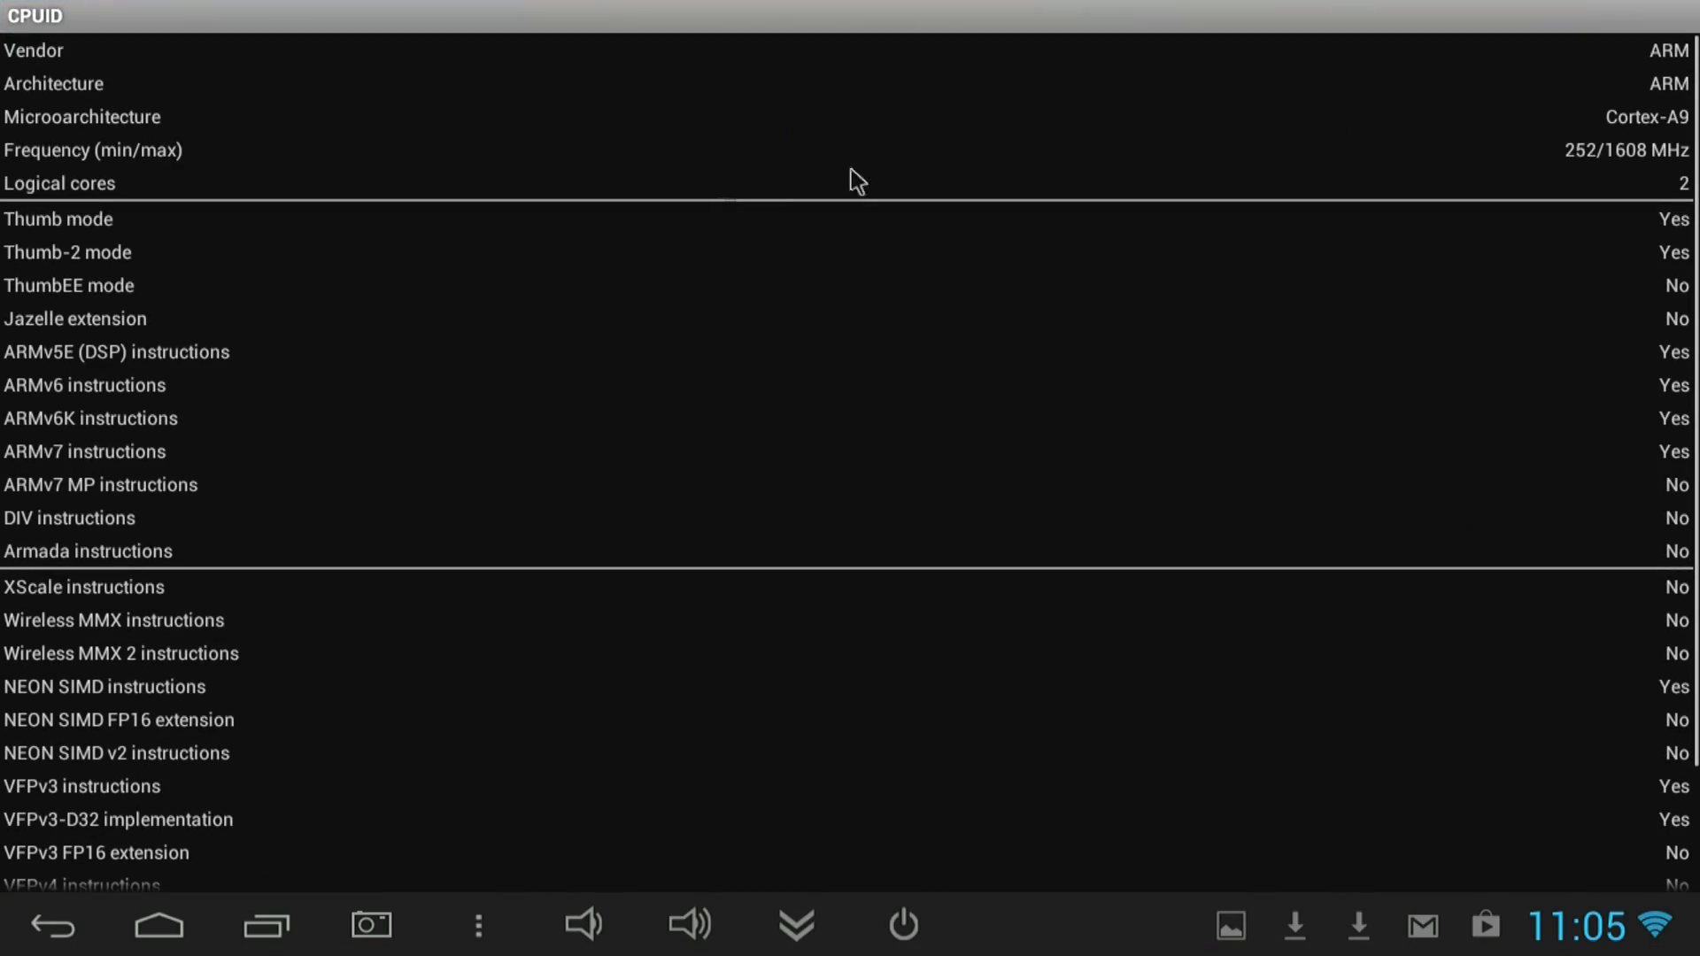
mouse_move(1579, 182)
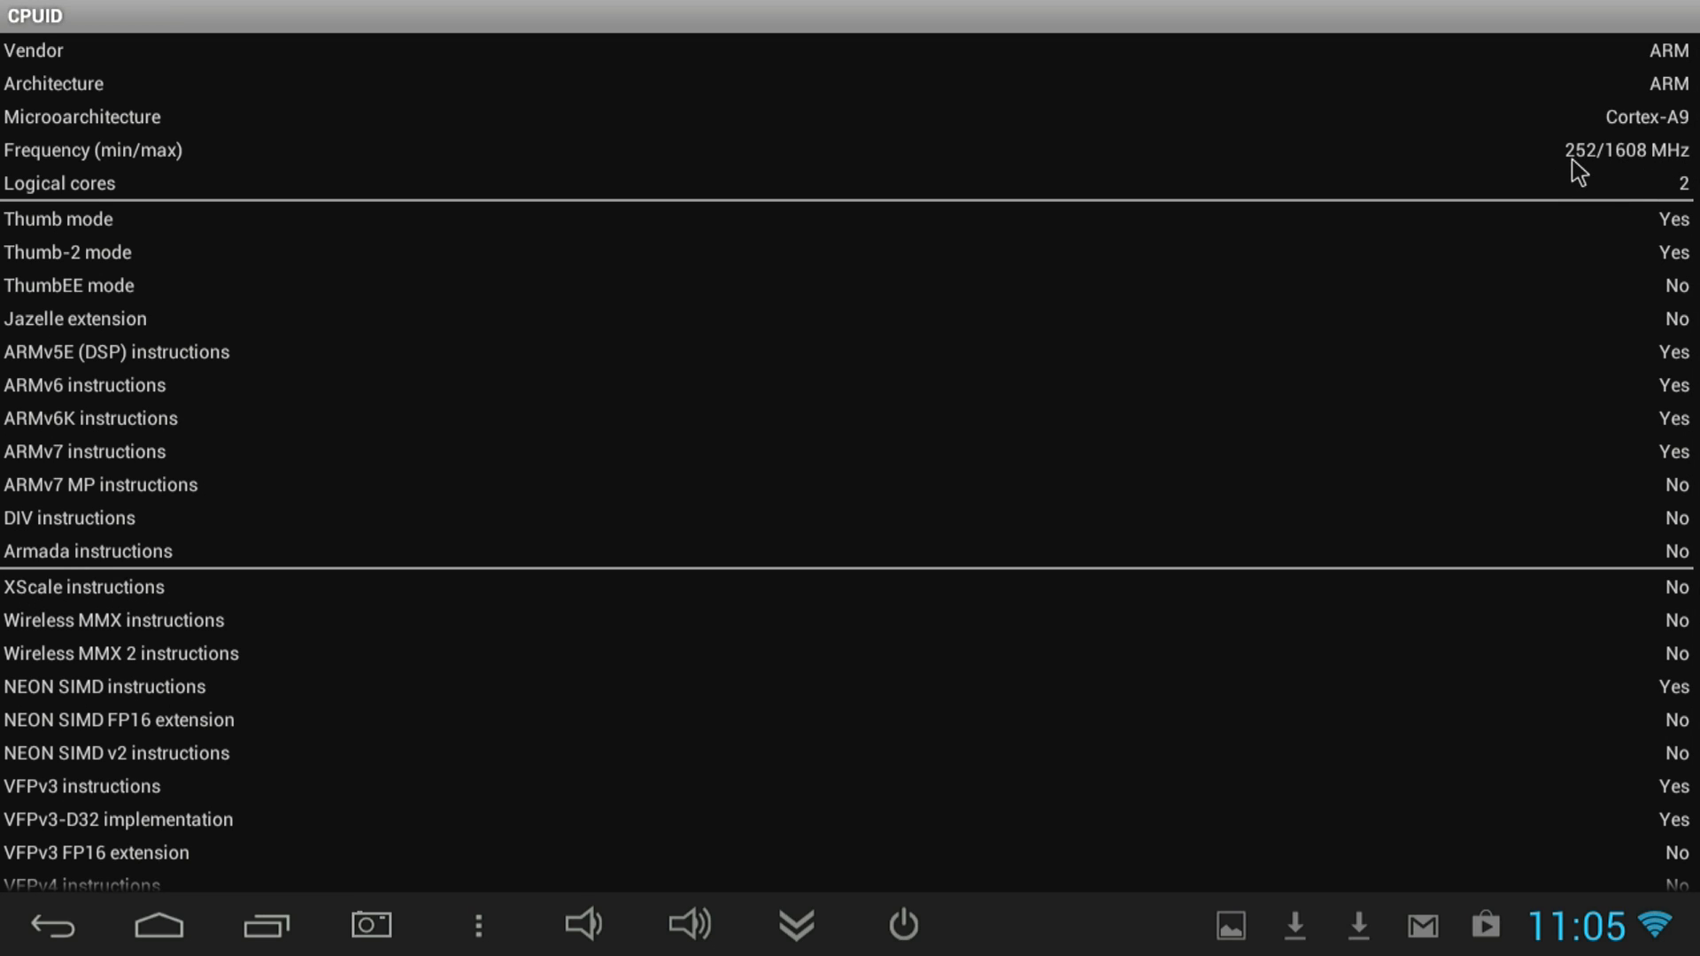
mouse_move(1582, 157)
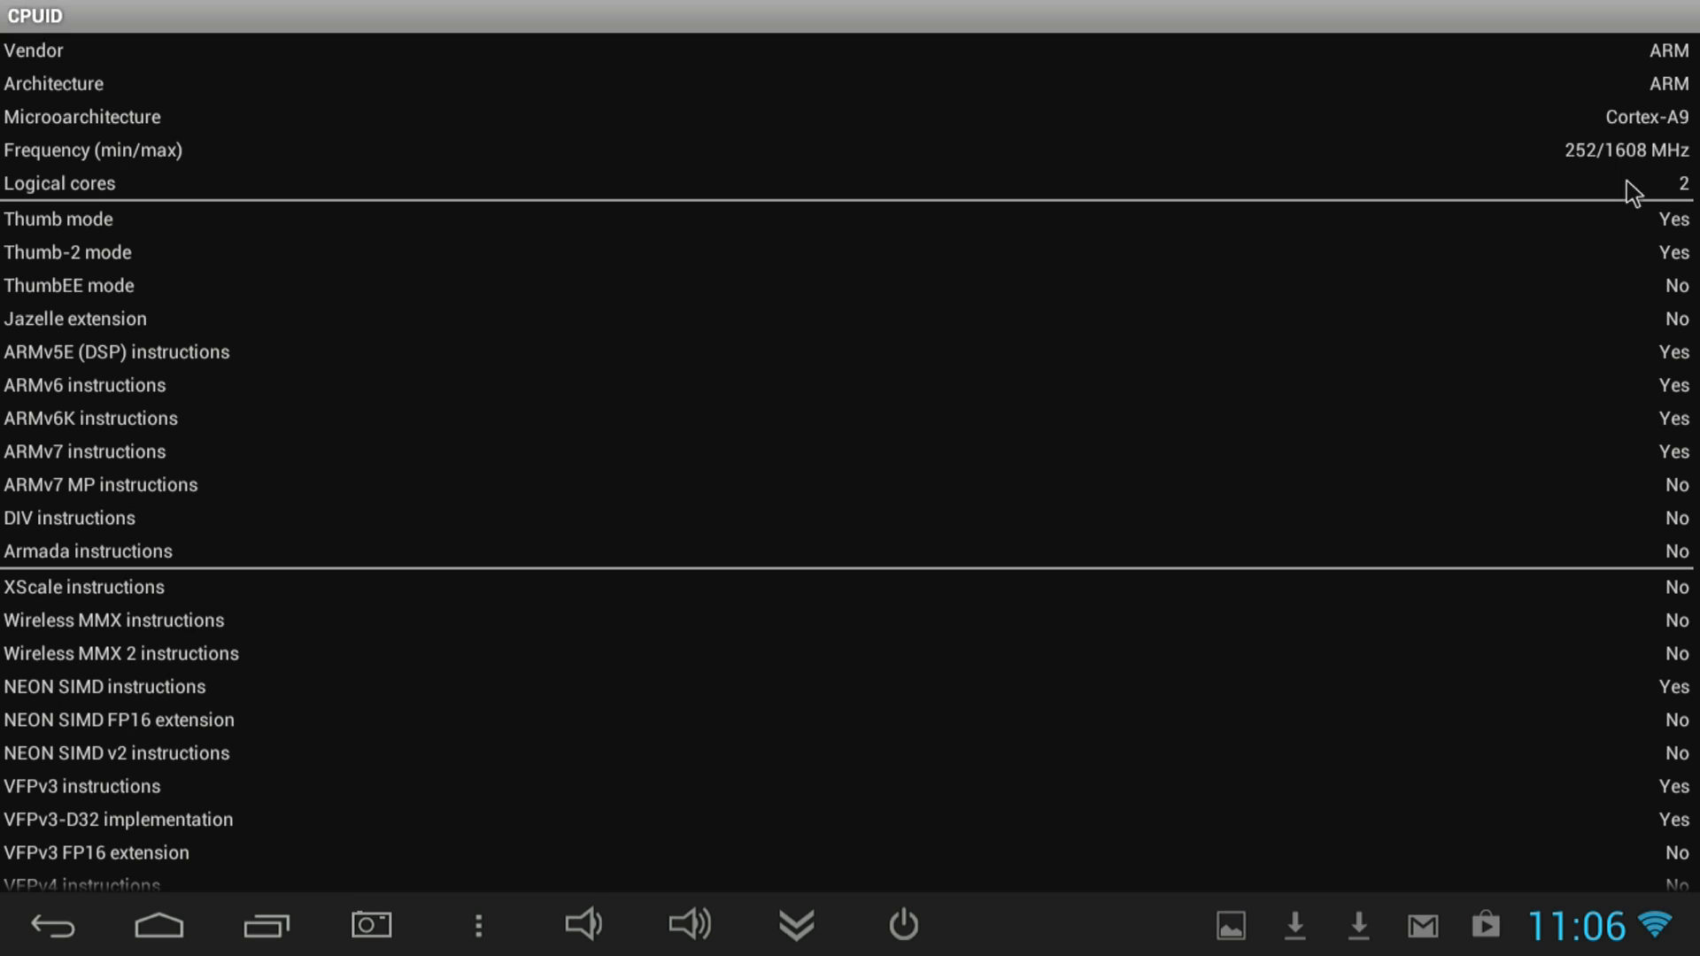
mouse_move(1645, 166)
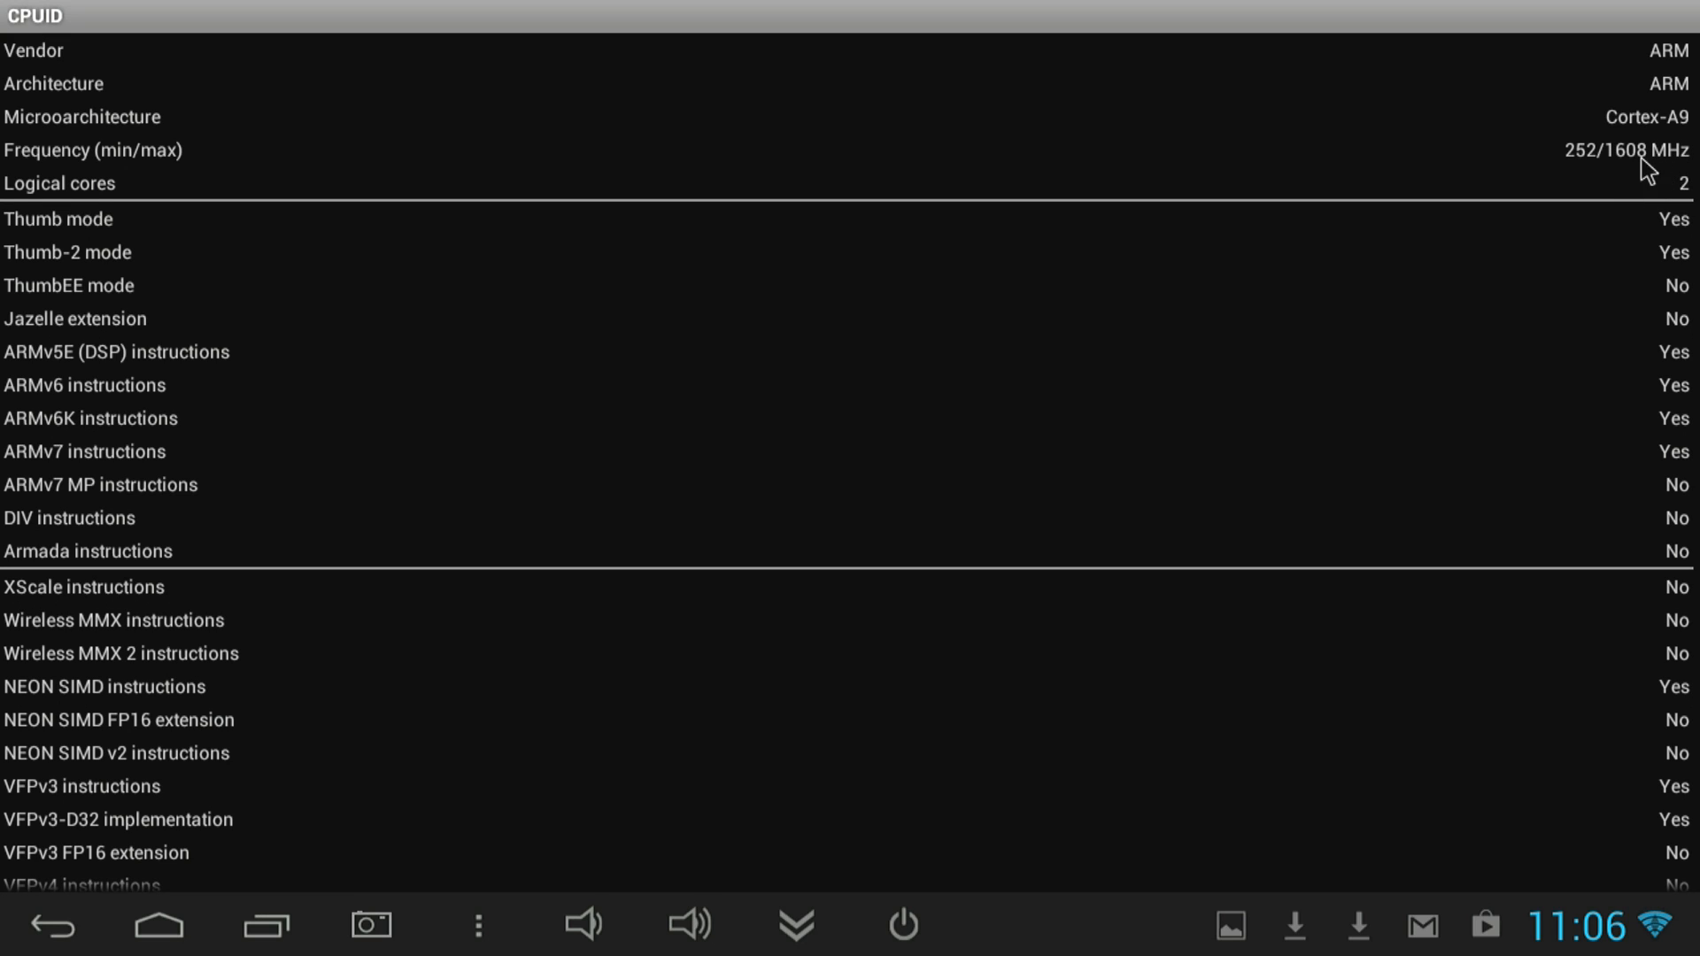
mouse_move(1547, 208)
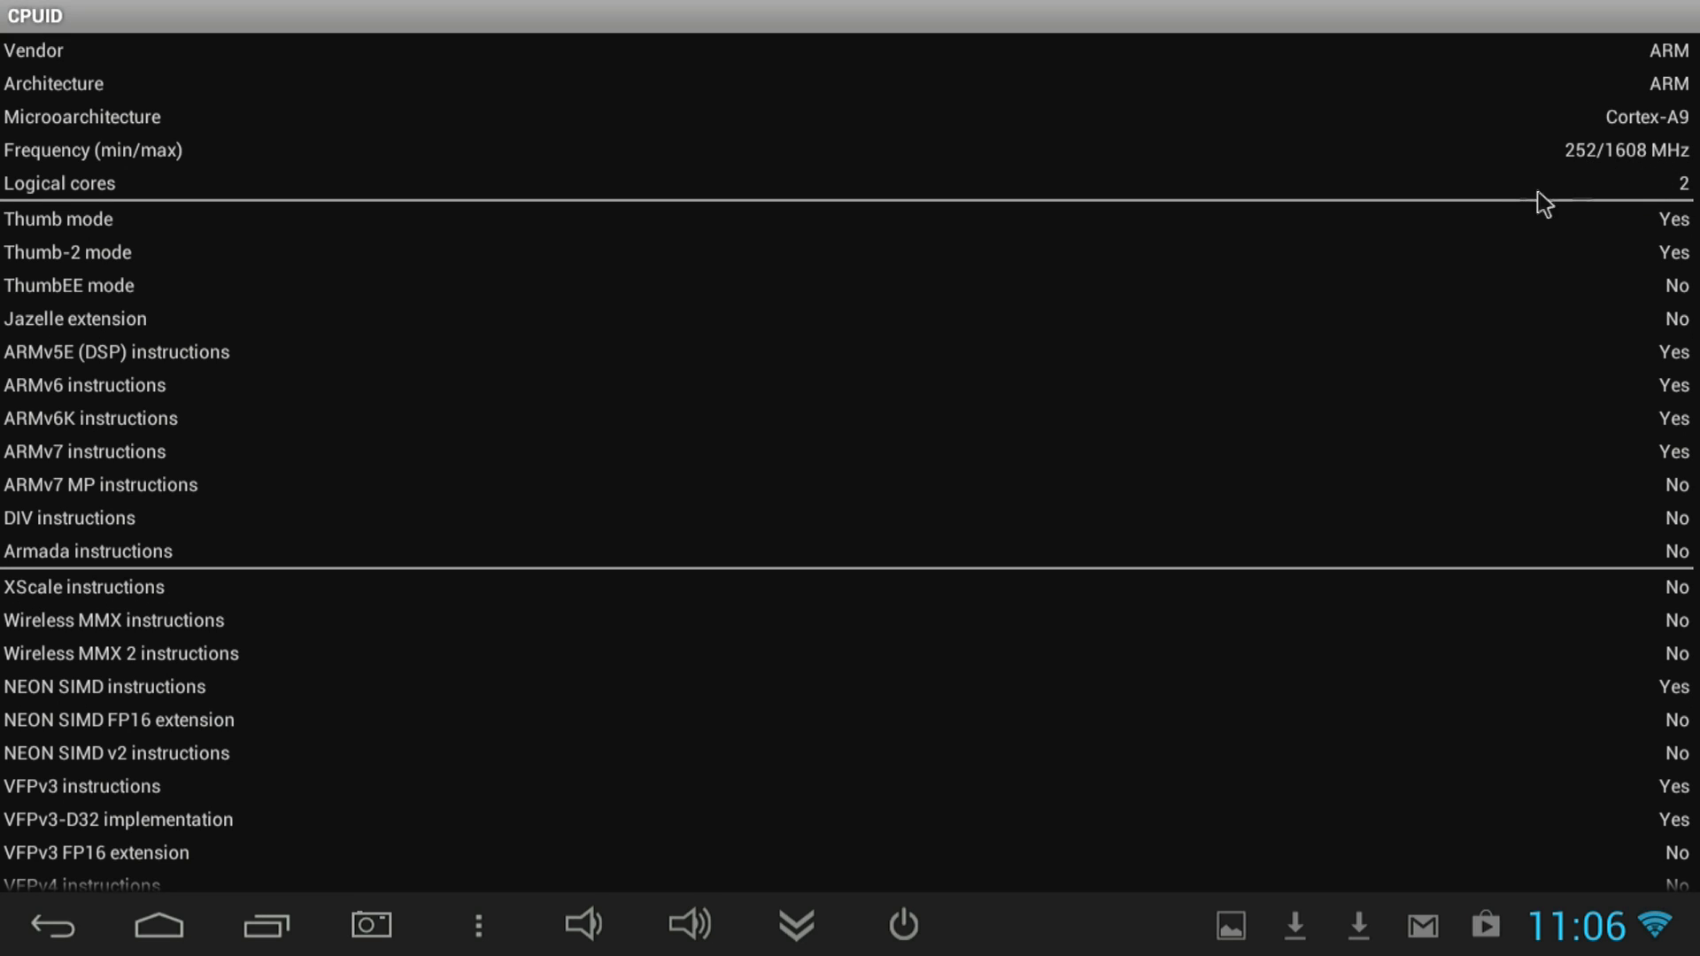
mouse_move(1662, 182)
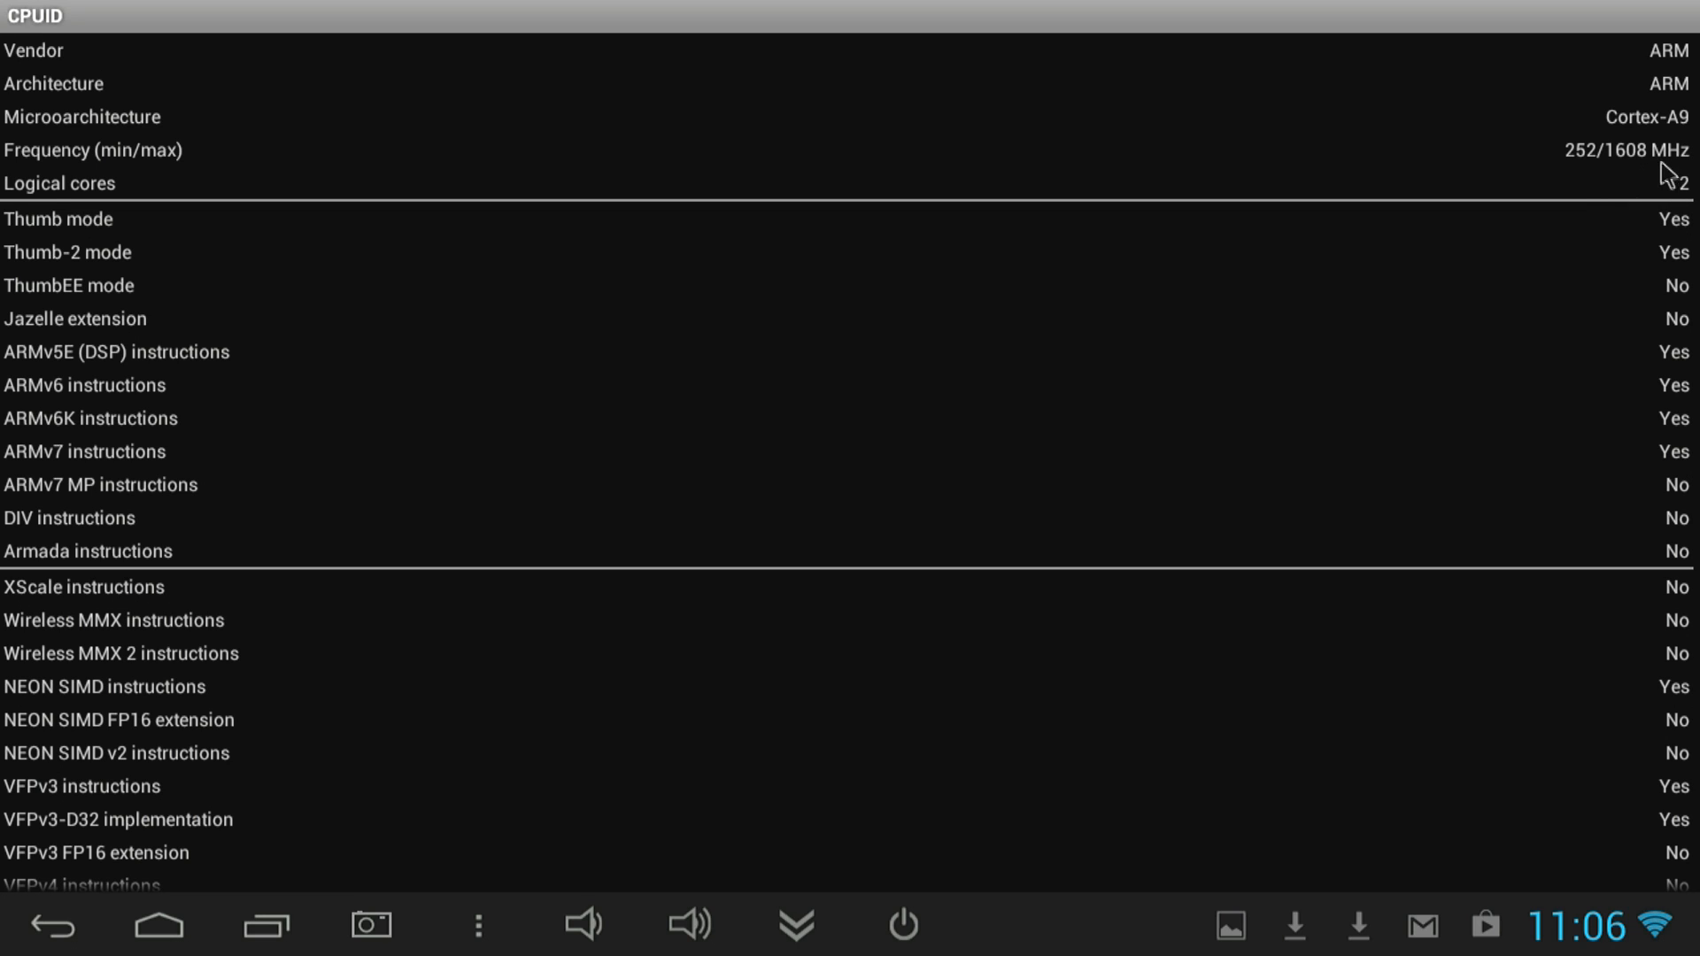
mouse_move(10, 615)
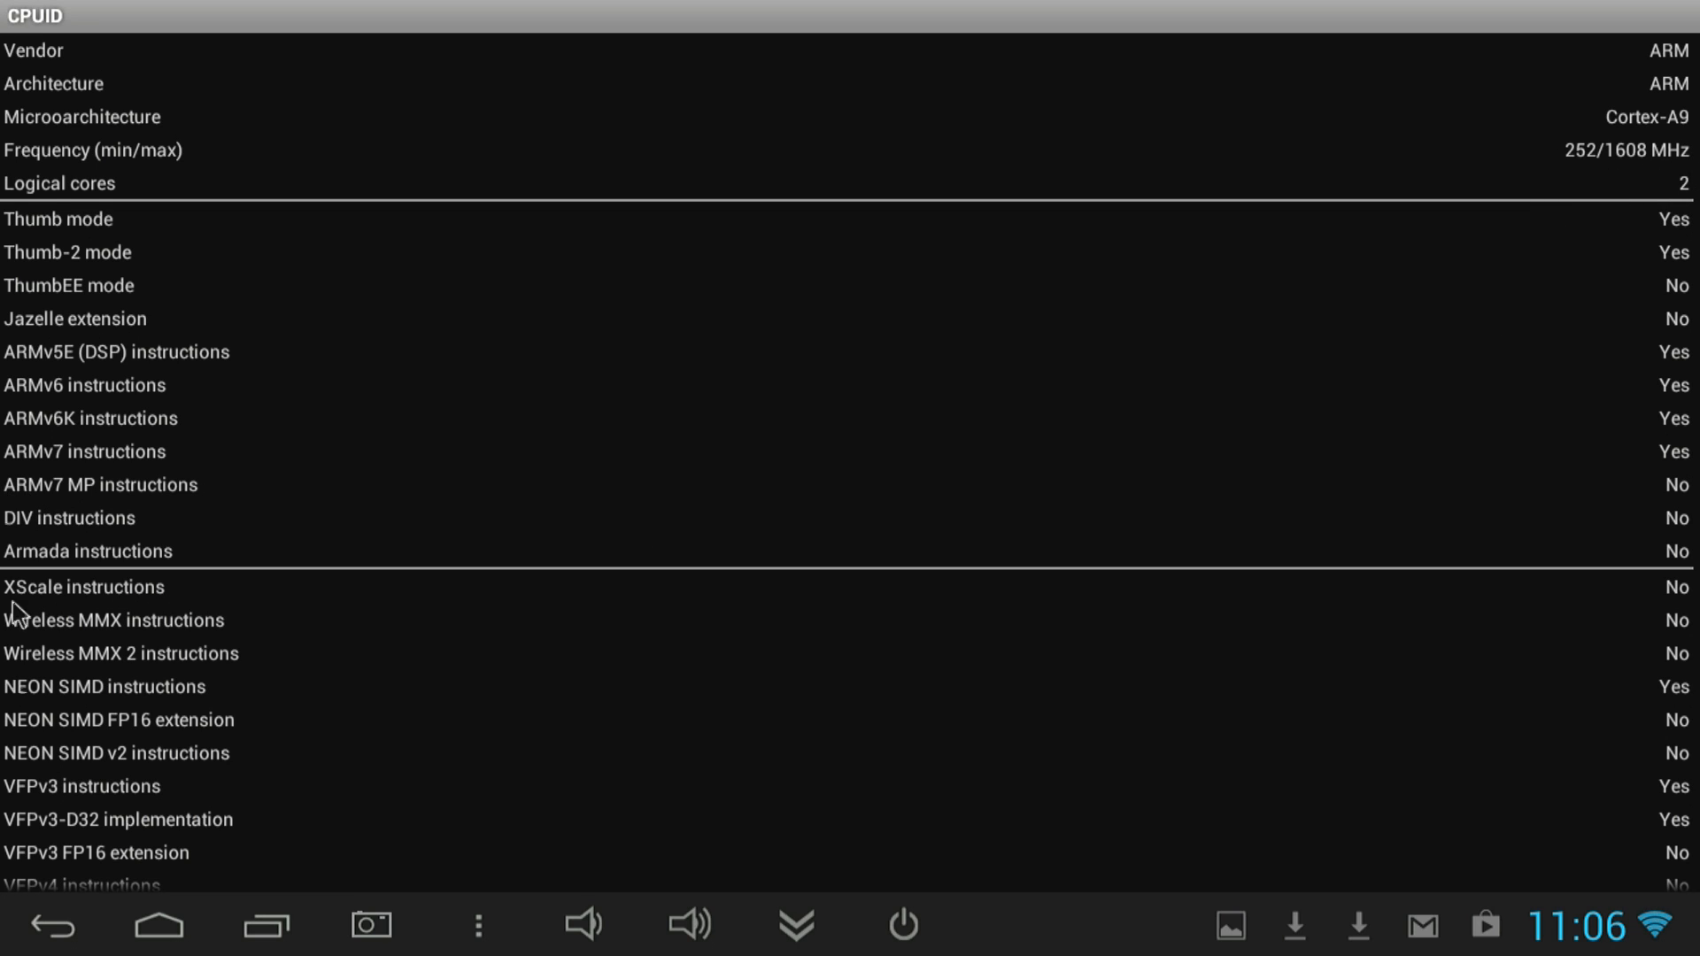
mouse_move(81, 414)
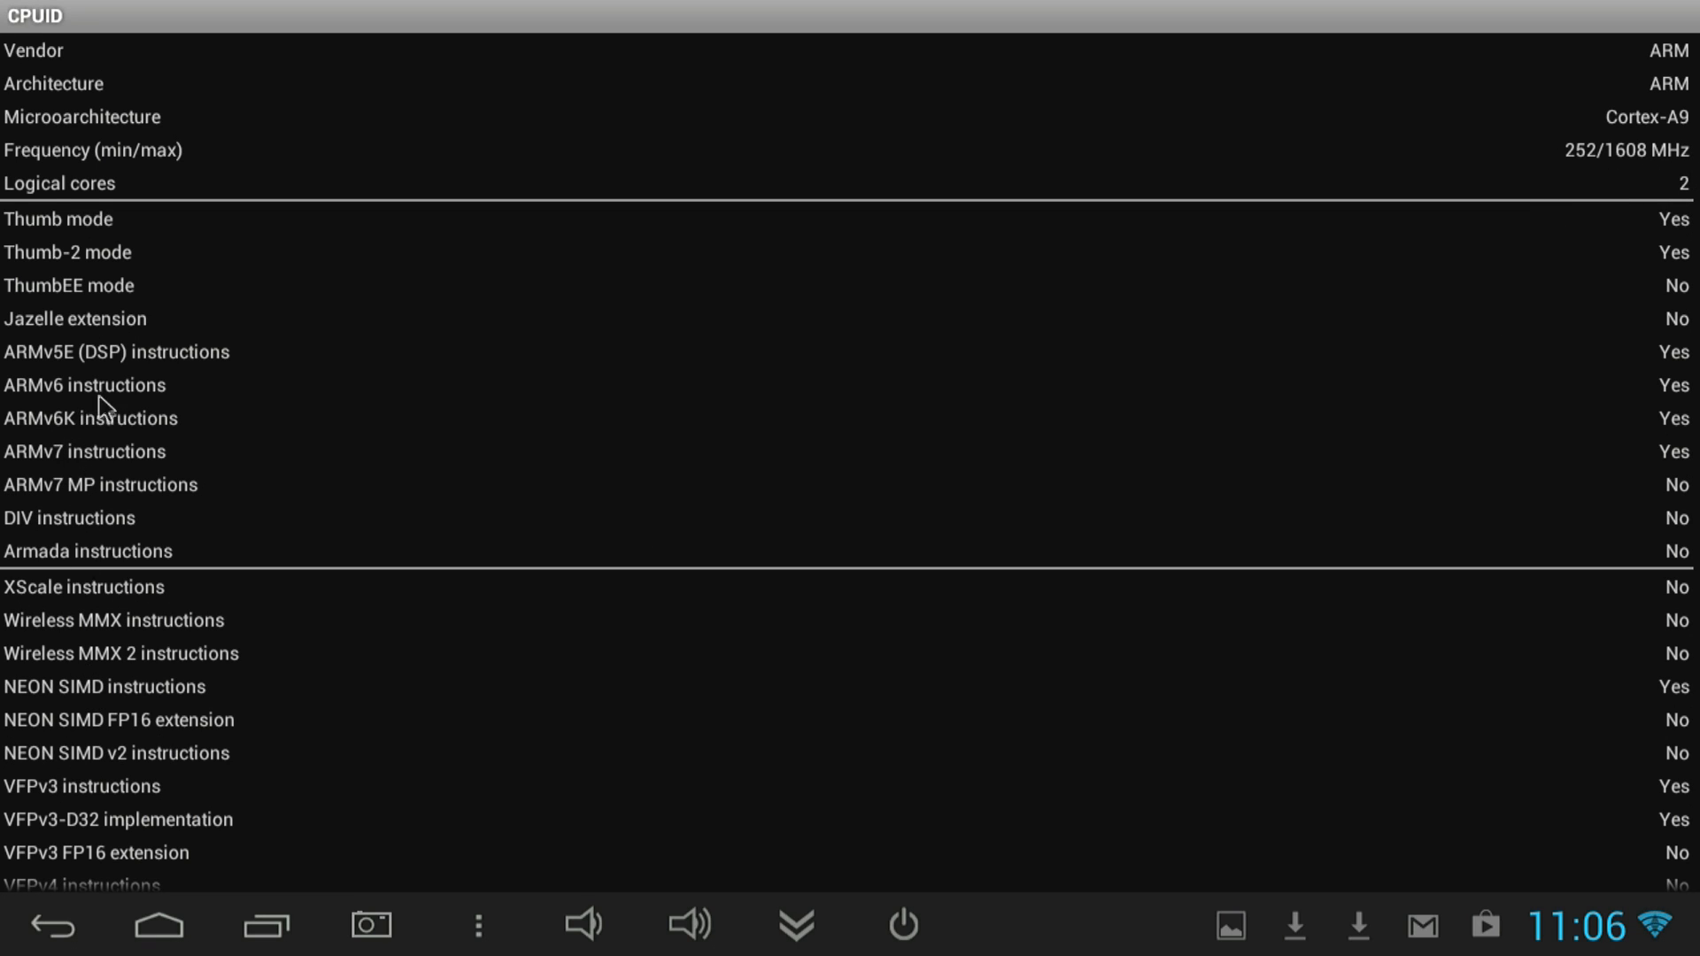
mouse_move(741, 609)
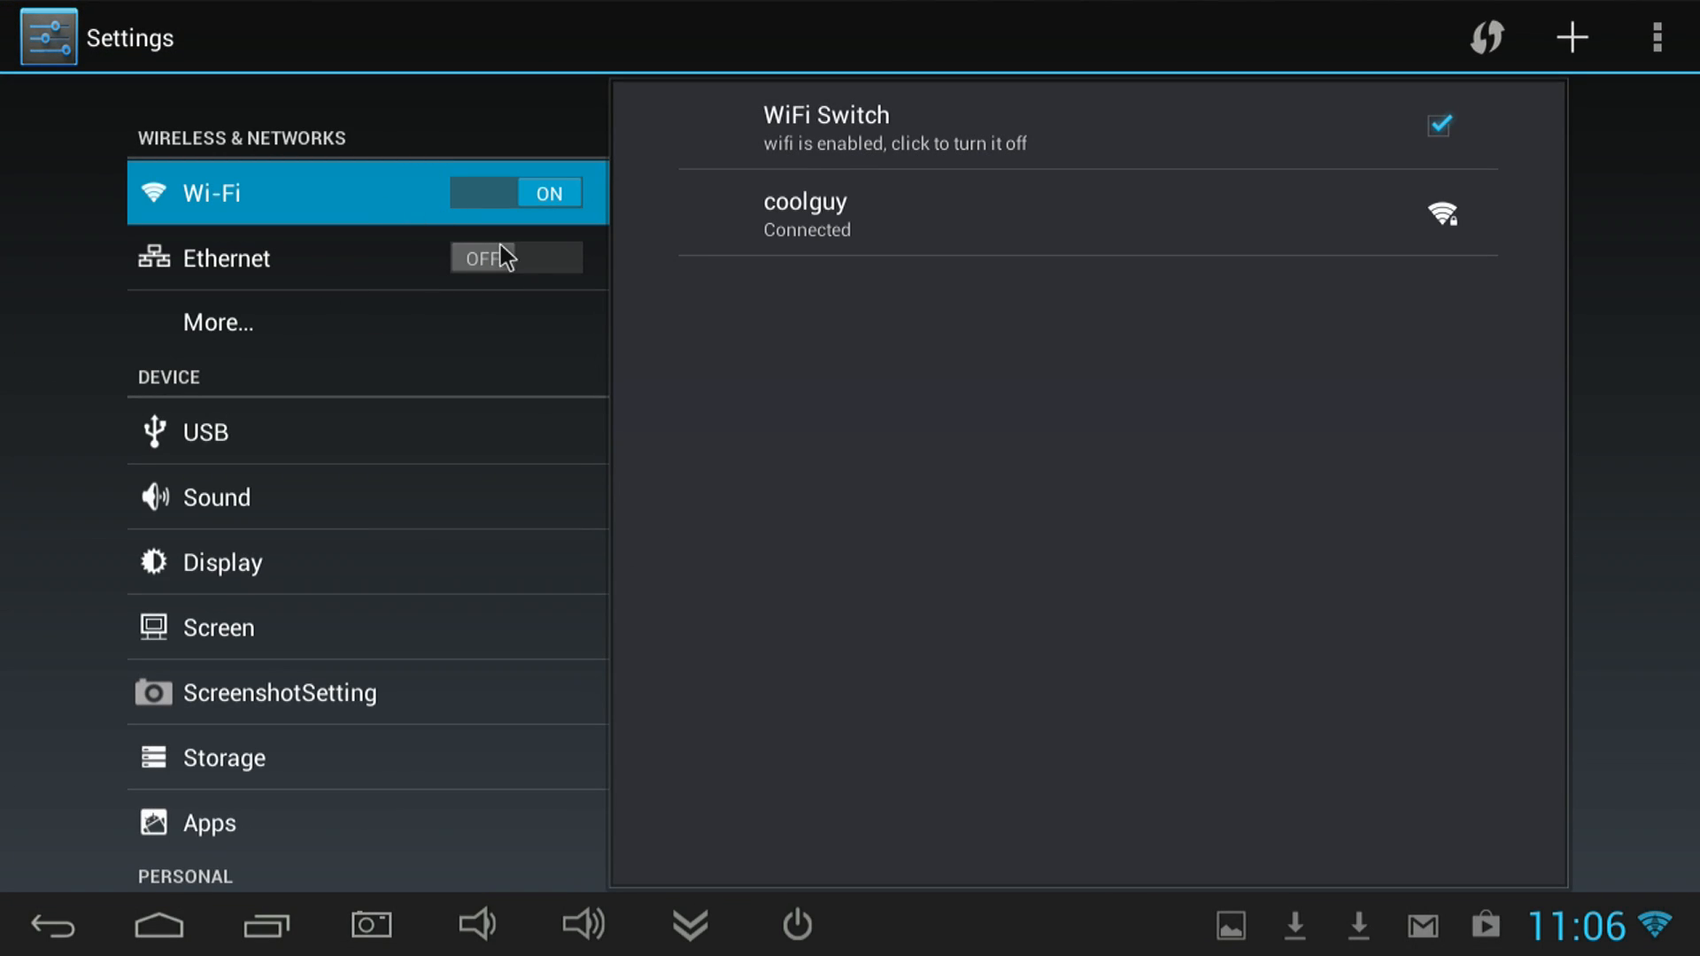
Browse the Display sleep options, Screen Scale and 1920x1080p-60 HDMI resolution choices.
click(222, 562)
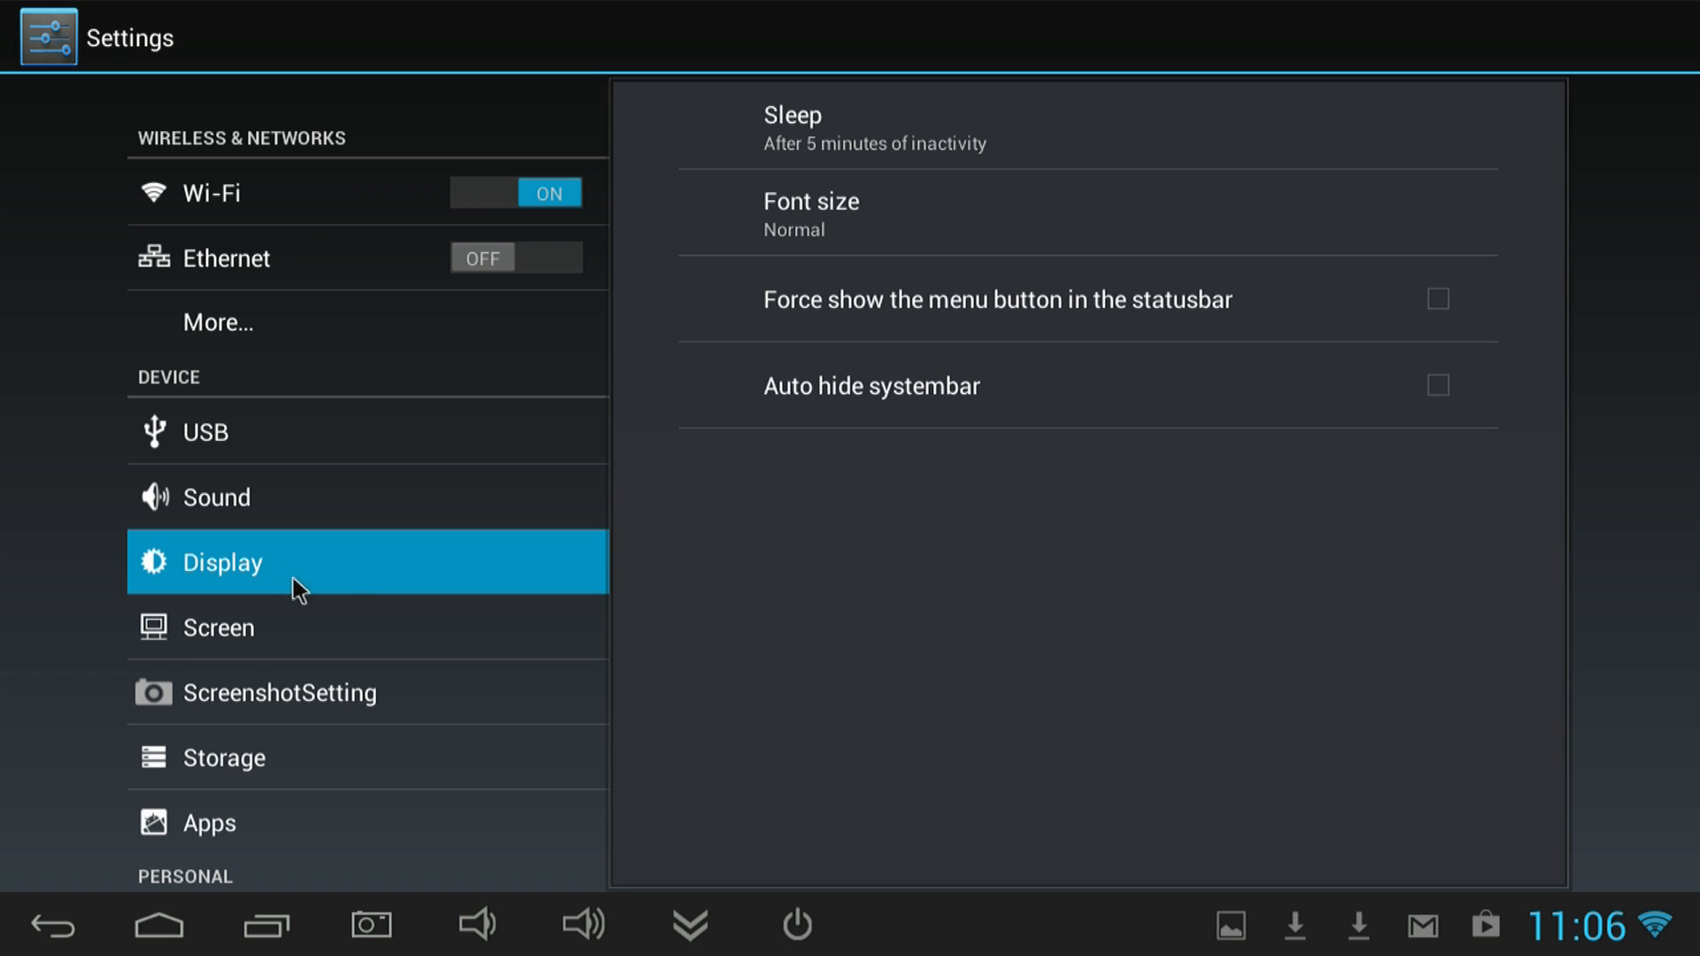
click(811, 128)
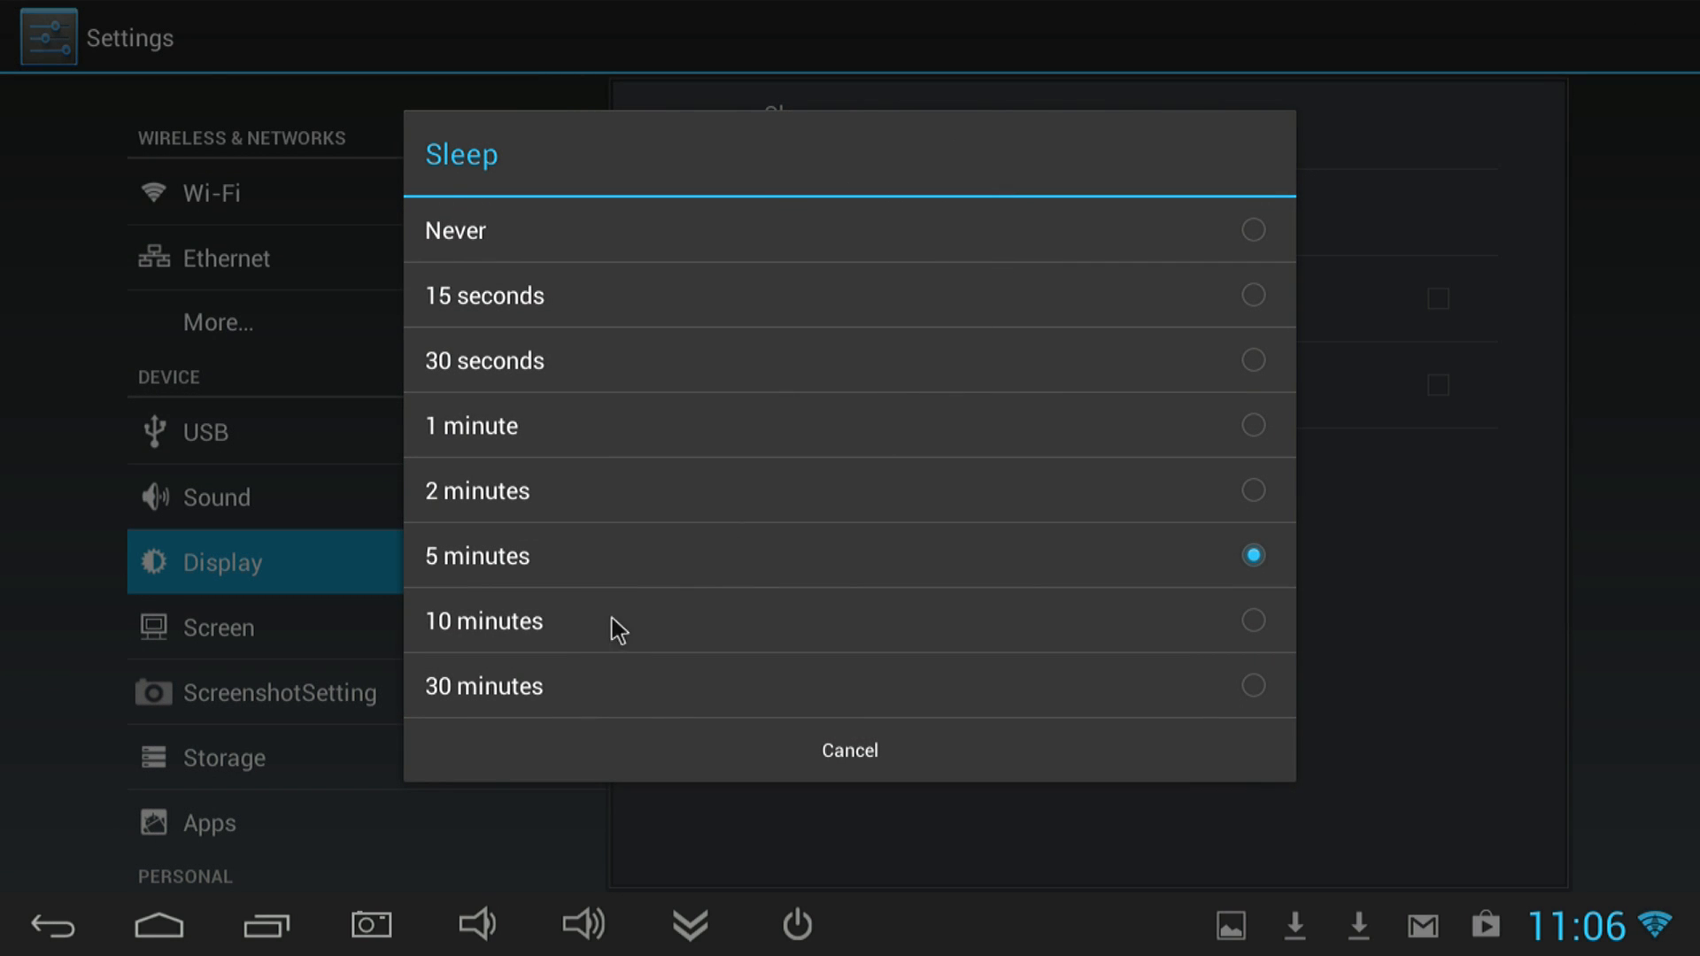
mouse_move(911, 596)
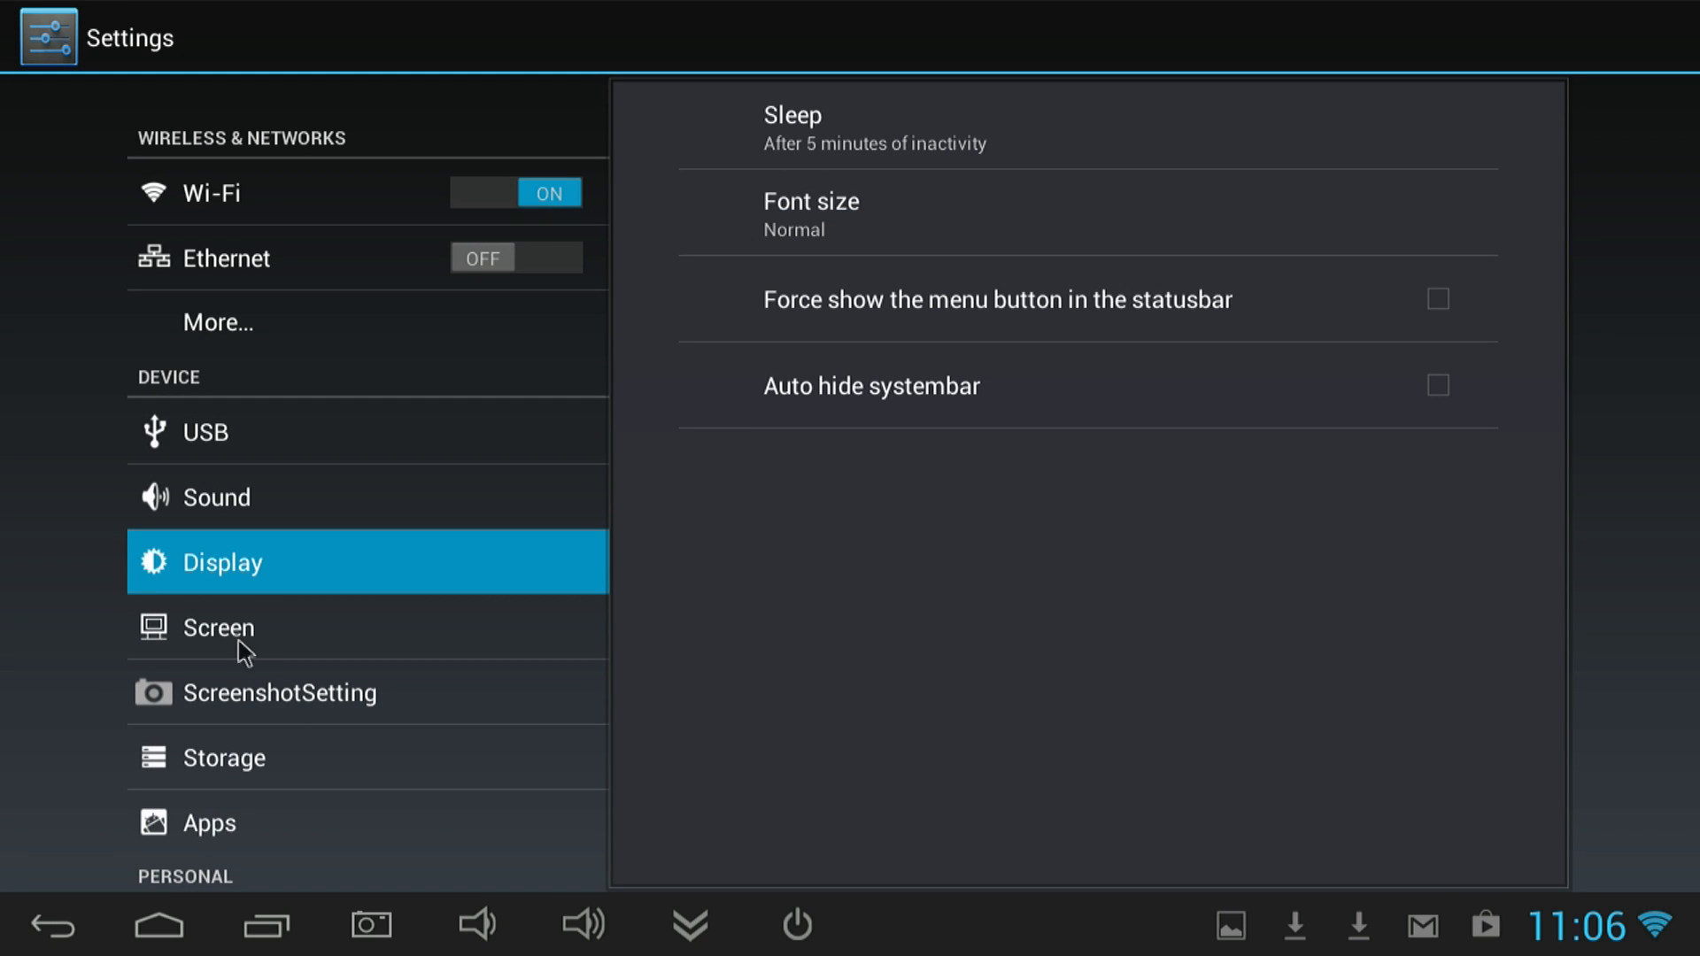
click(218, 628)
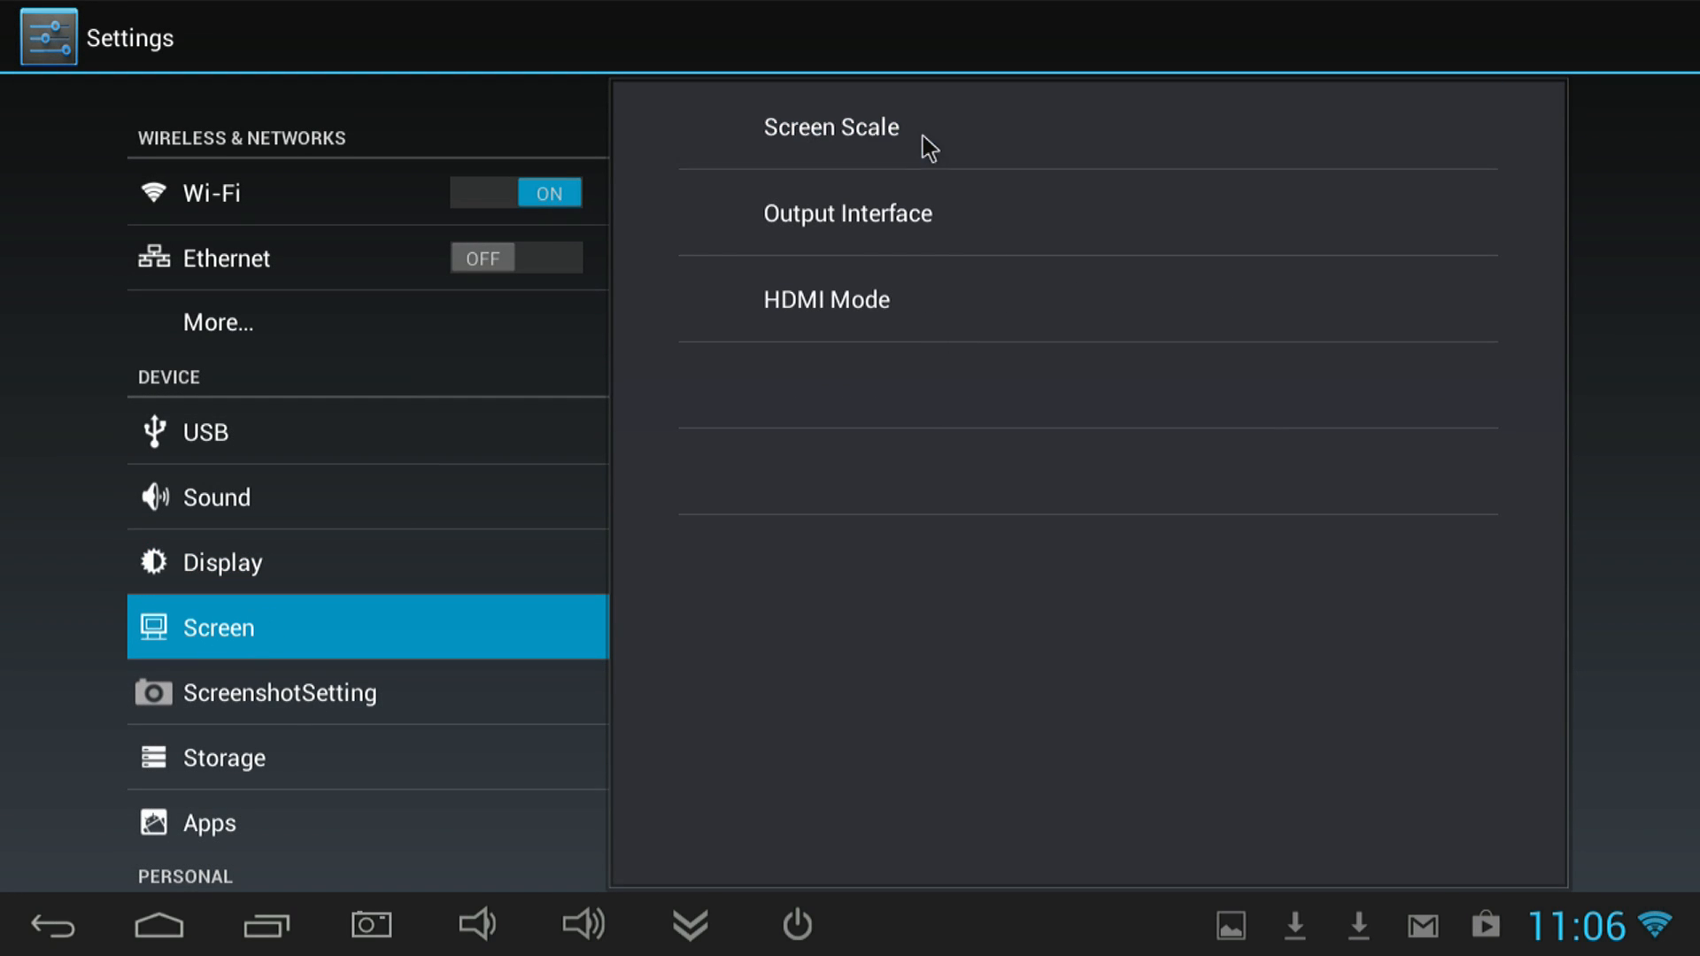
click(832, 127)
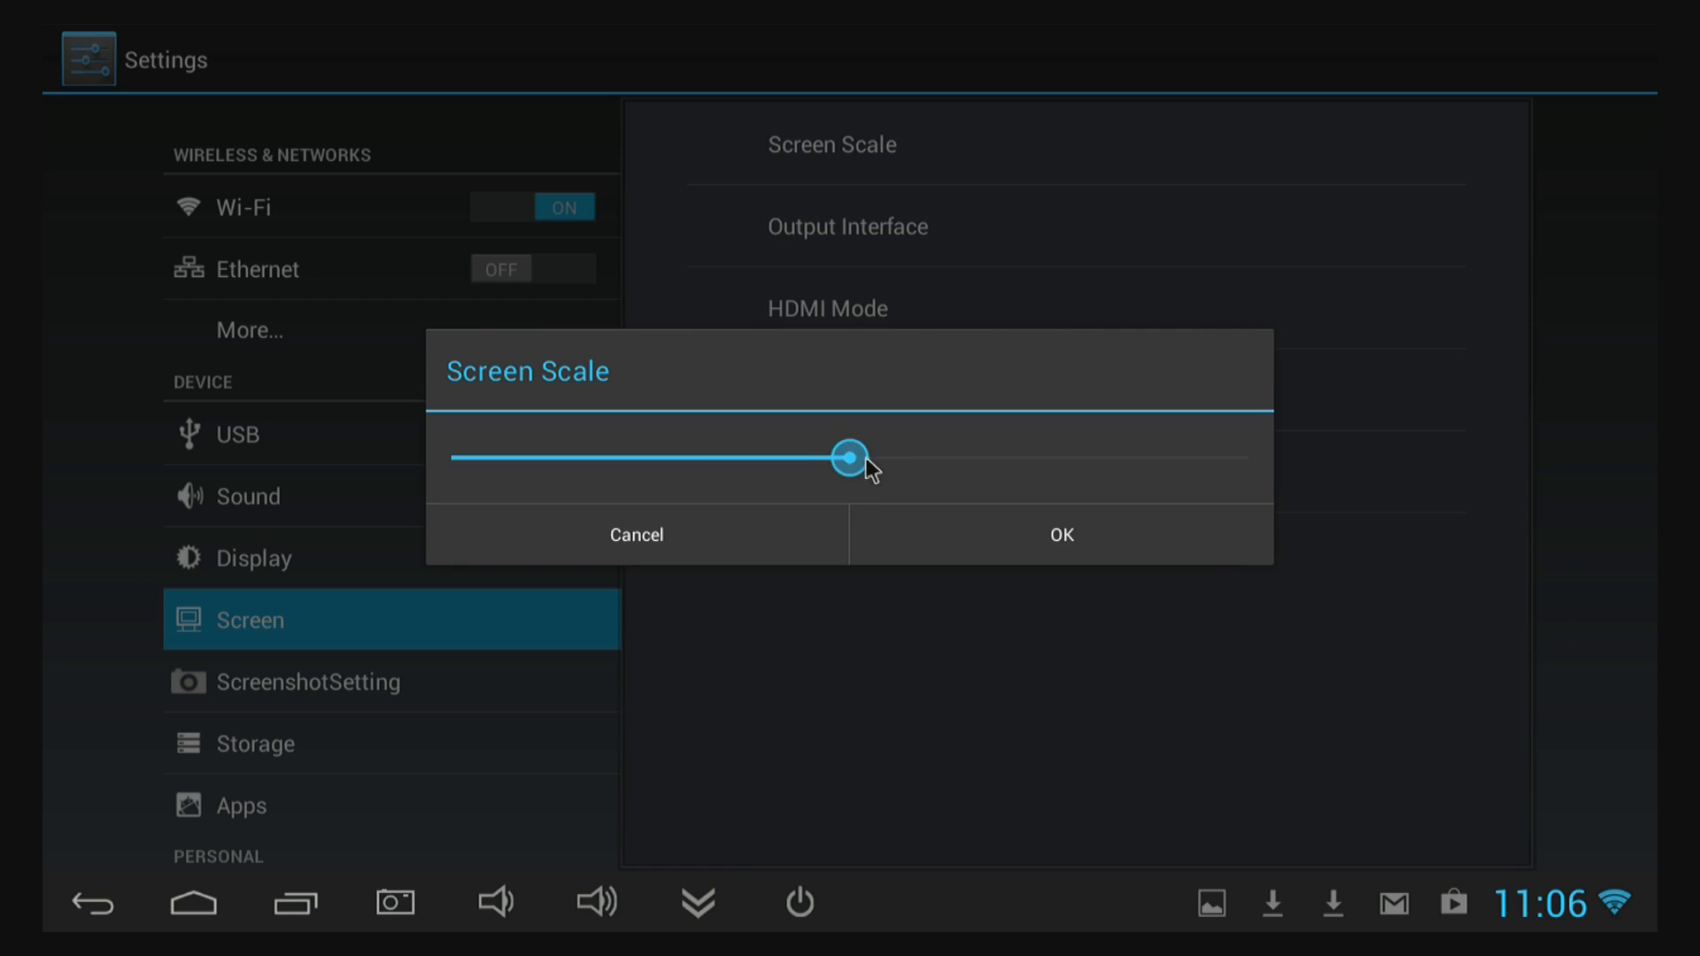
click(1061, 535)
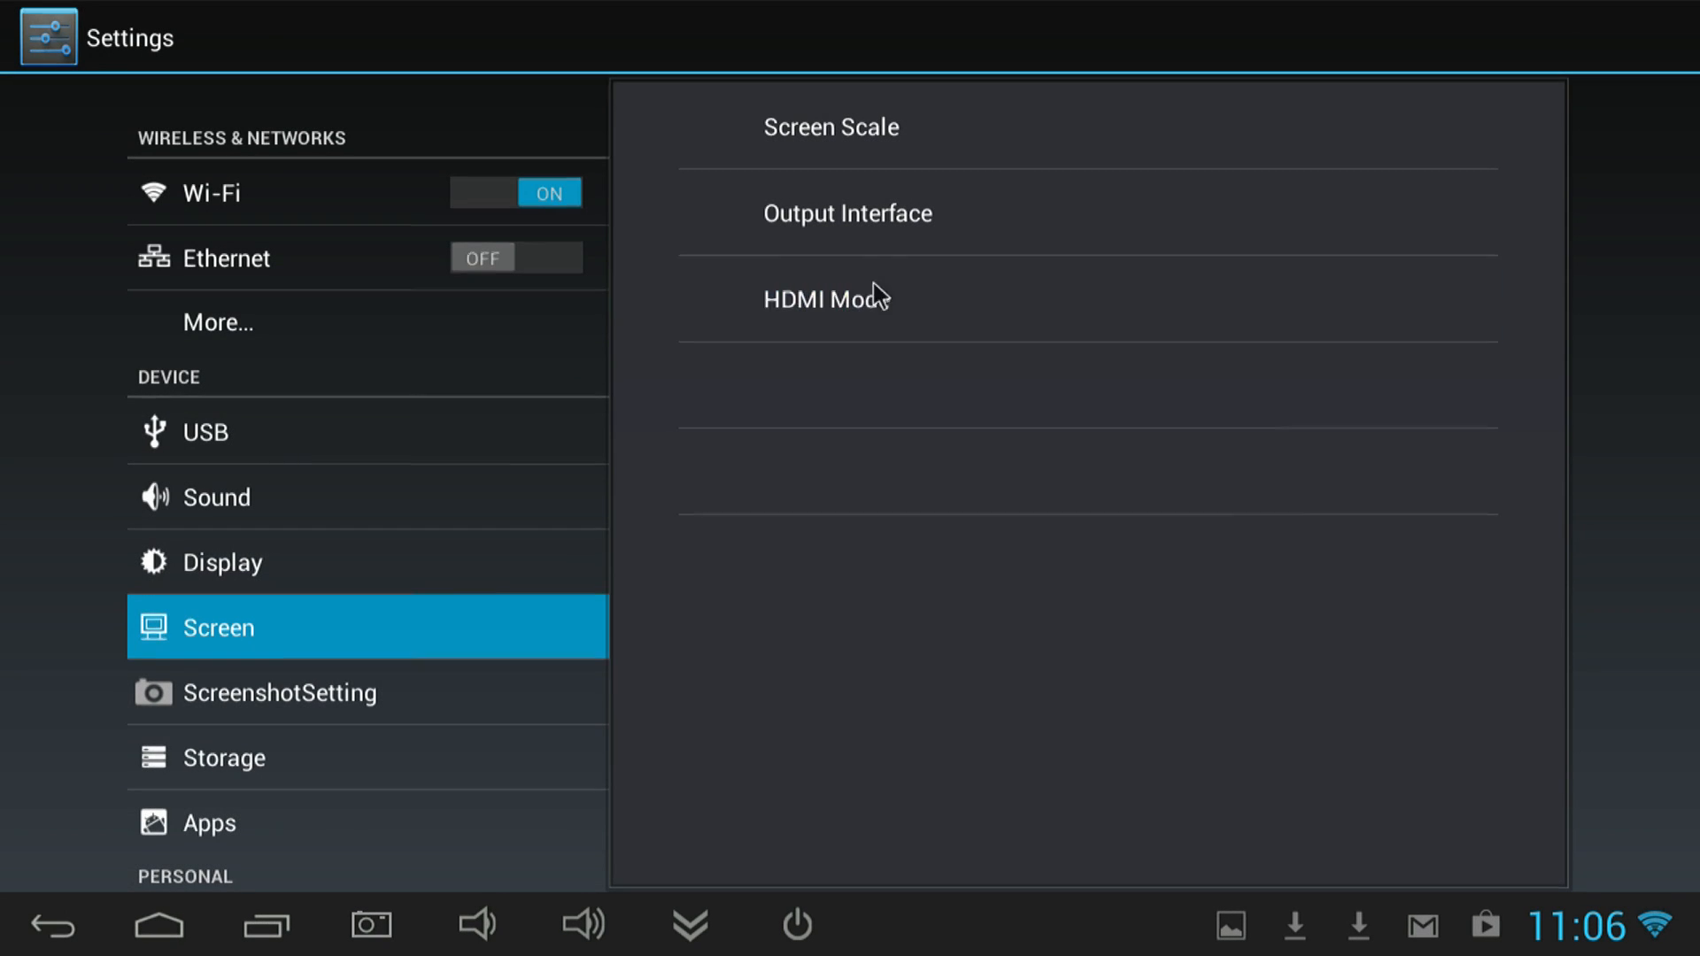
click(827, 299)
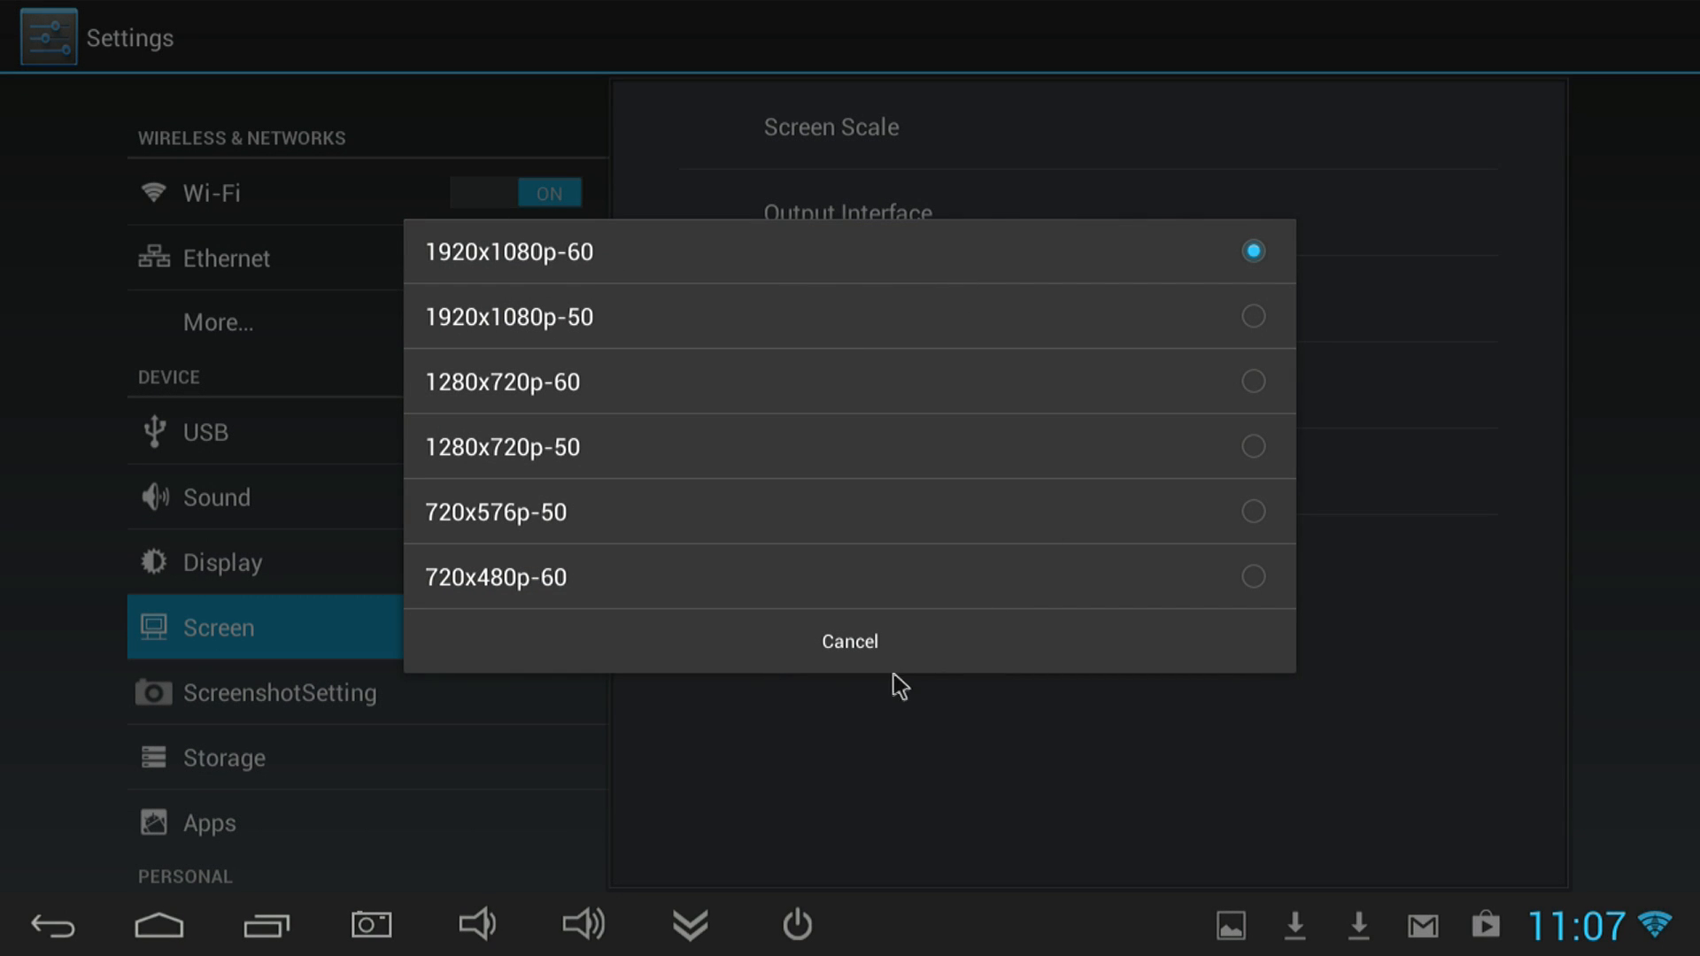
In Screenshot settings, toggle the statusbar screenshot shortcut off and back on.
click(279, 693)
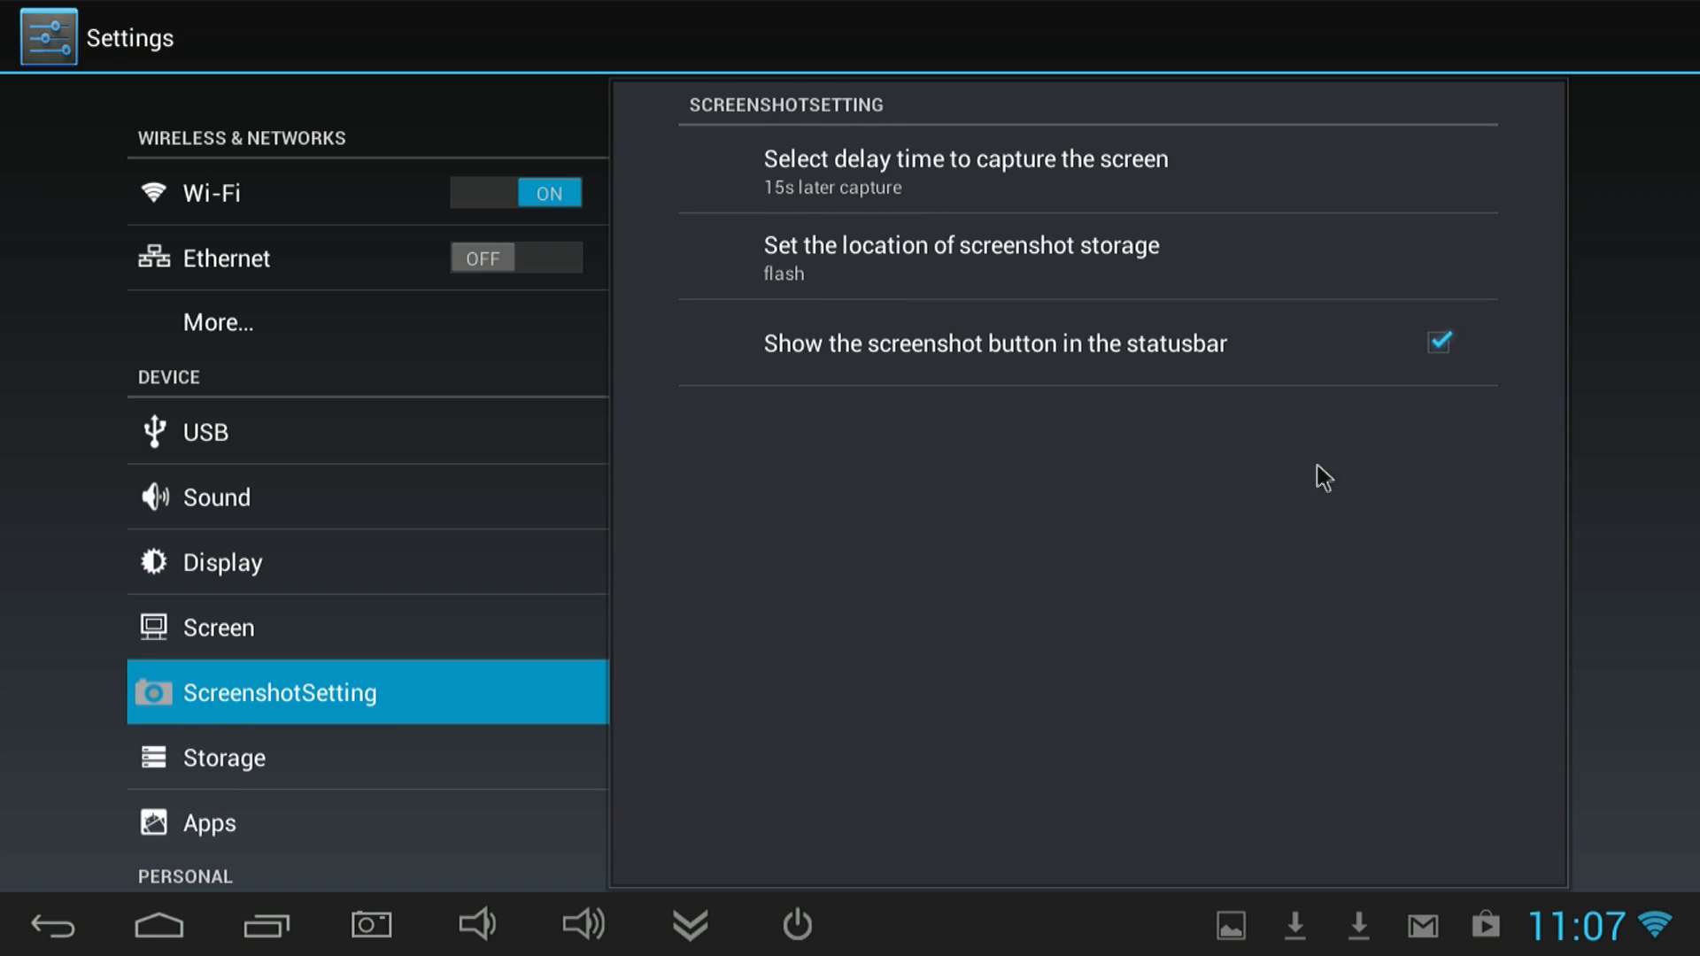
click(1438, 343)
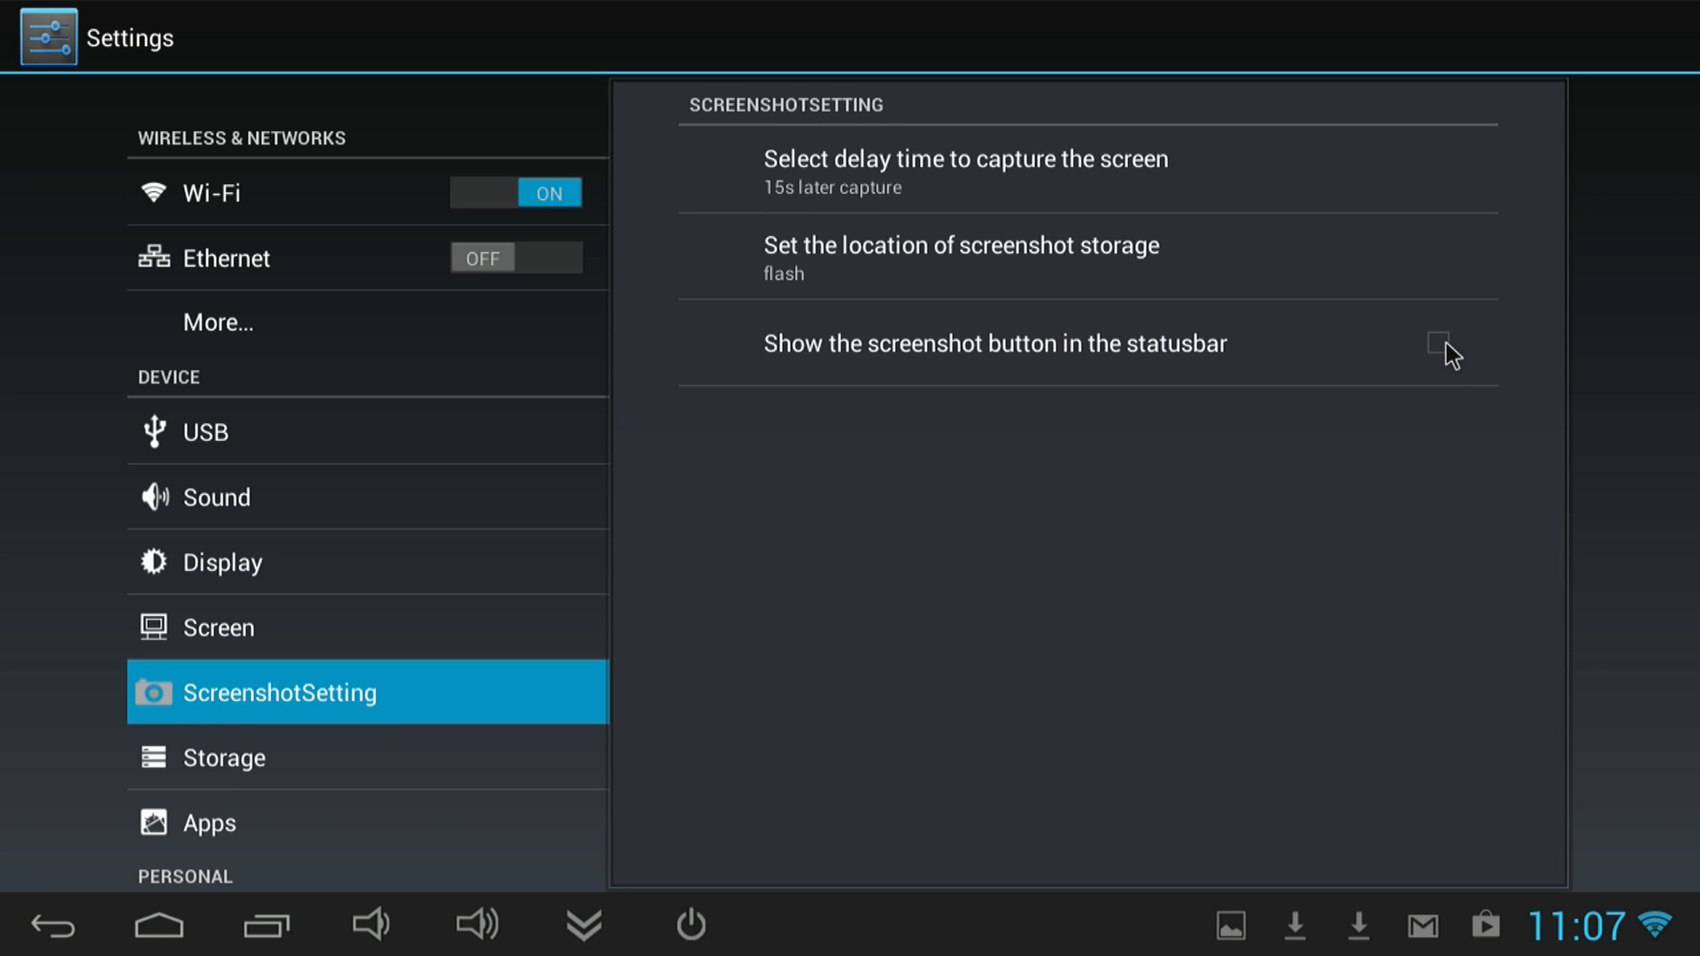
click(1434, 341)
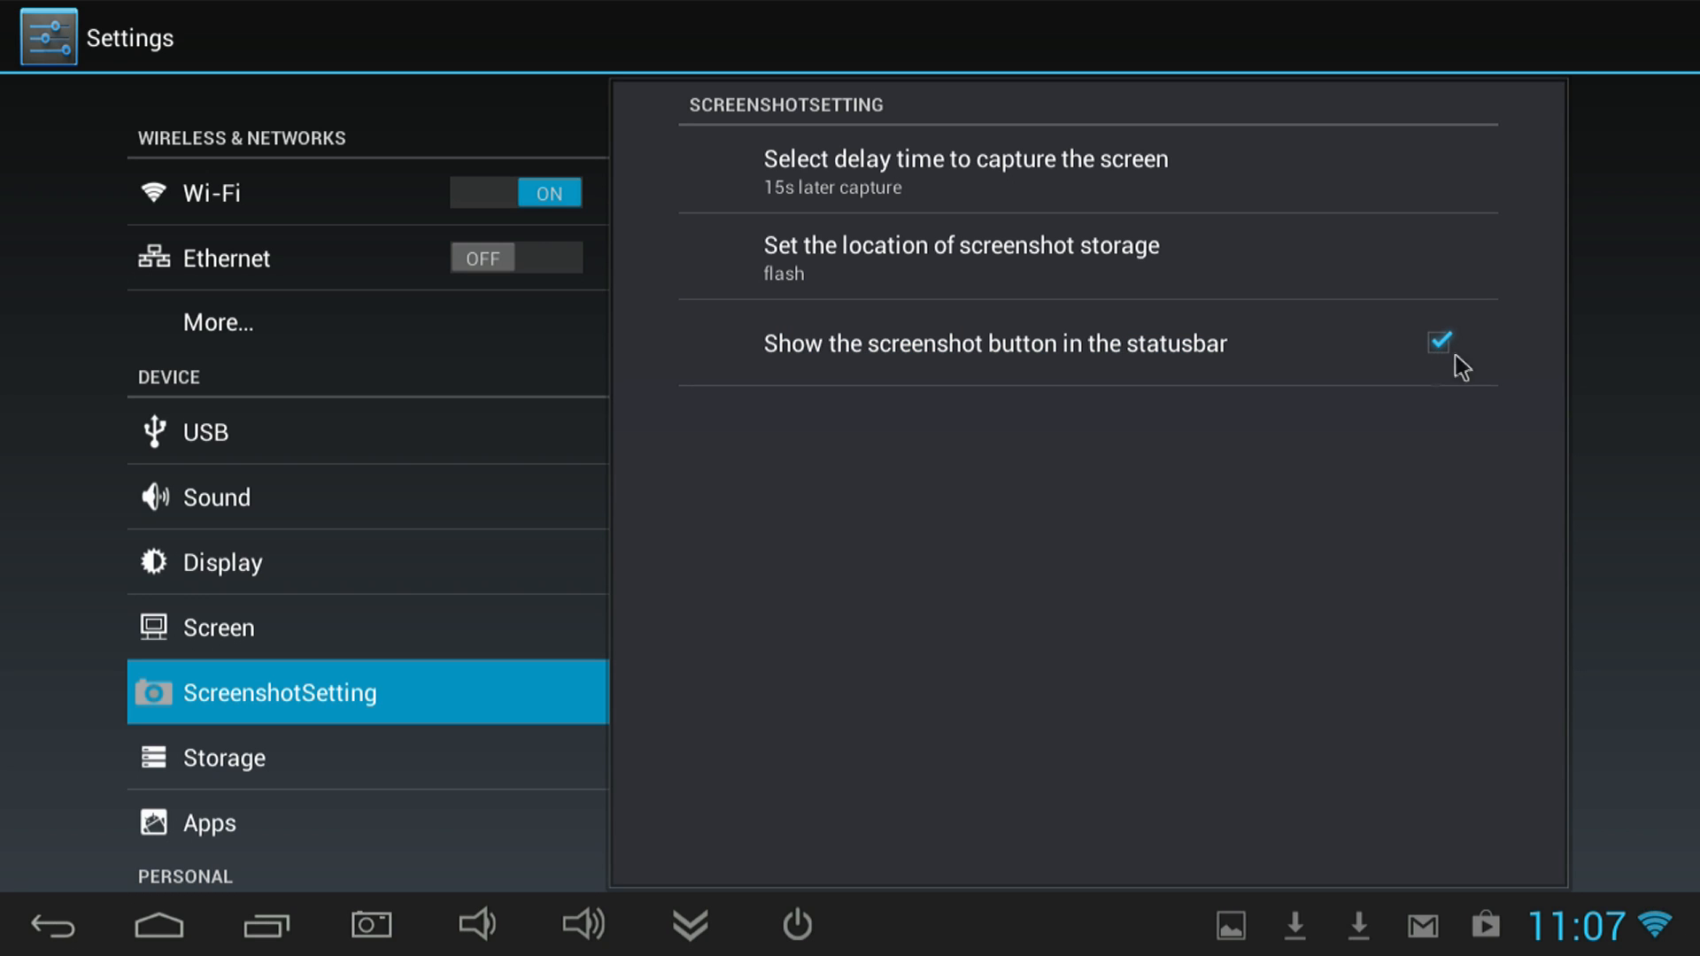
mouse_move(256, 767)
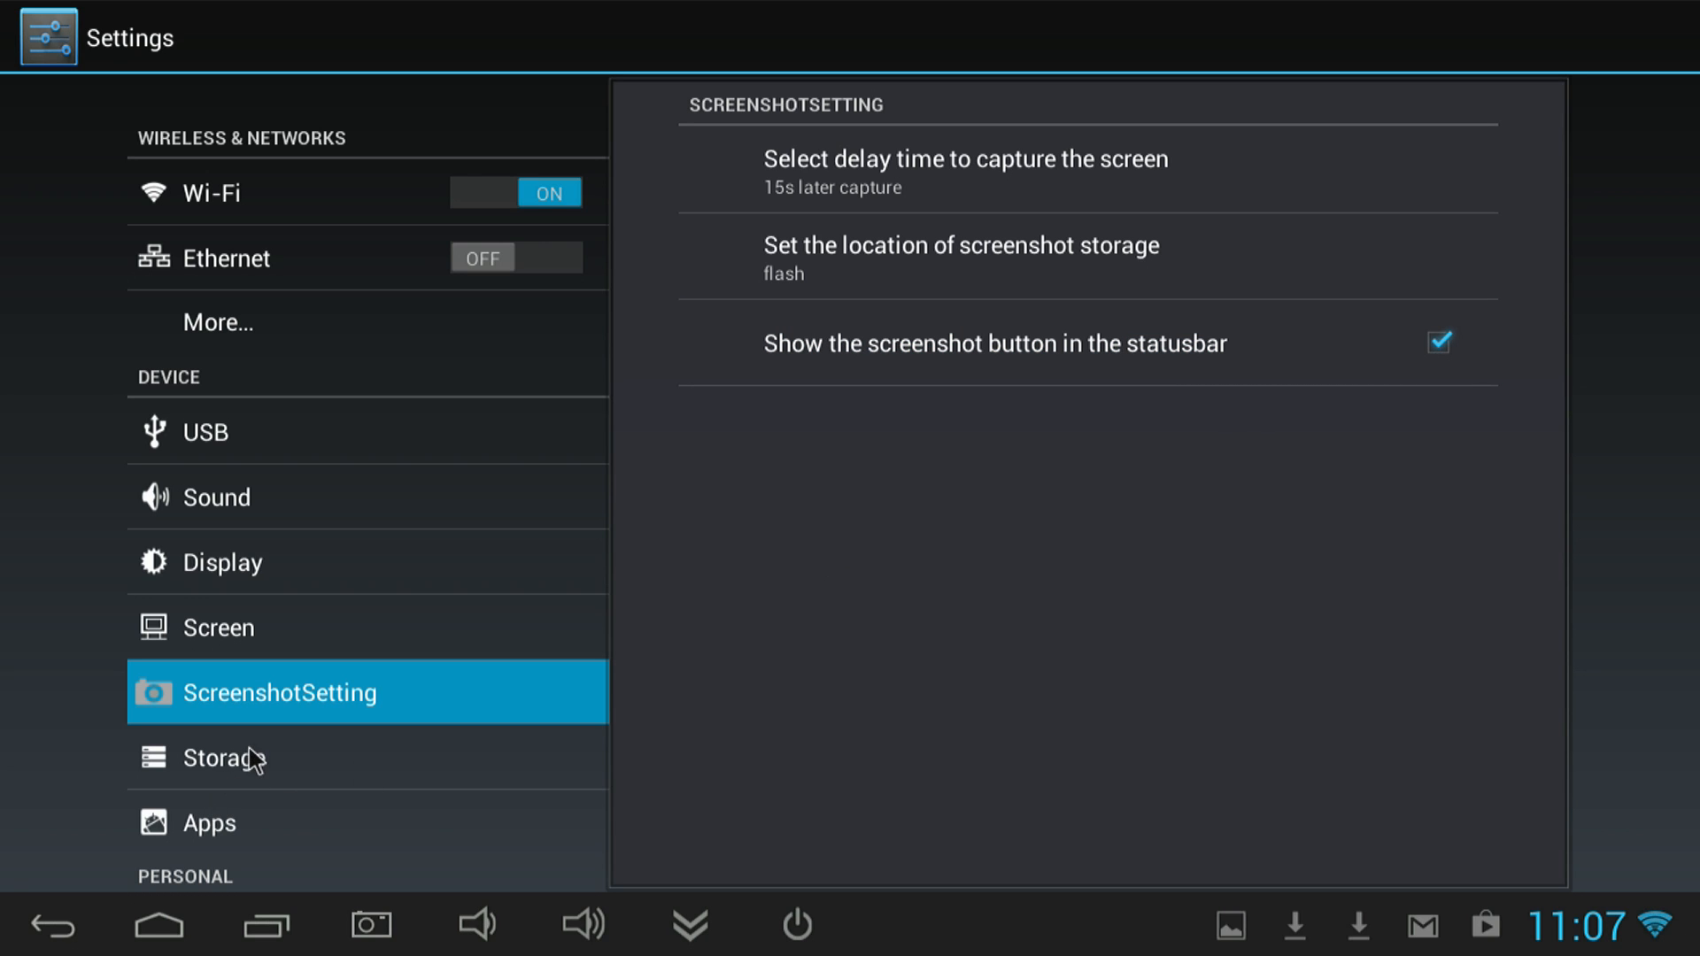
Review internal and NAND flash storage usage by scrolling the Storage page.
click(224, 759)
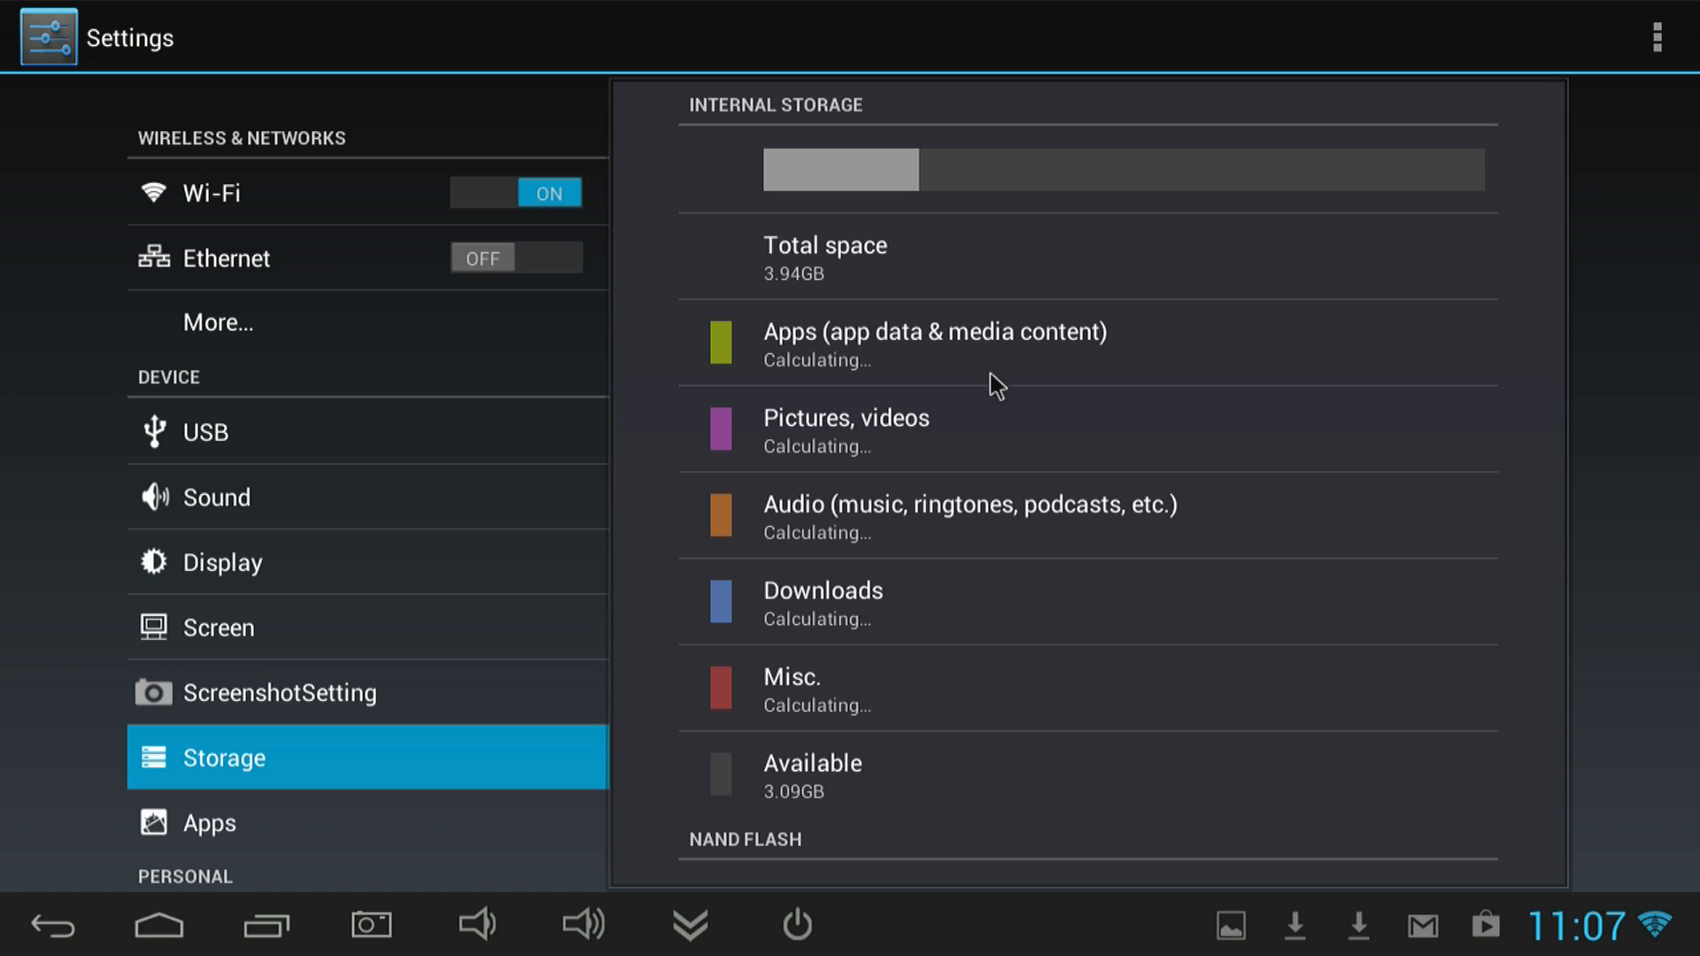
mouse_move(828, 273)
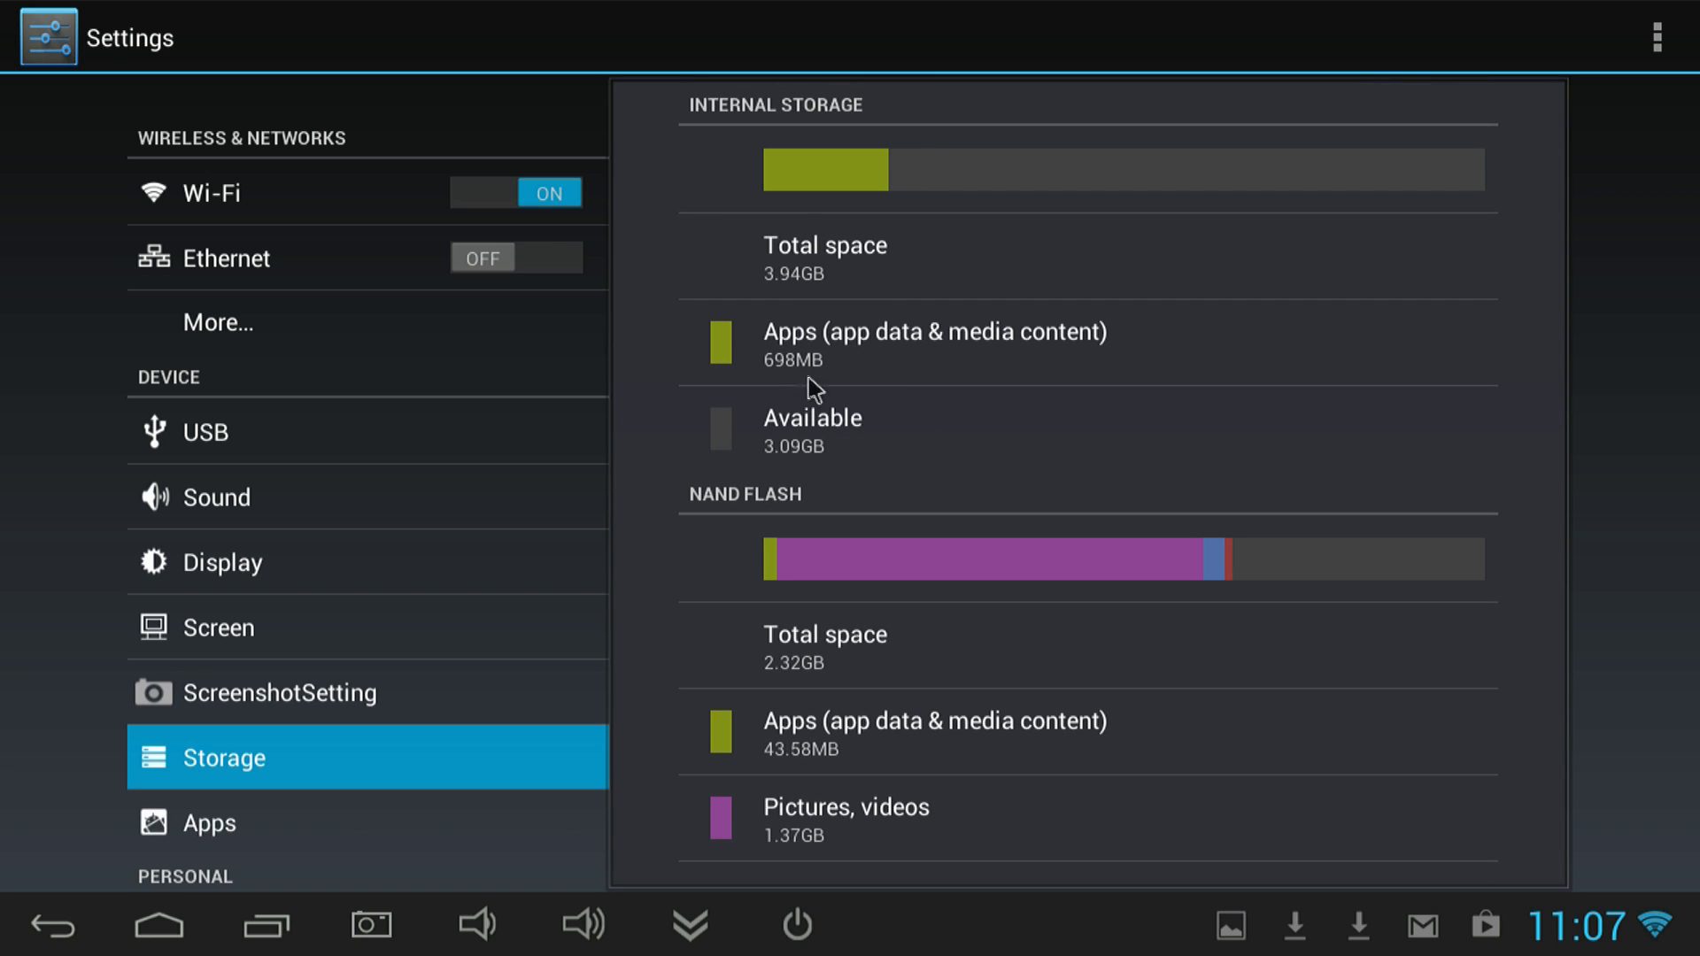
scroll(down, 3)
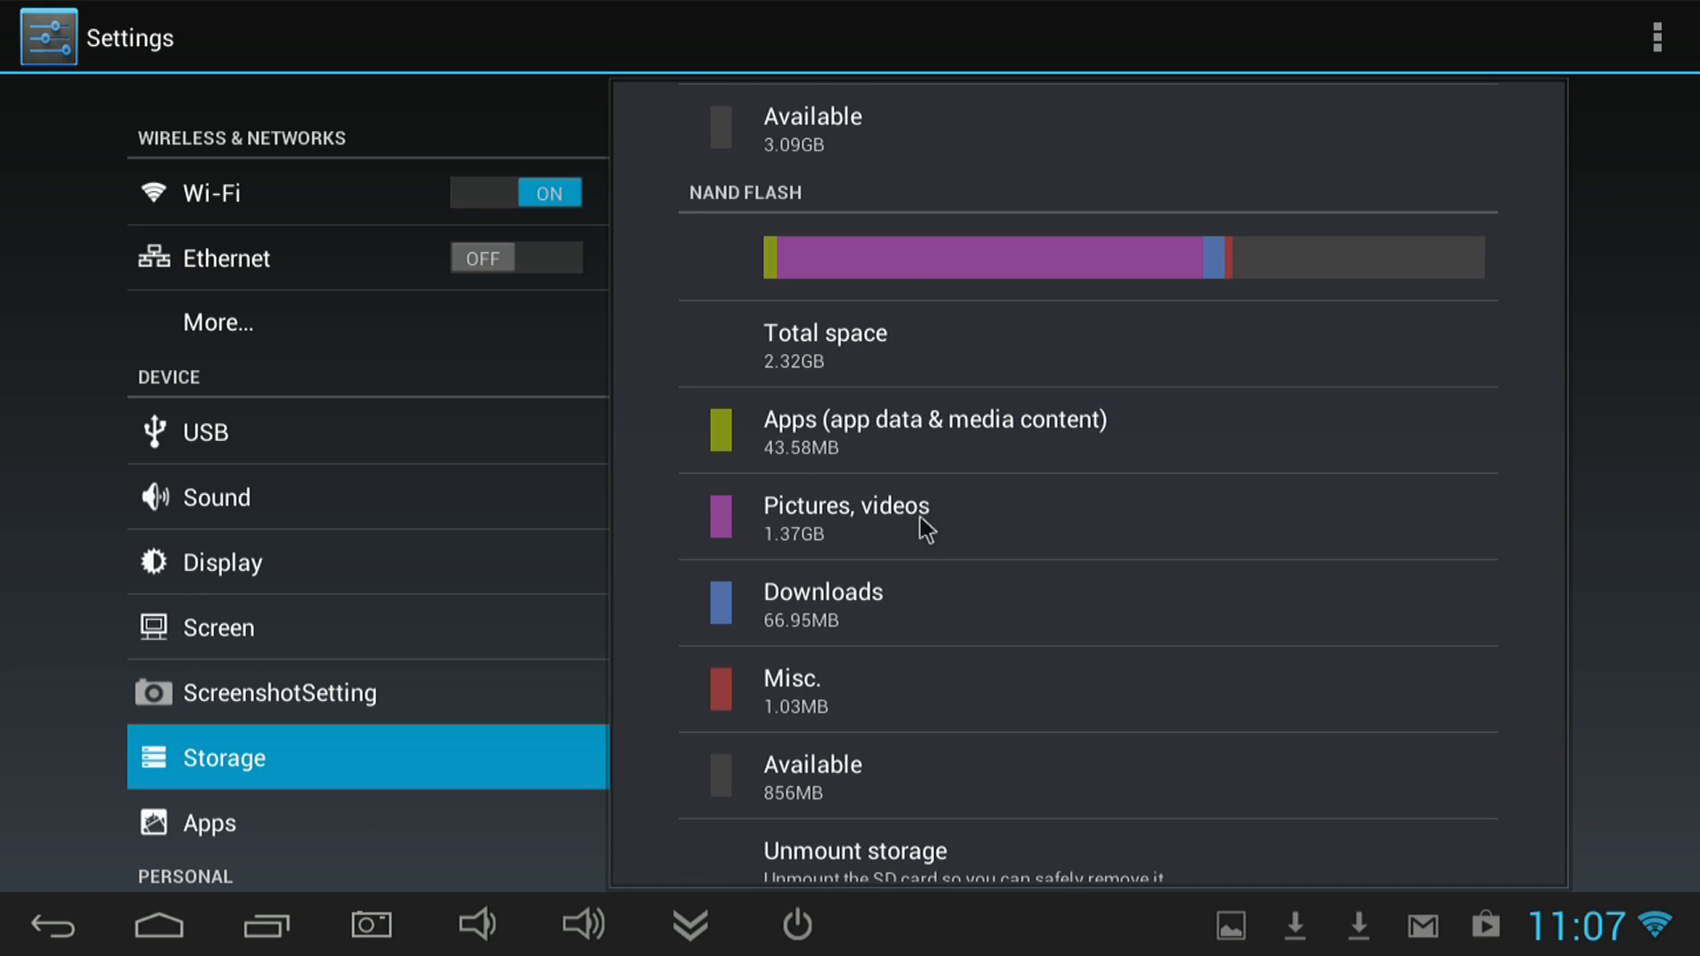
scroll(down, 3)
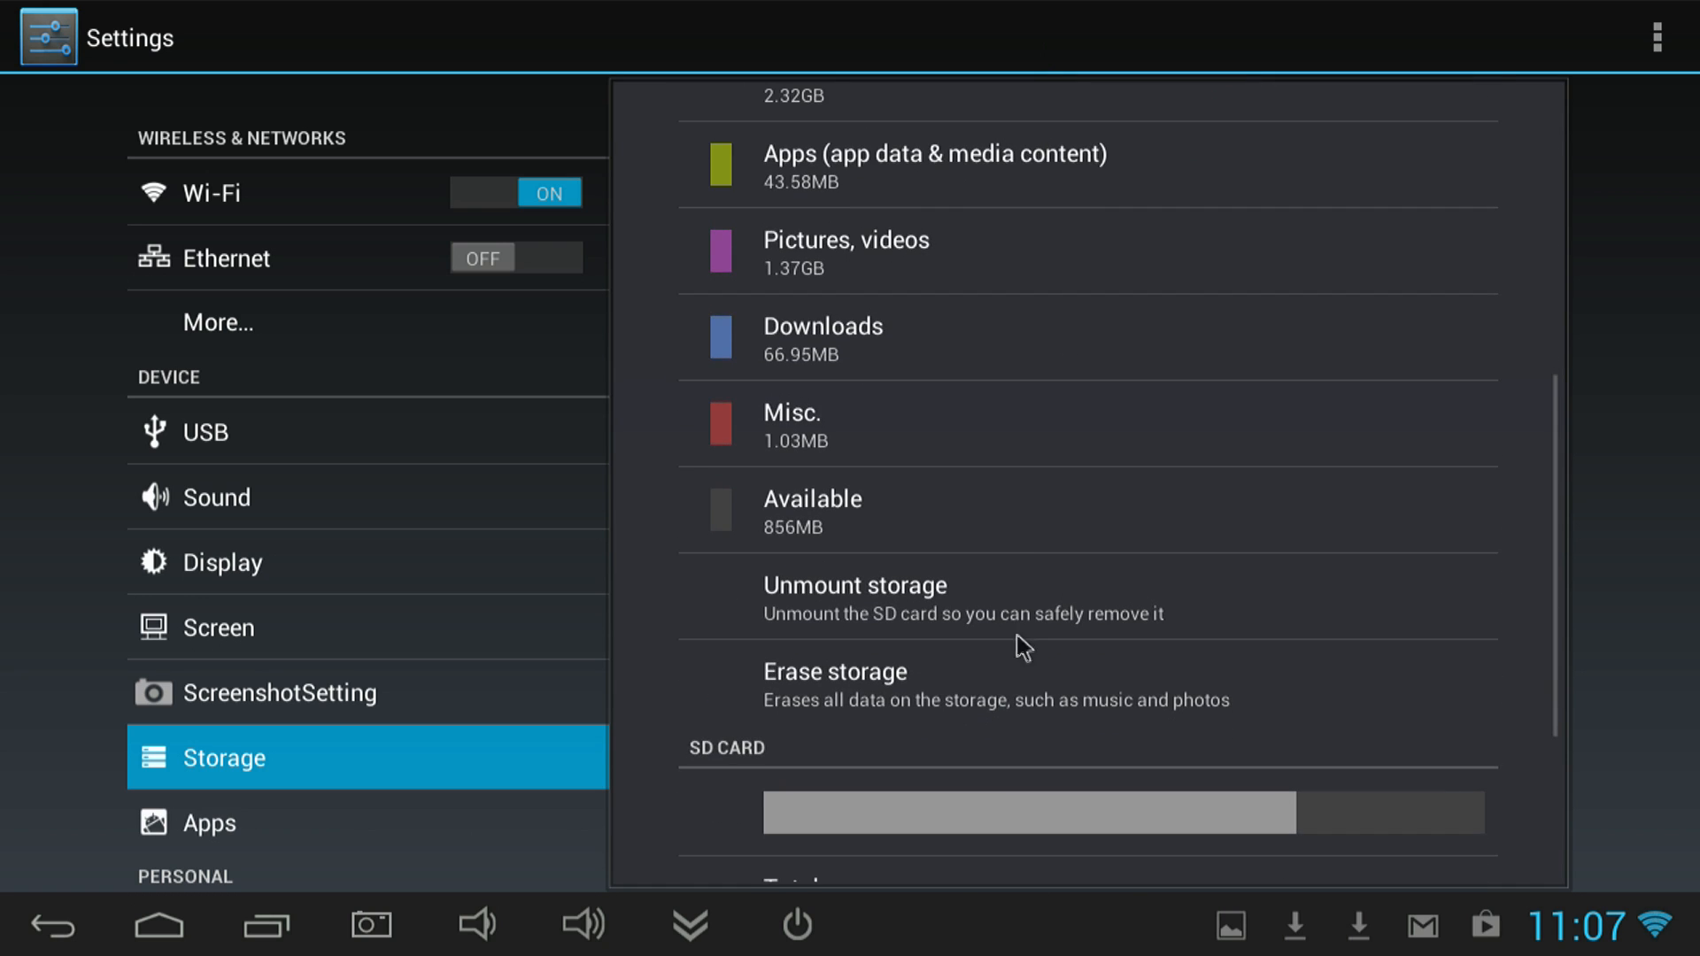
scroll(down, 3)
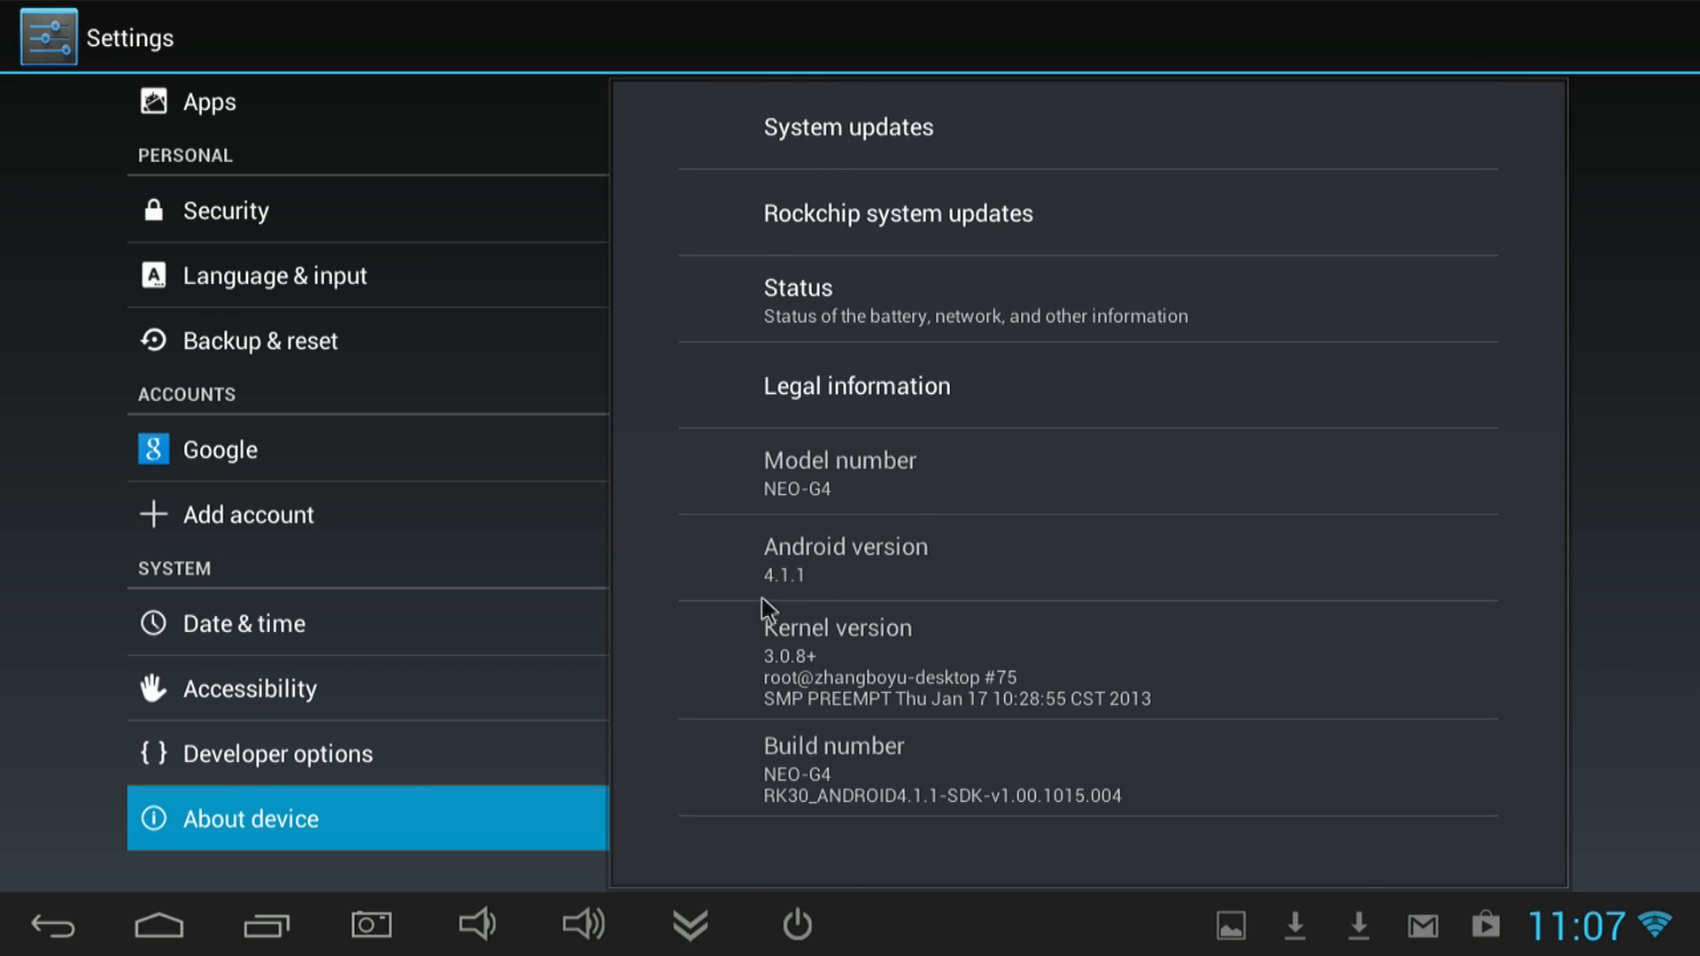
mouse_move(883, 711)
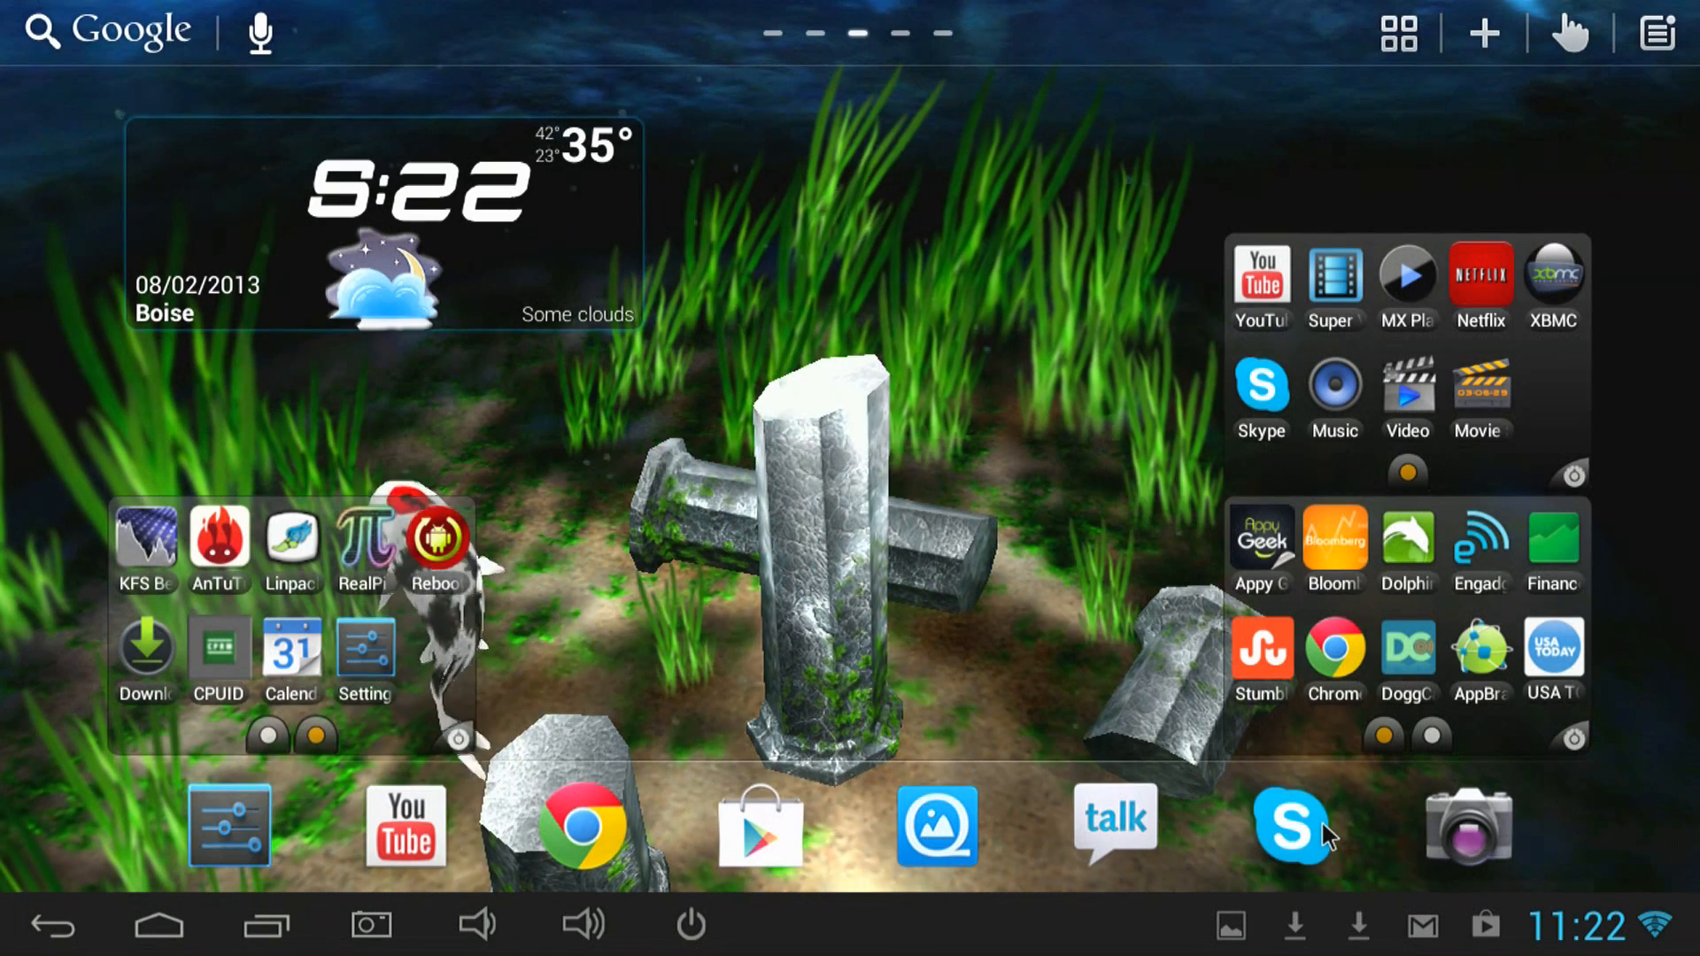
Launch Skype from the dock to view the ongoing video call.
click(1291, 826)
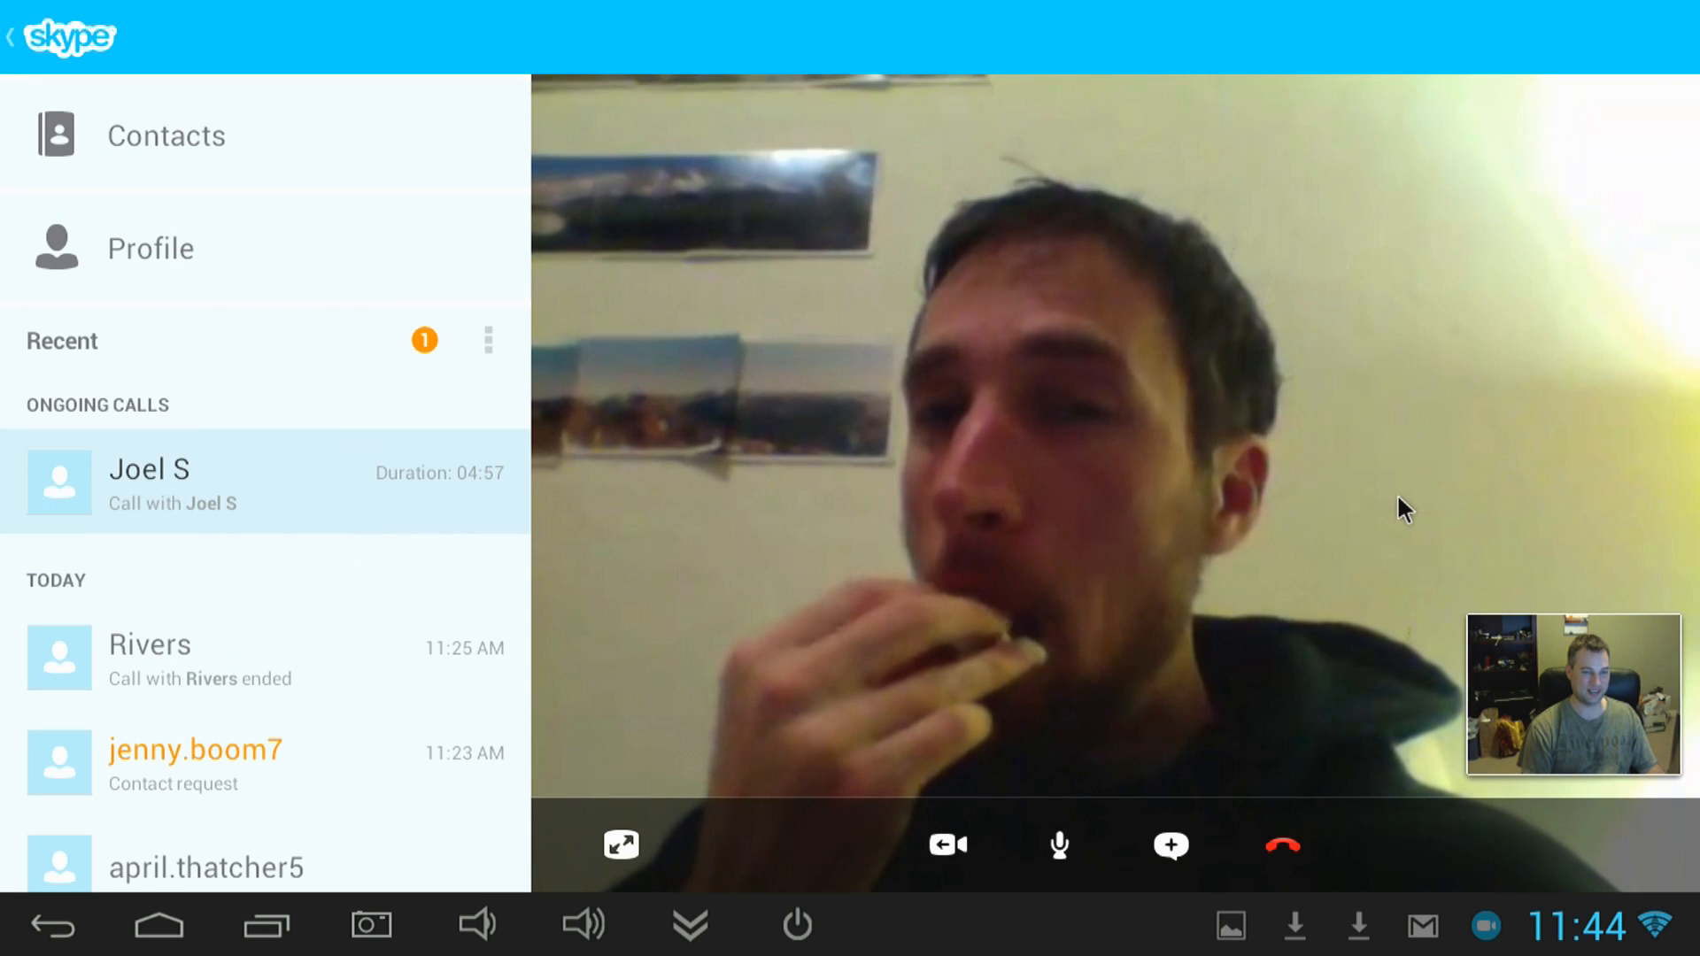
mouse_move(1081, 503)
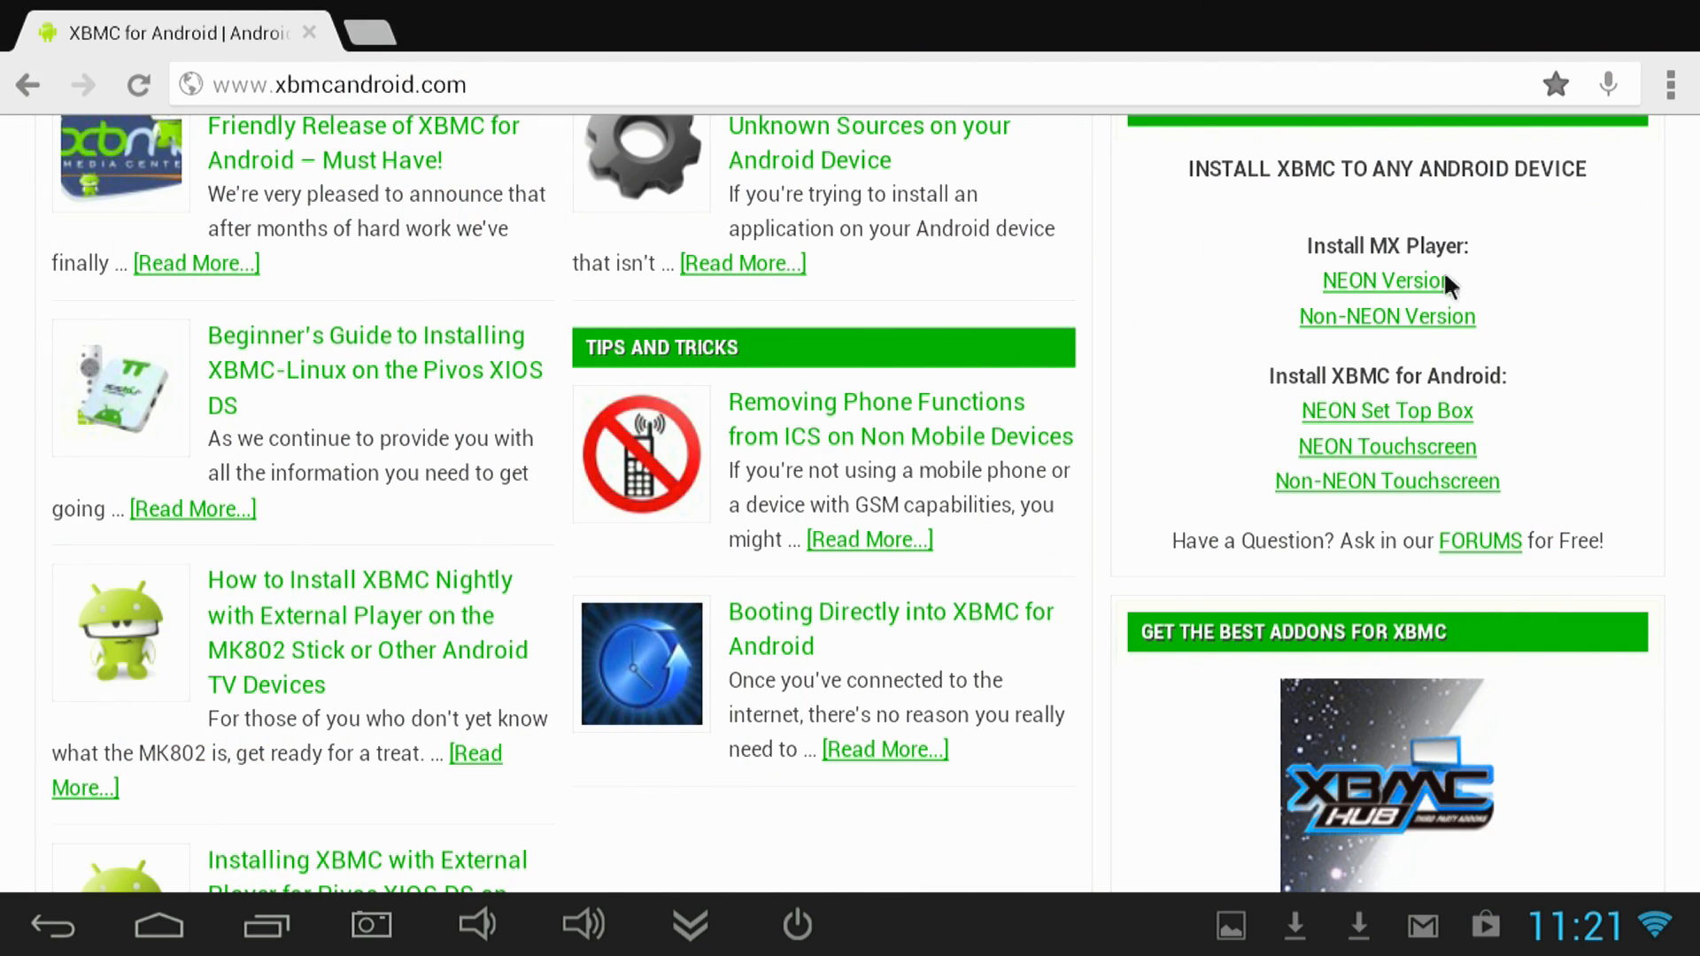
mouse_move(1400, 301)
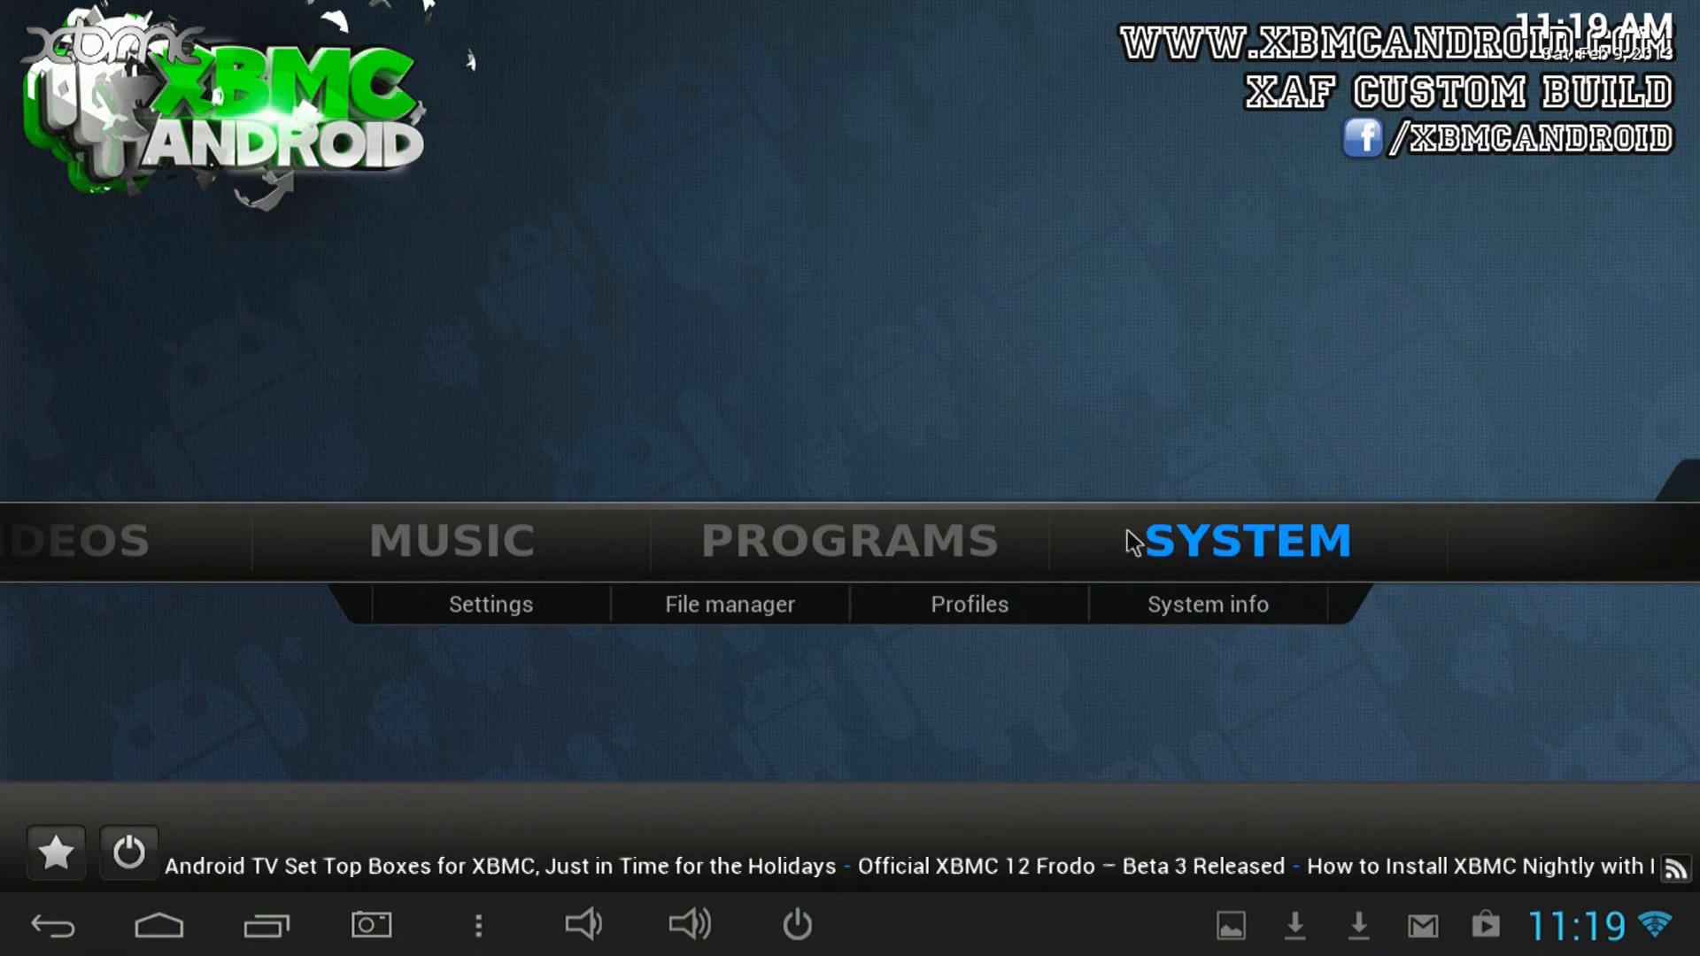
Open Navi-X and My Videos to reach the holiday movie files.
click(846, 539)
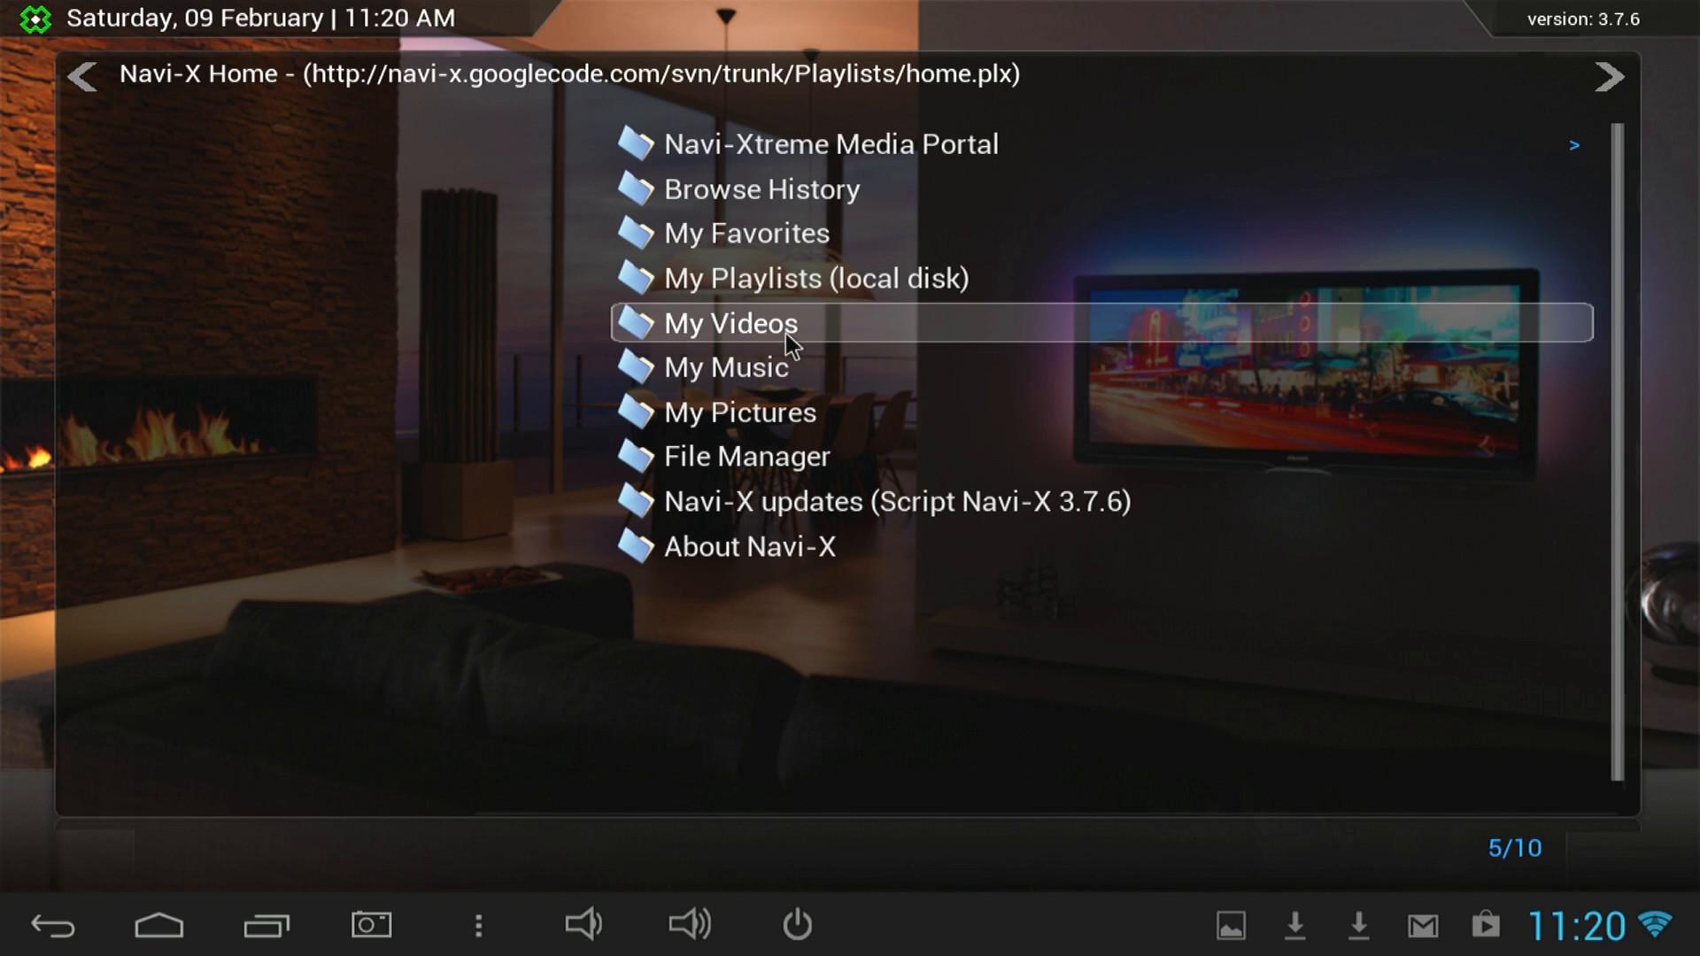
click(733, 324)
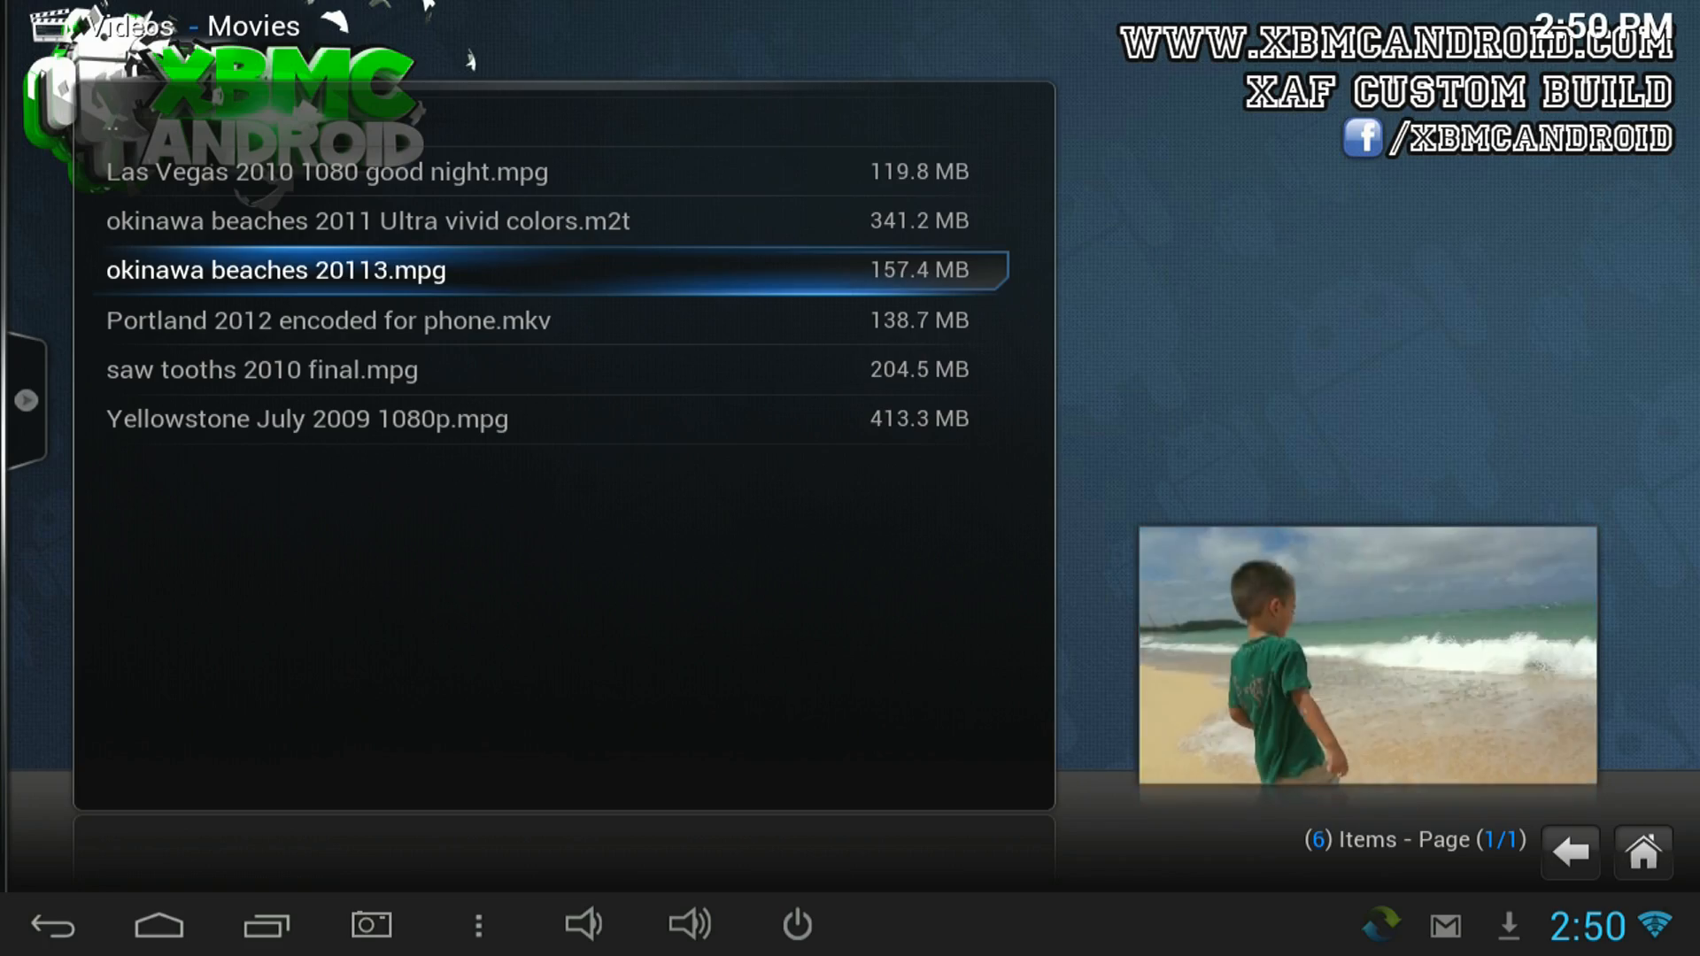